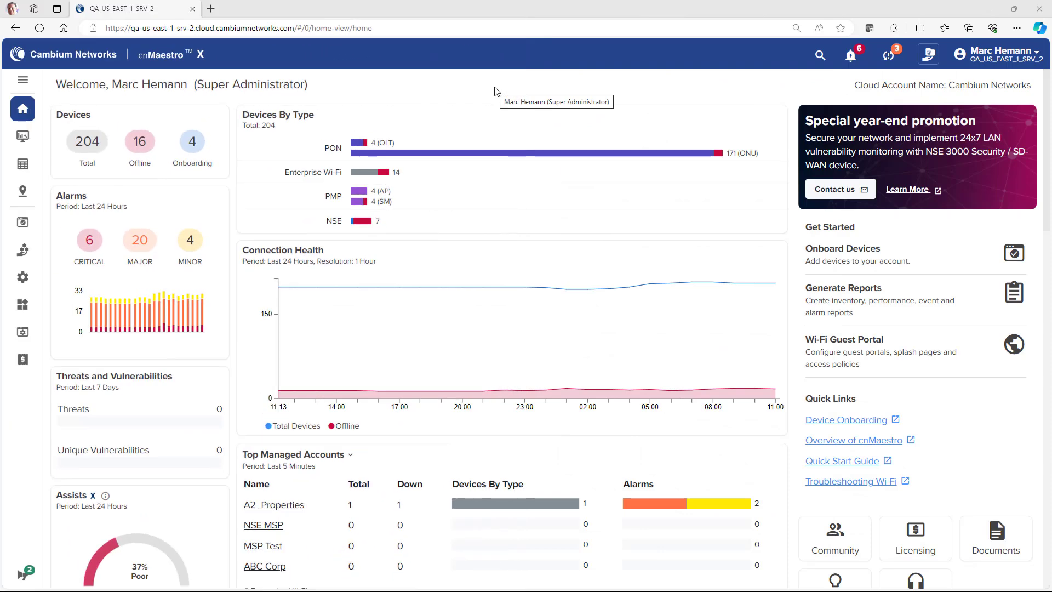
mouse_move(373, 95)
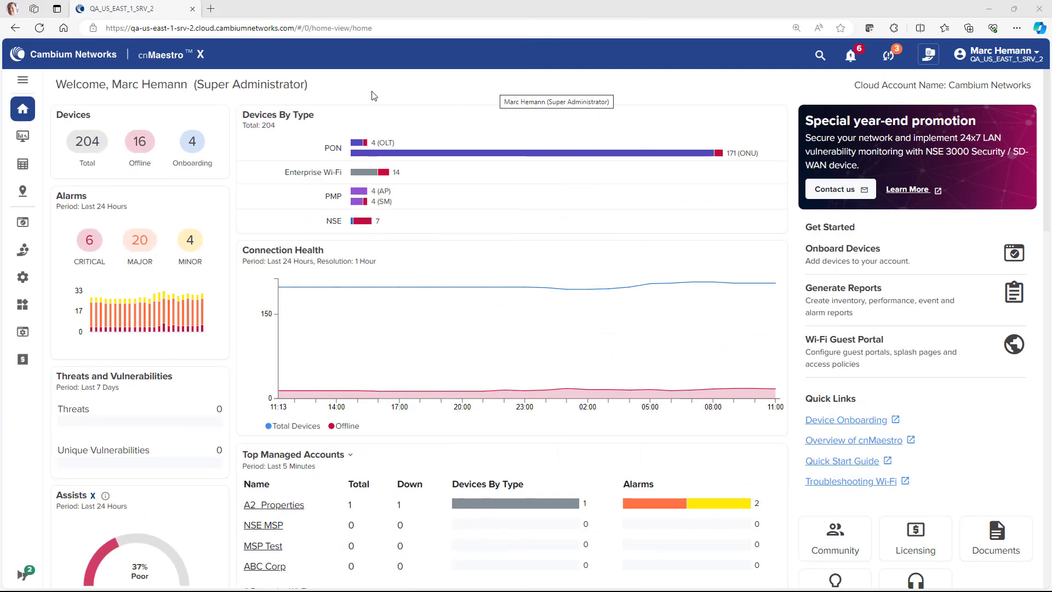
Show the NSE-Shashi gateway's connected clients from Monitor > Inventory
left_click(22, 137)
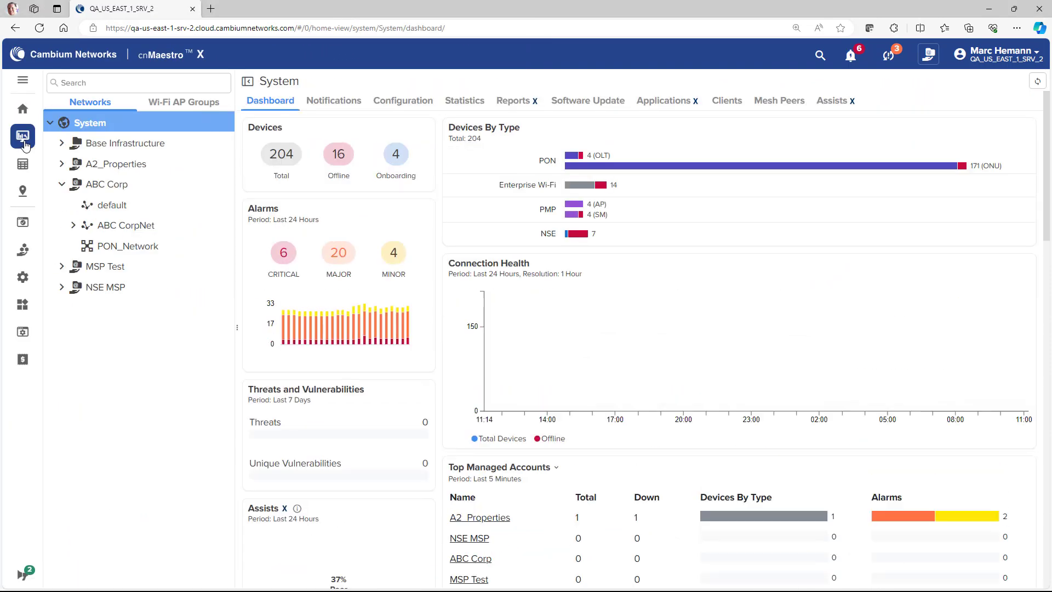
left_click(22, 163)
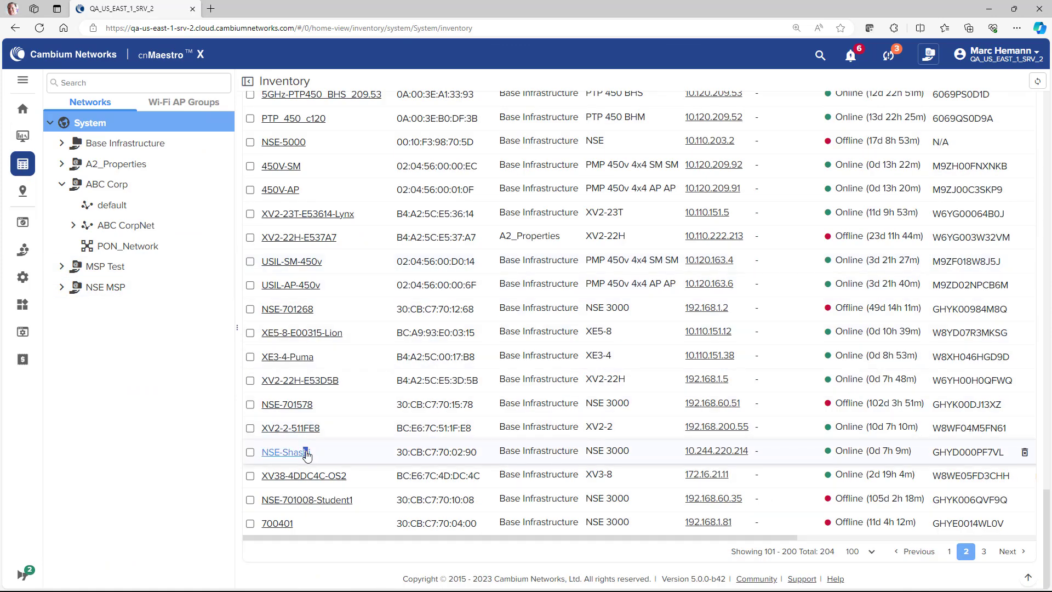
left_click(285, 451)
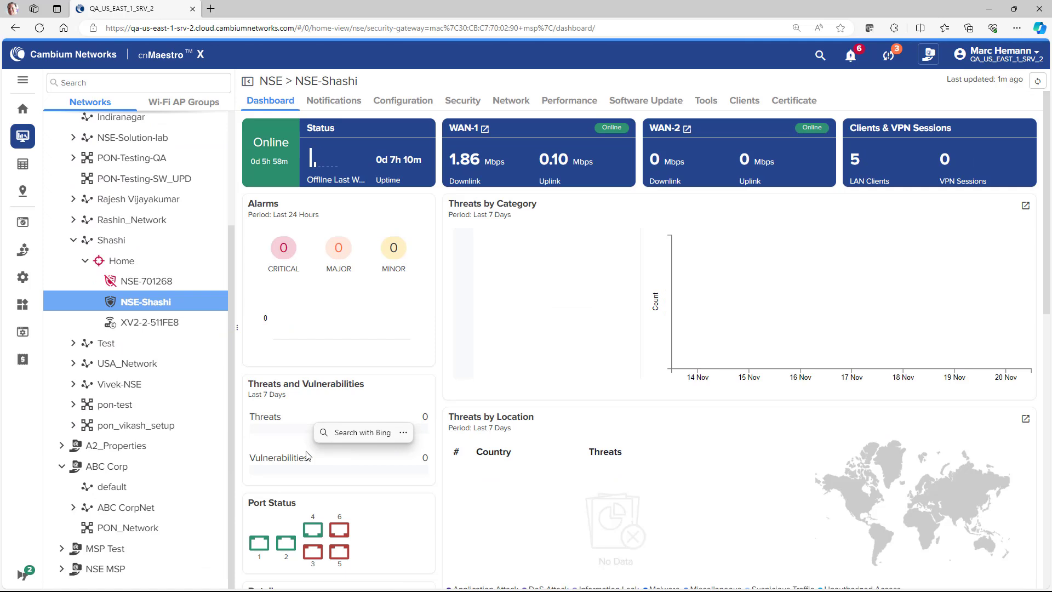
mouse_move(754, 140)
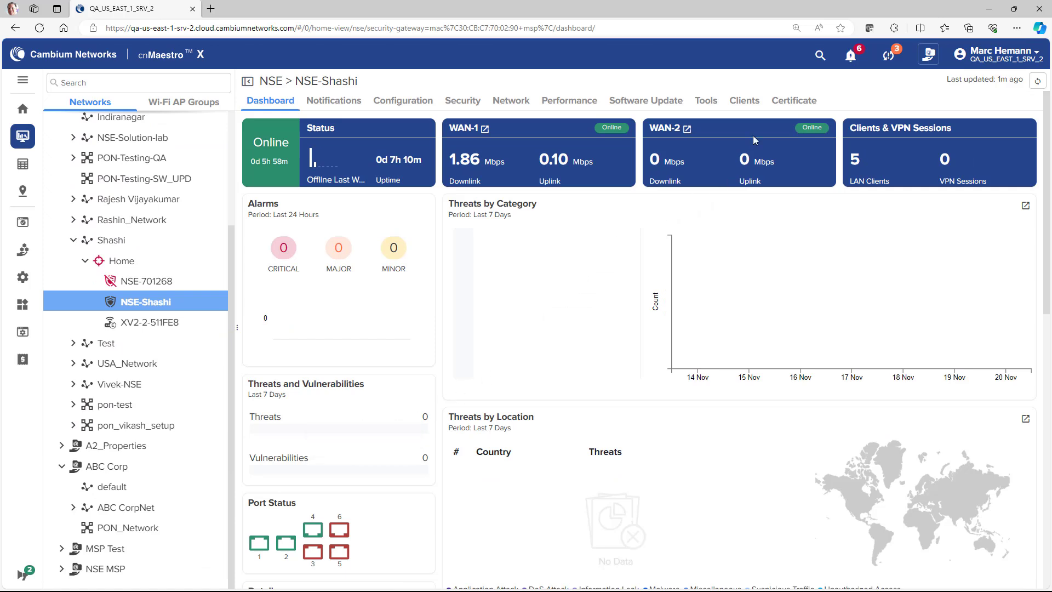
left_click(744, 100)
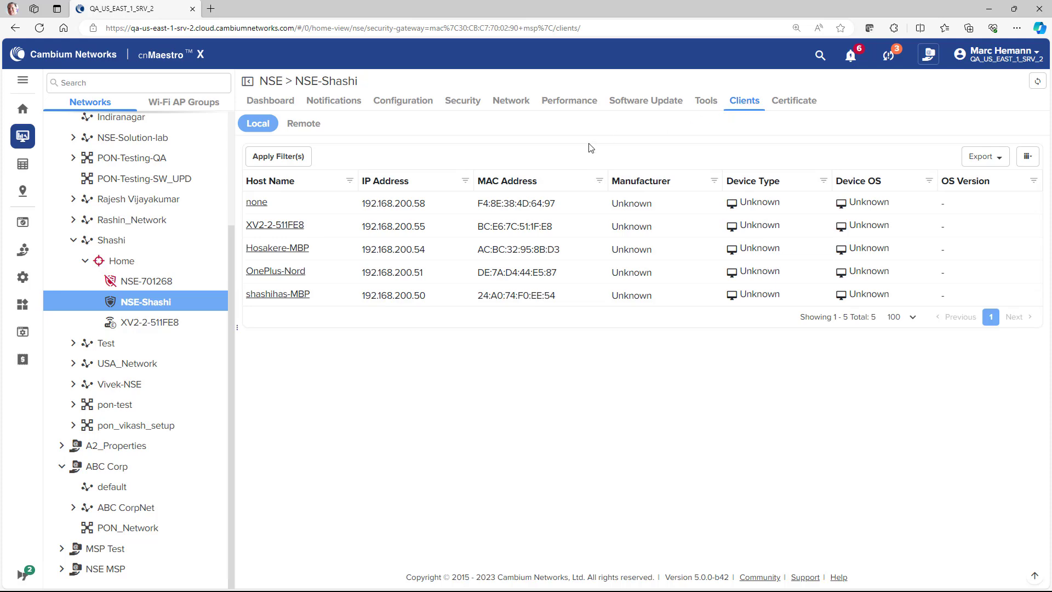
Review client Hosakere-MBP's details, then return to the home dashboard
left_click(277, 248)
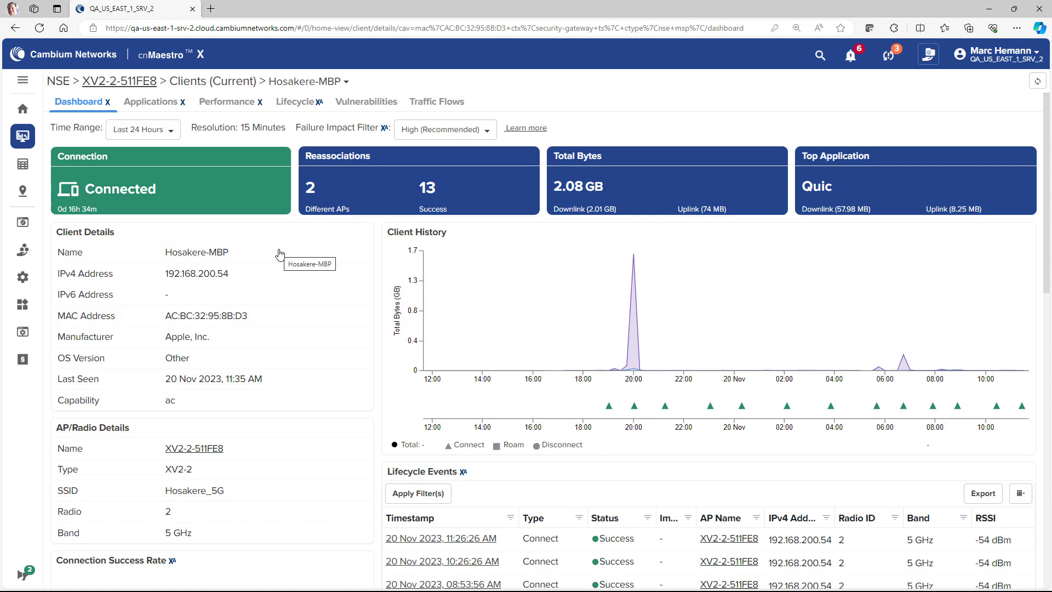
mouse_move(339, 212)
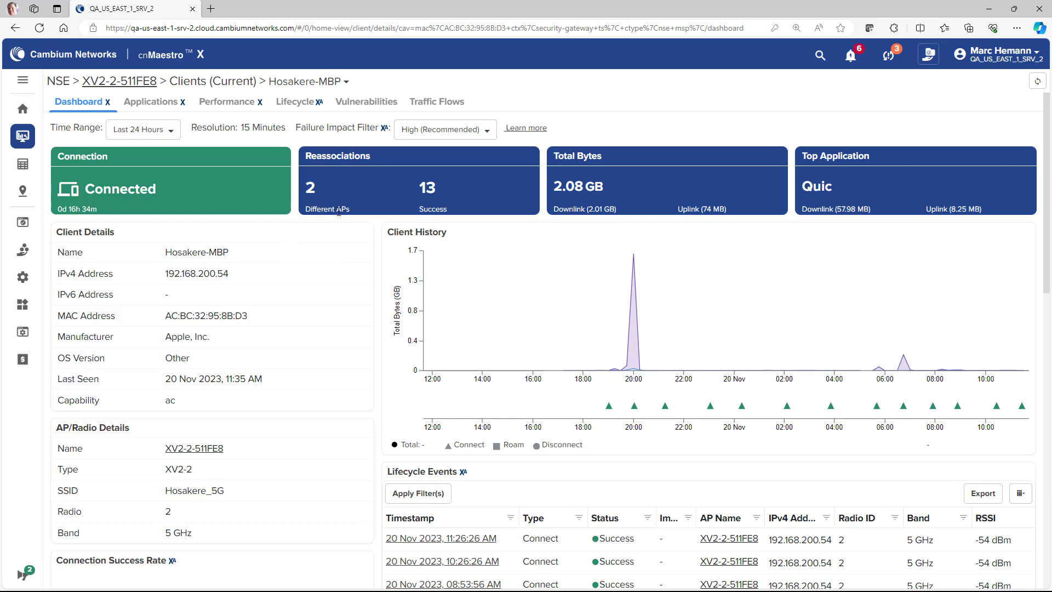
left_click(437, 102)
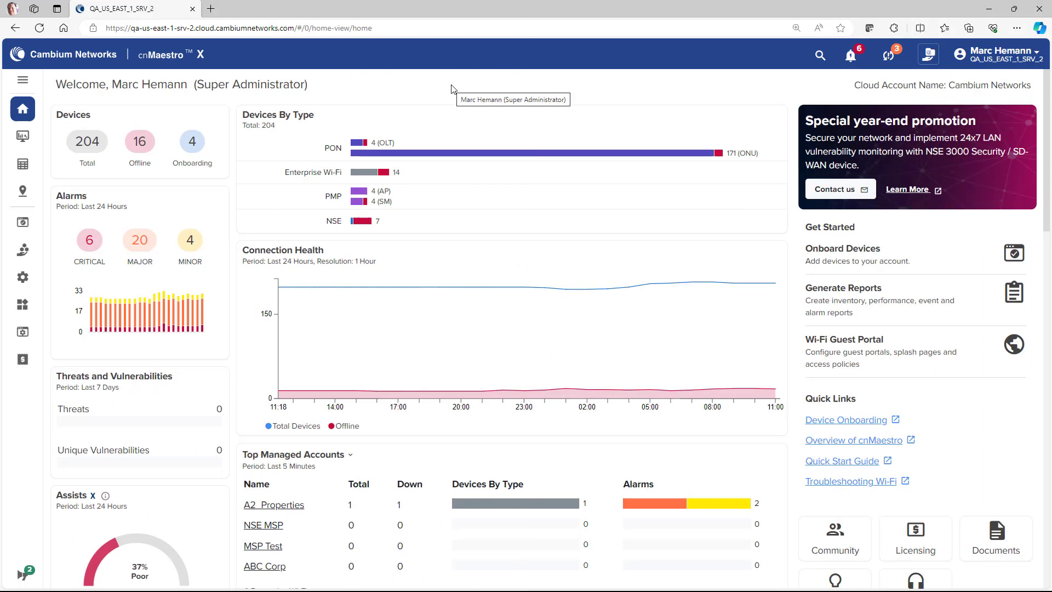
Reach the ABC Corp NSE group's WAN settings and expand the Dynamic DNS section
left_click(22, 276)
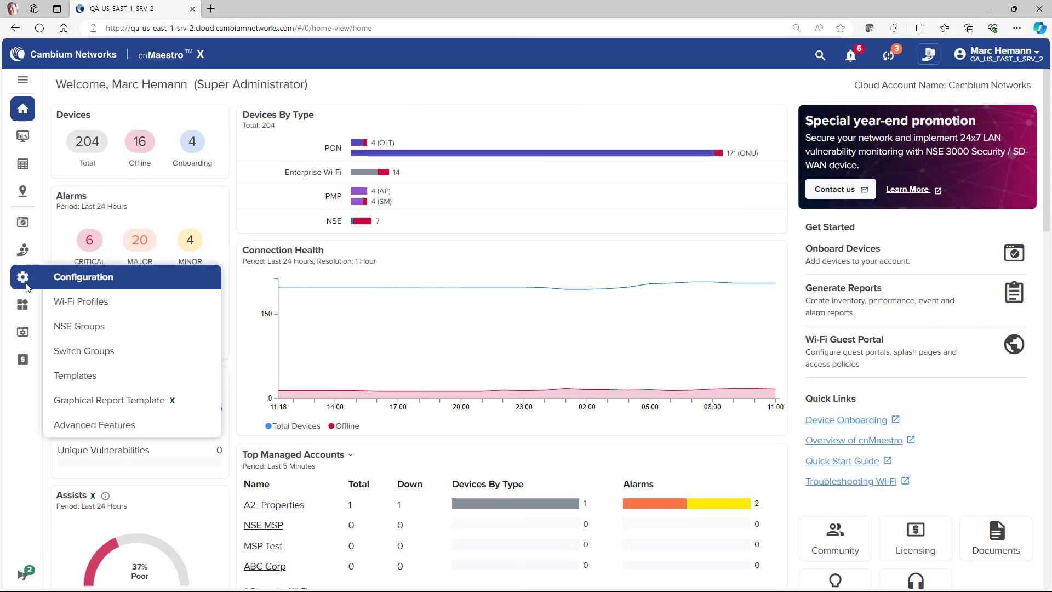
left_click(78, 326)
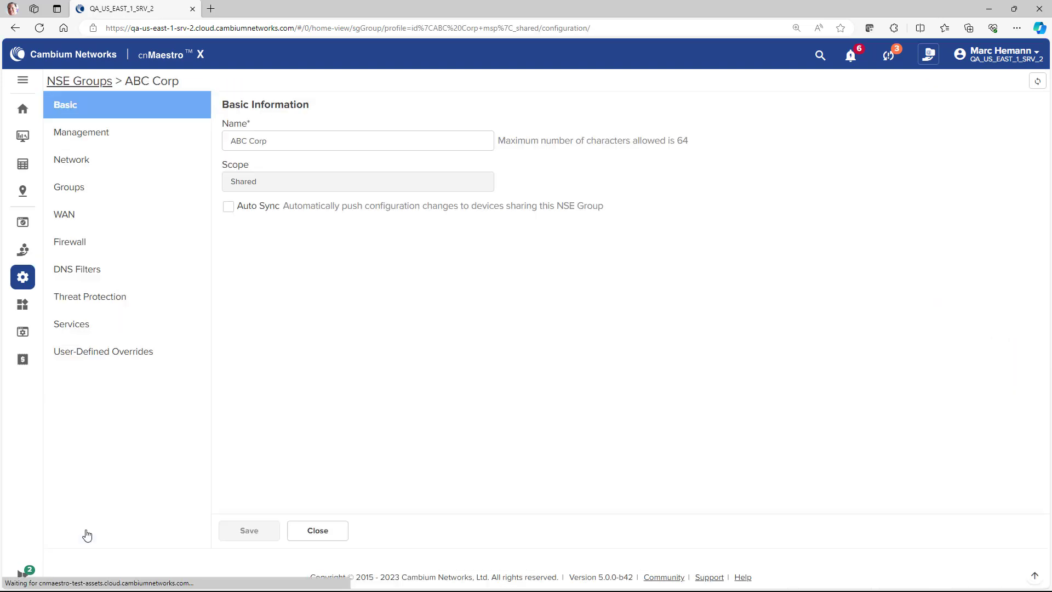
left_click(63, 214)
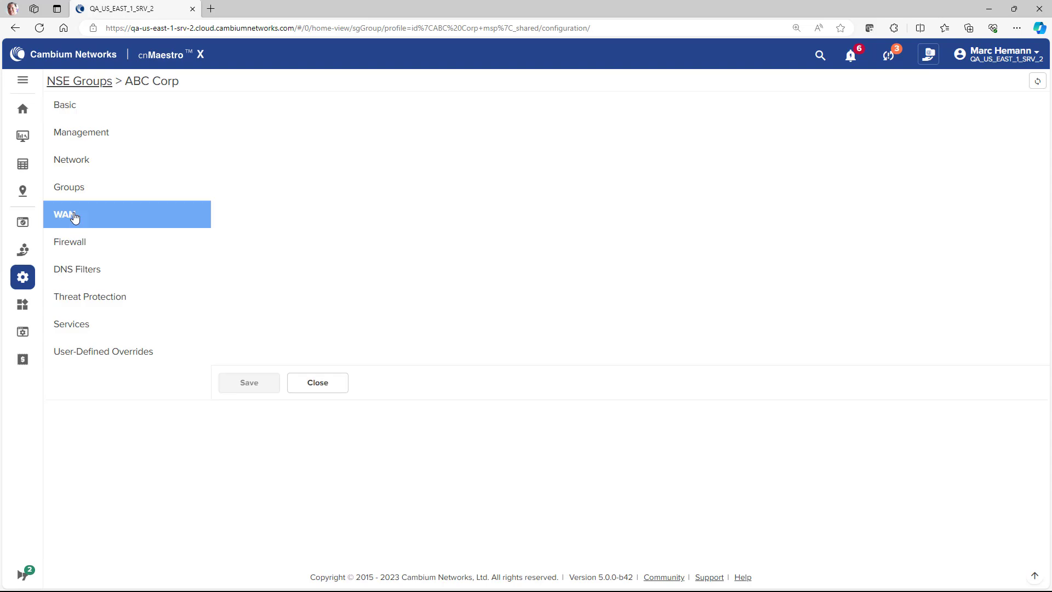
left_click(64, 215)
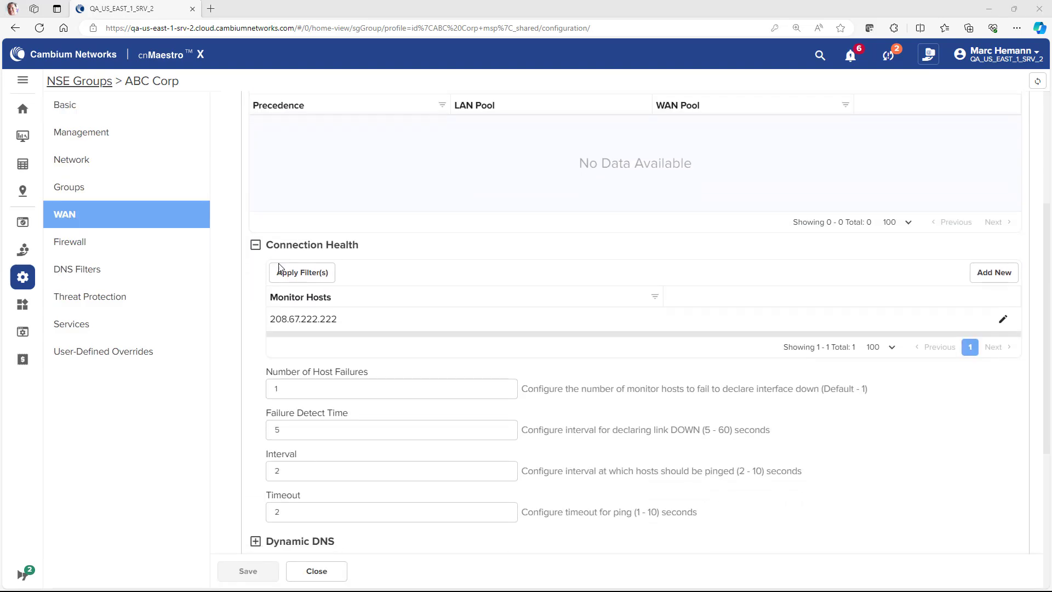
scroll("down", 3)
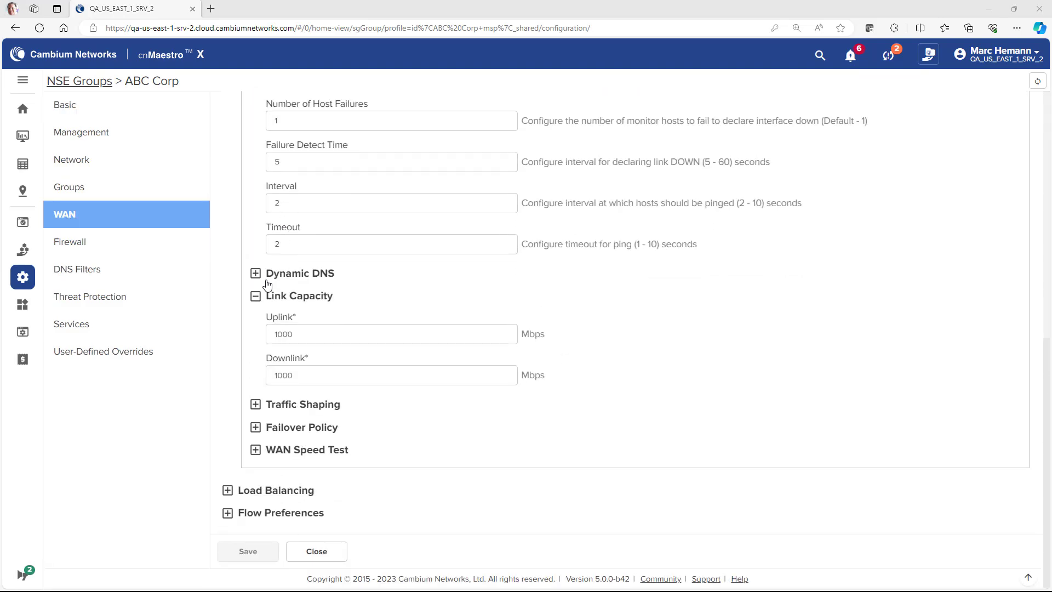
left_click(254, 273)
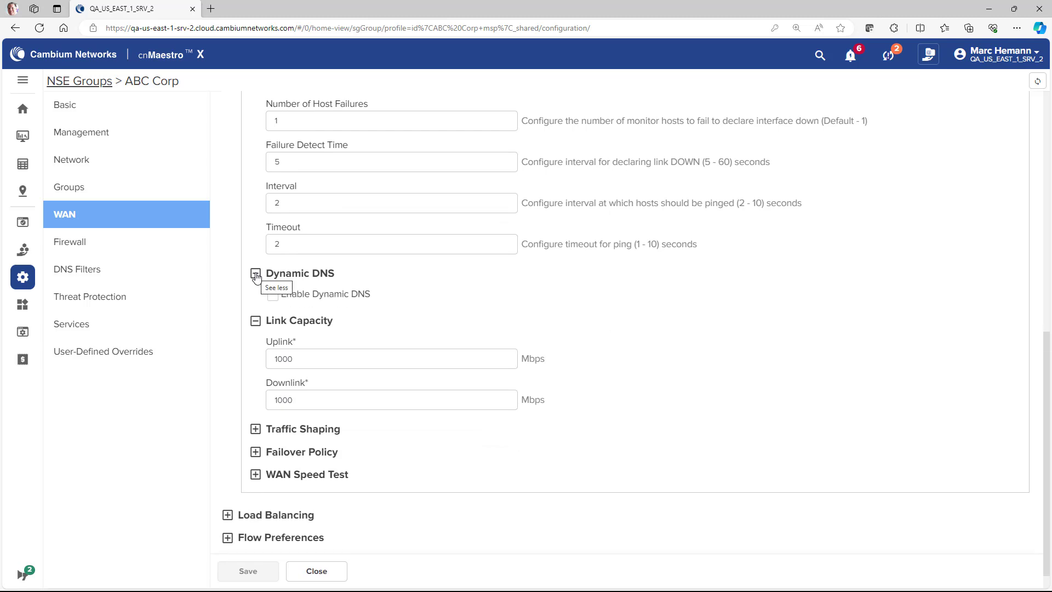
Enable Dynamic DNS with Cloudflare, hostname vpn and zone cambiumnetworks.com
left_click(272, 294)
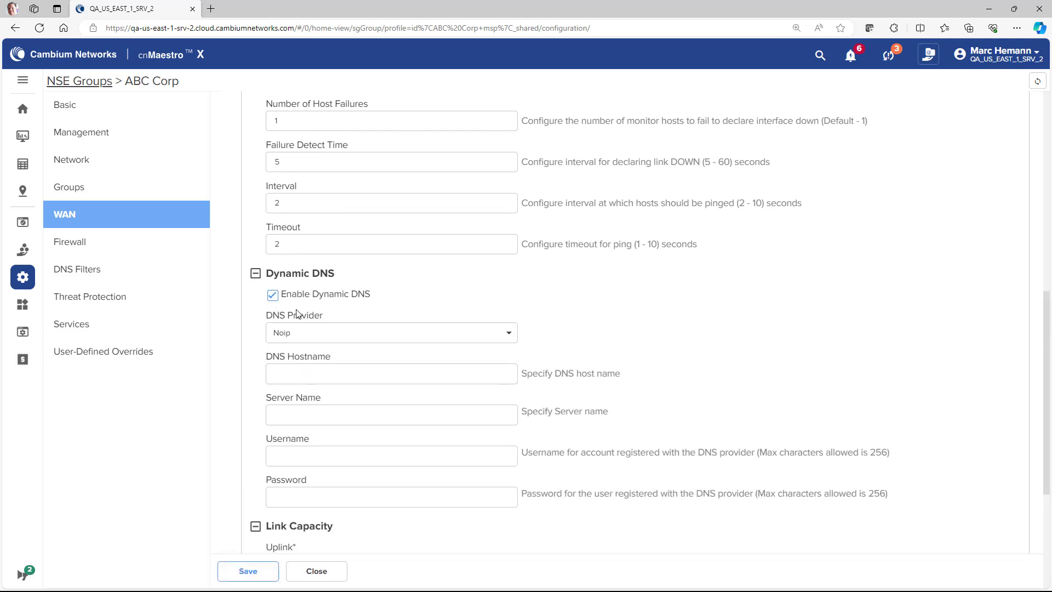
left_click(391, 332)
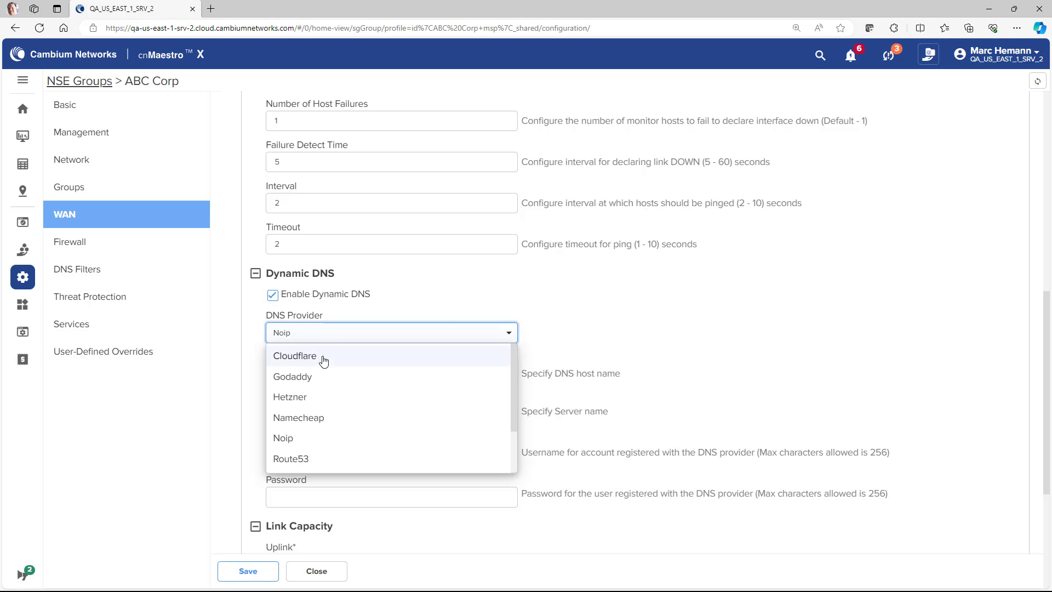
left_click(295, 355)
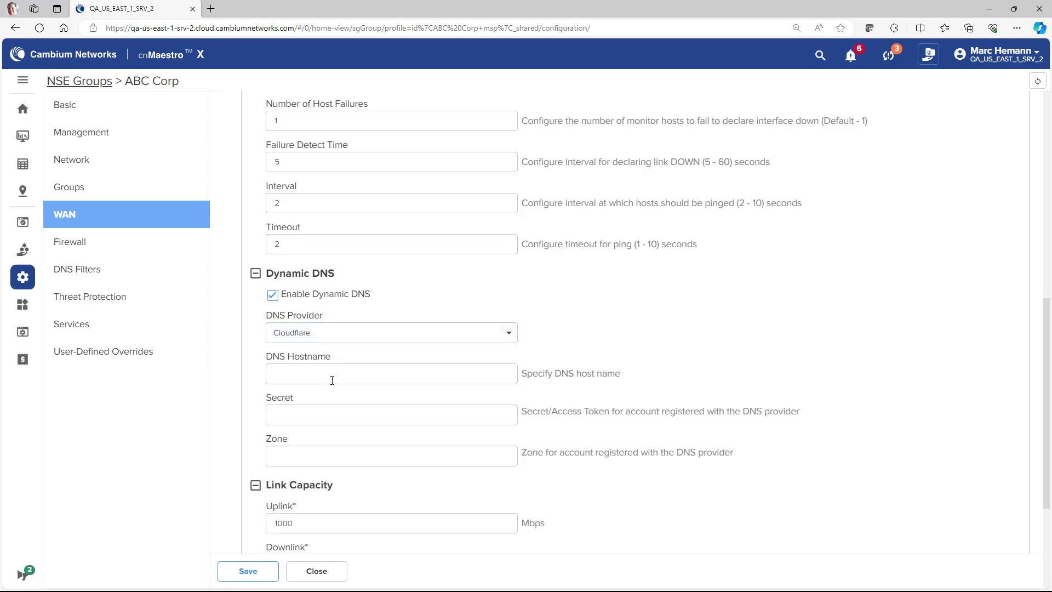
type("vpn")
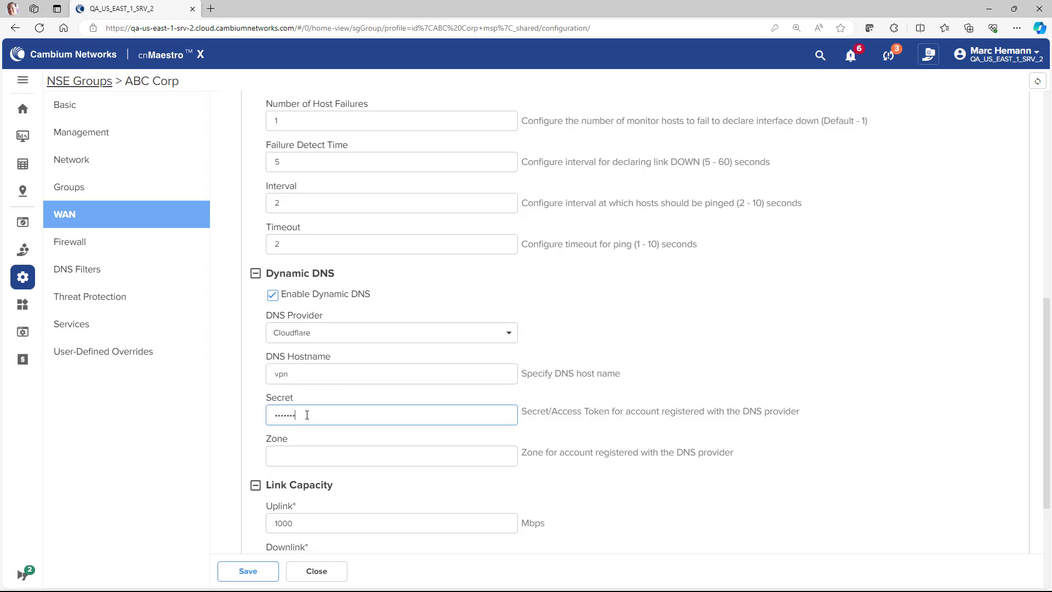
left_click(390, 455)
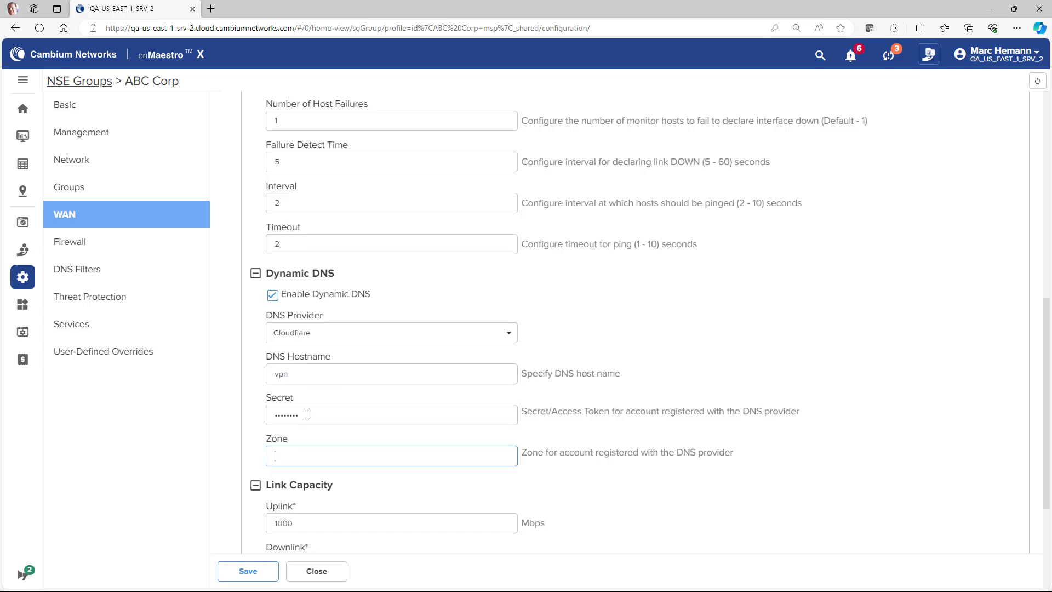
type("cambiumnetworks")
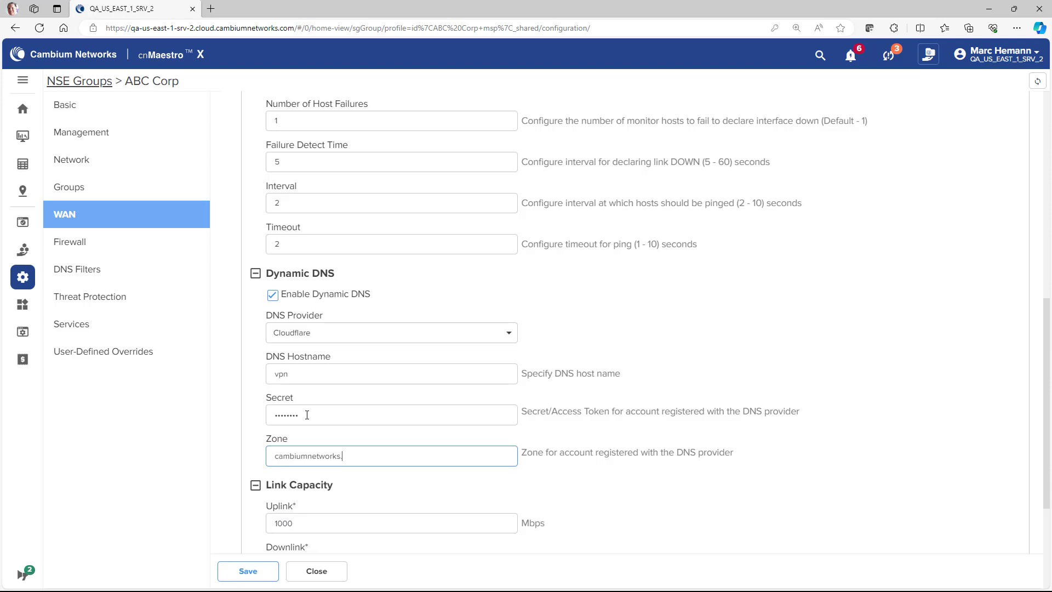
type(".com")
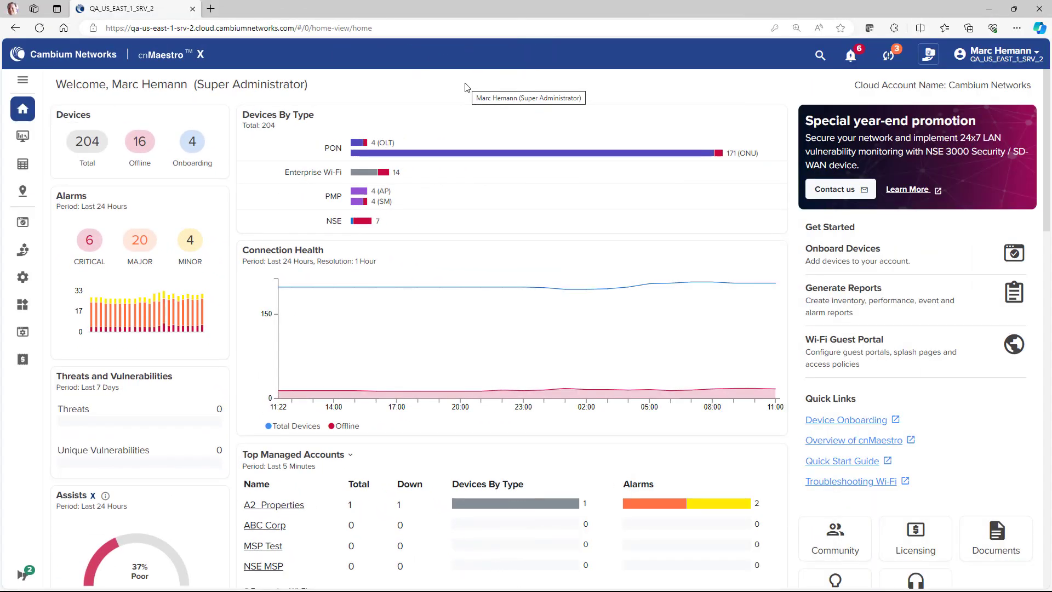
Reopen the ABC Corp NSE group's WAN-1 configuration via Configuration > NSE Groups
left_click(22, 277)
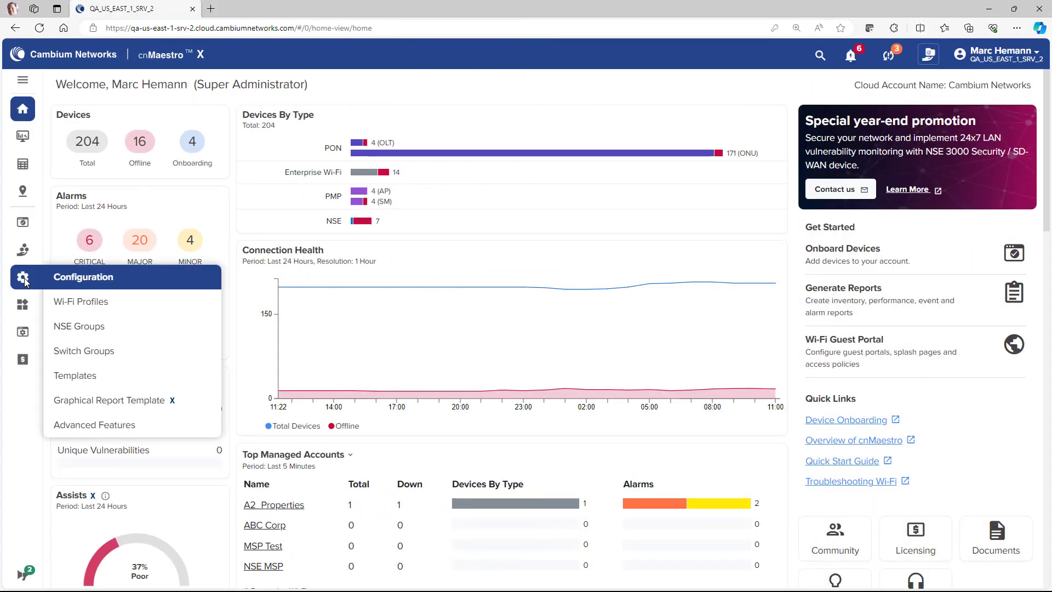
left_click(79, 326)
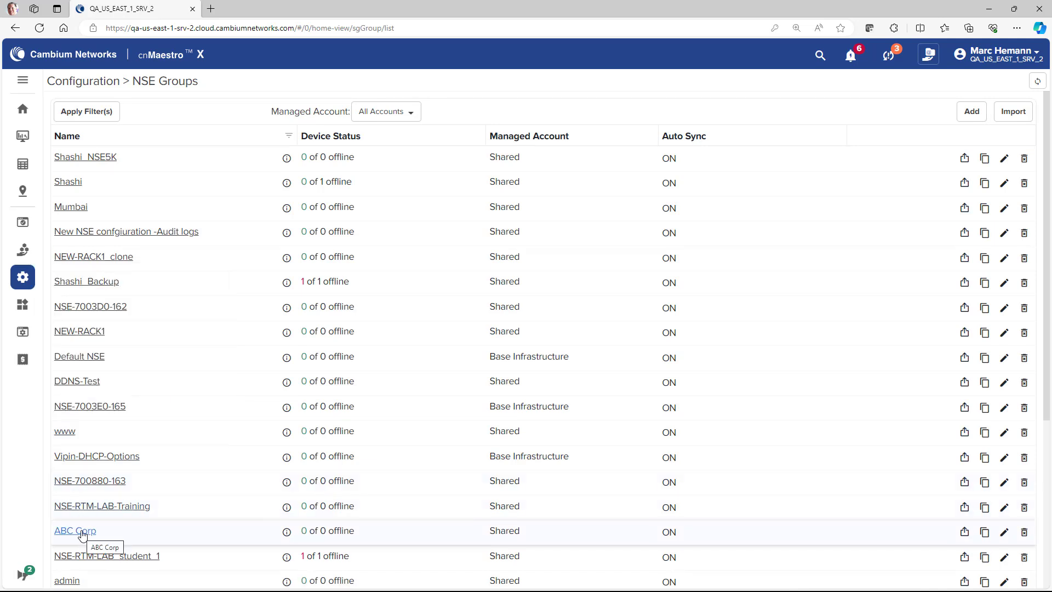
left_click(74, 530)
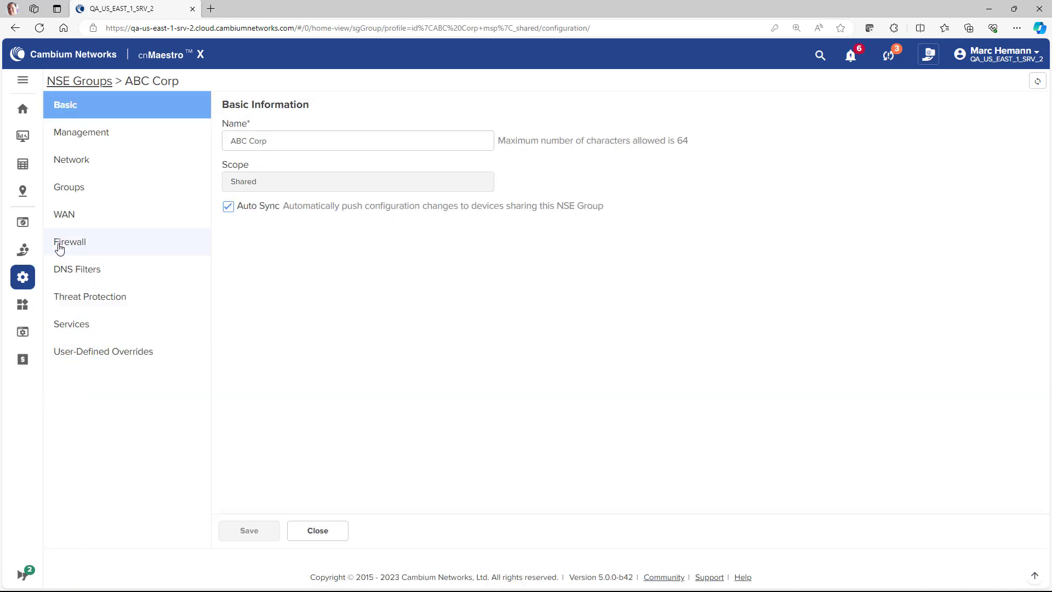
left_click(64, 214)
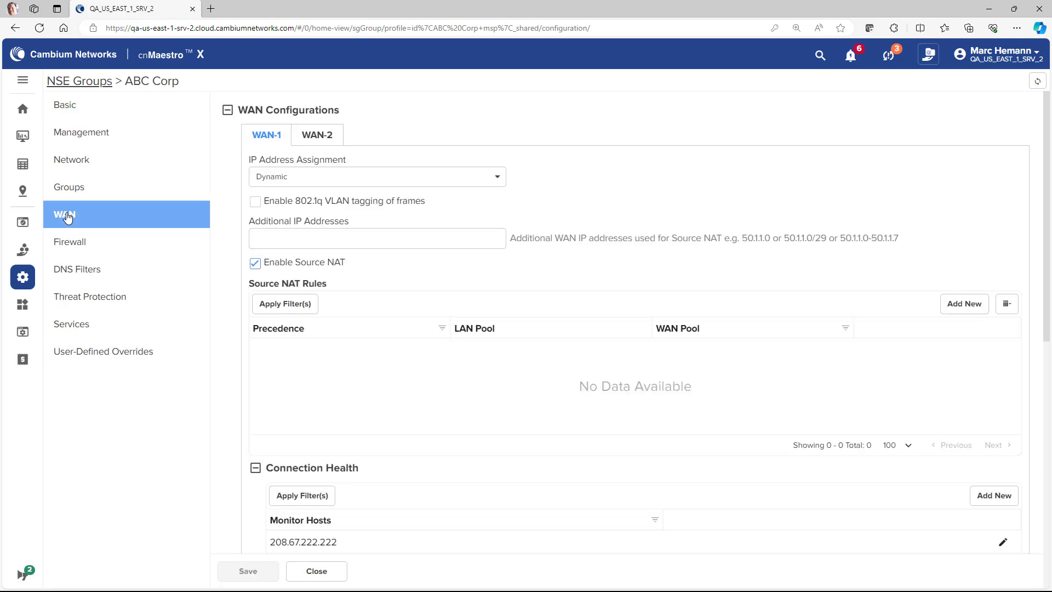
mouse_move(412, 274)
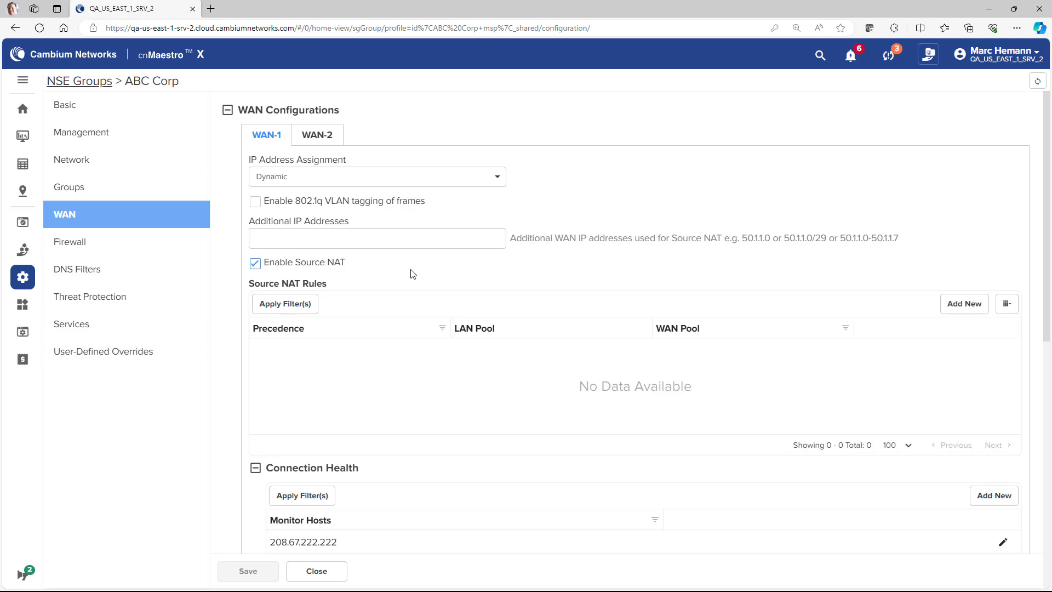
Add WAN-1 additional IPs 10.100.100.10-10.100.100.17 and start a new source NAT rule
left_click(377, 237)
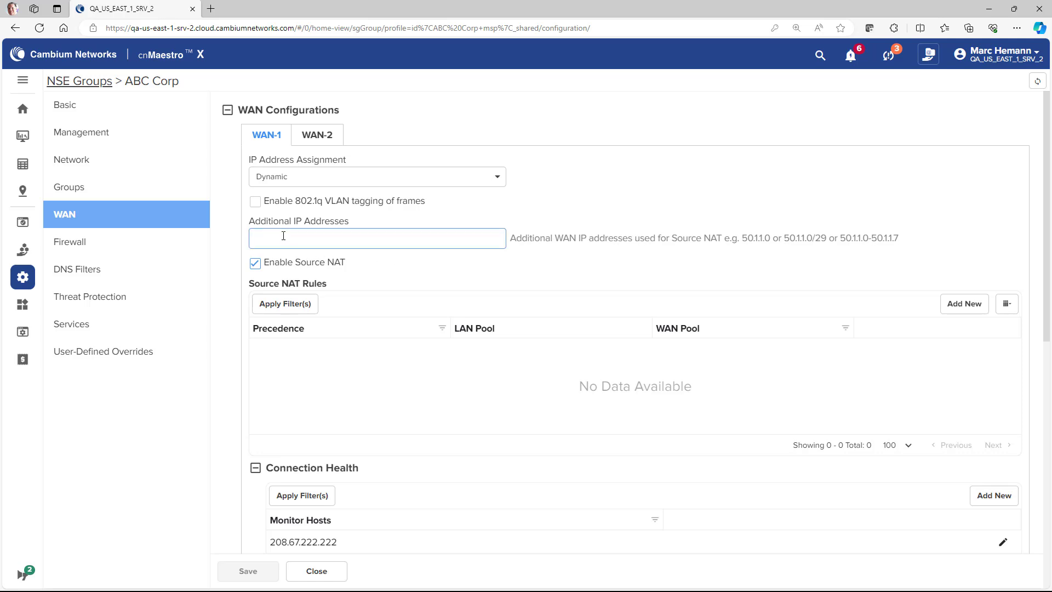
type("10.100.100.10")
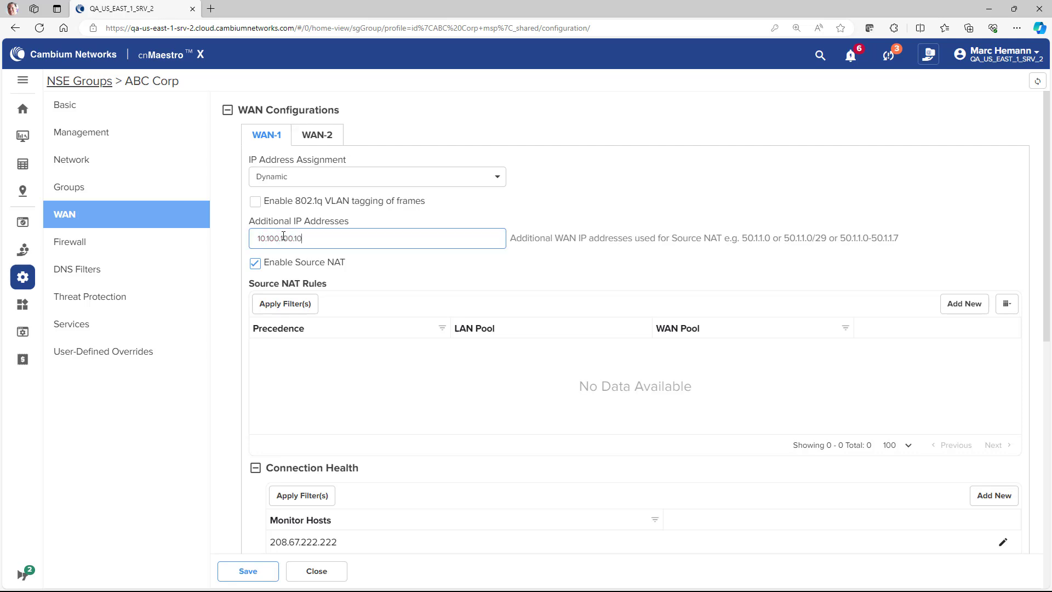
type("-10.100.100.")
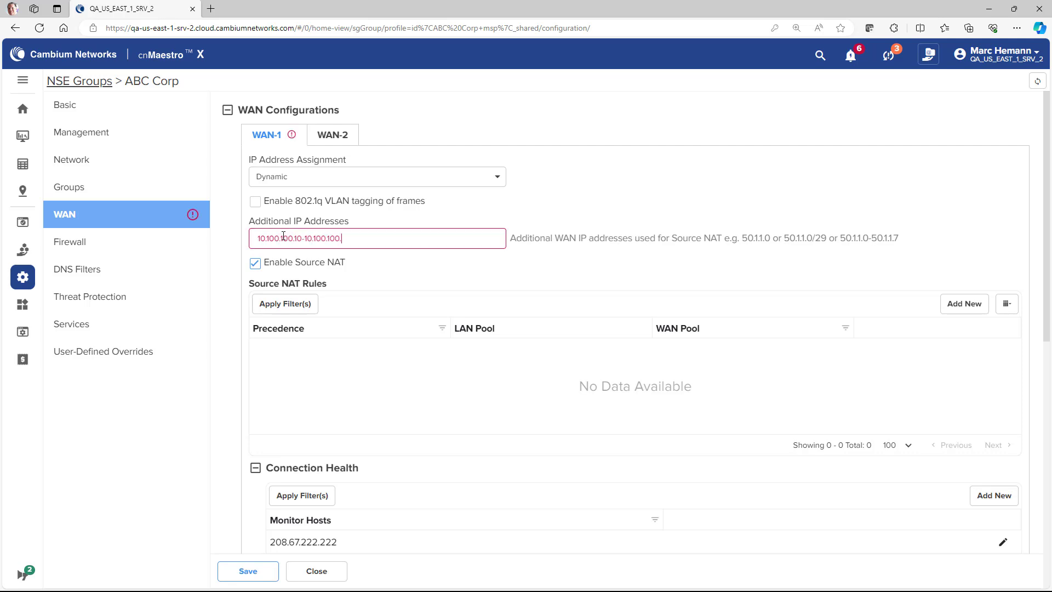
type("17")
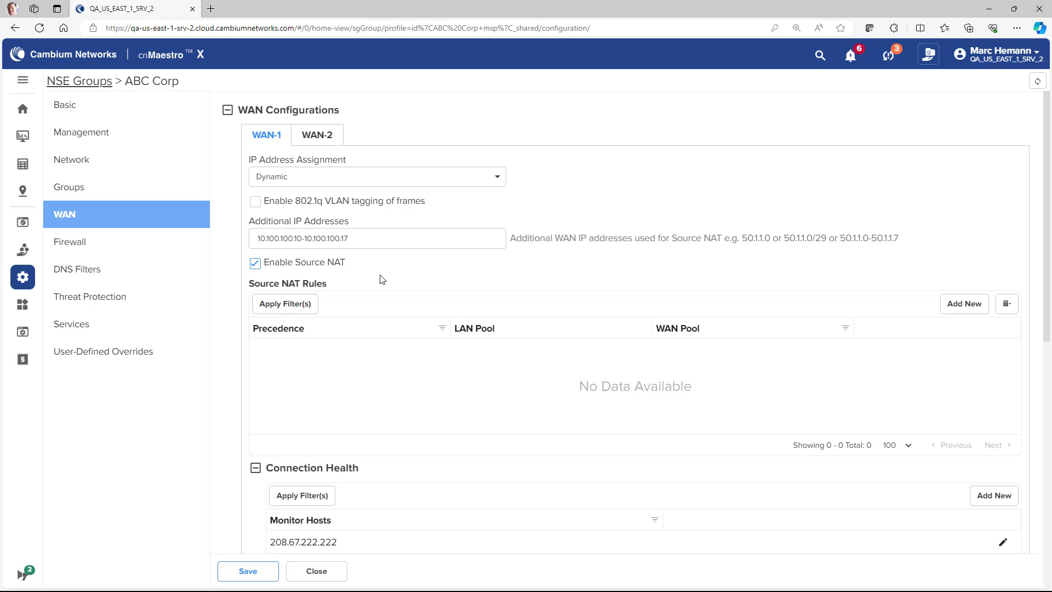
mouse_move(861, 288)
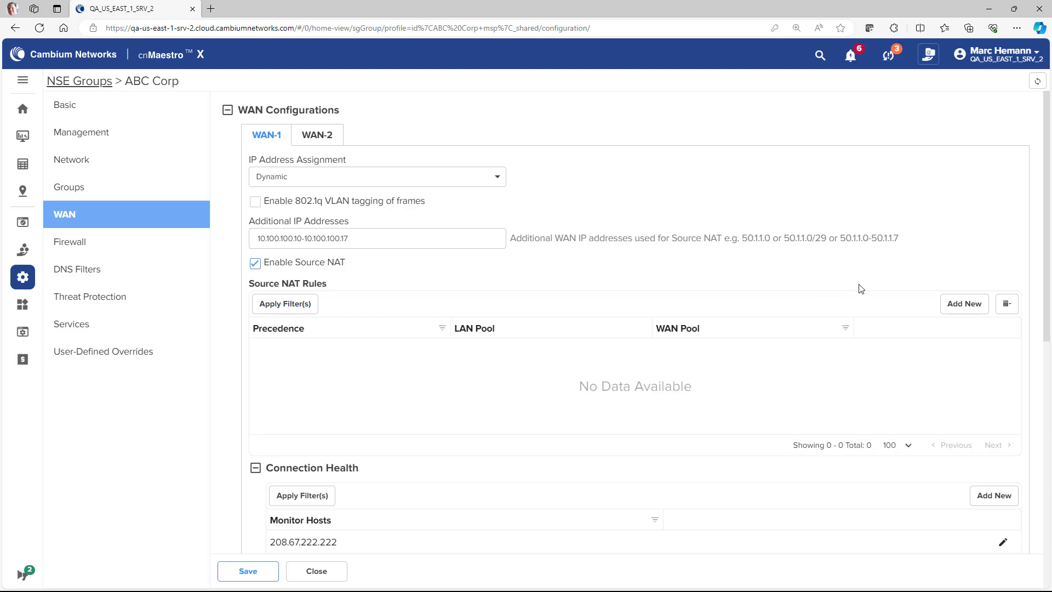
left_click(965, 303)
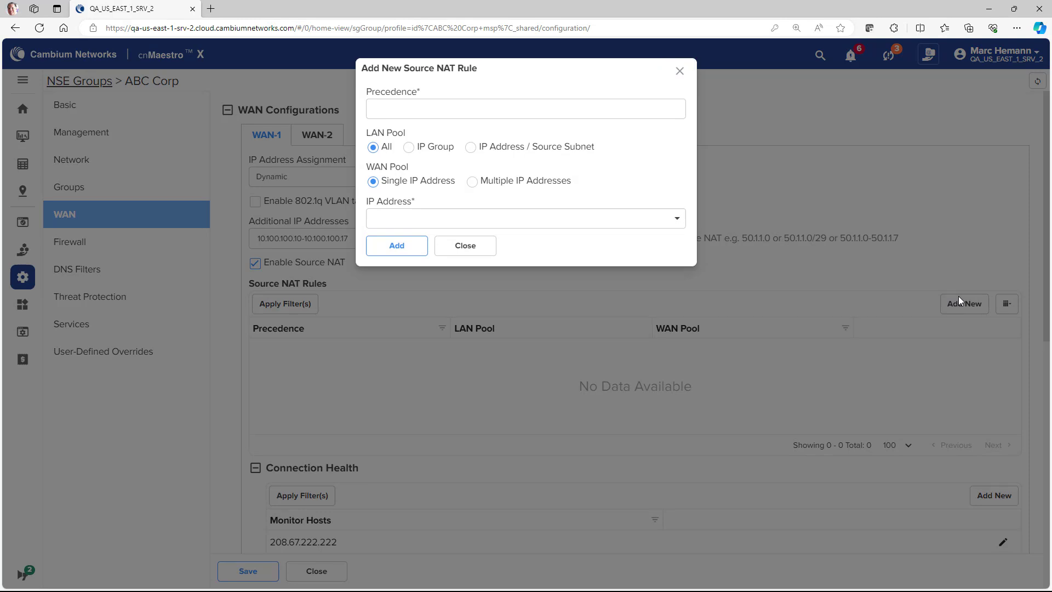
mouse_move(798, 210)
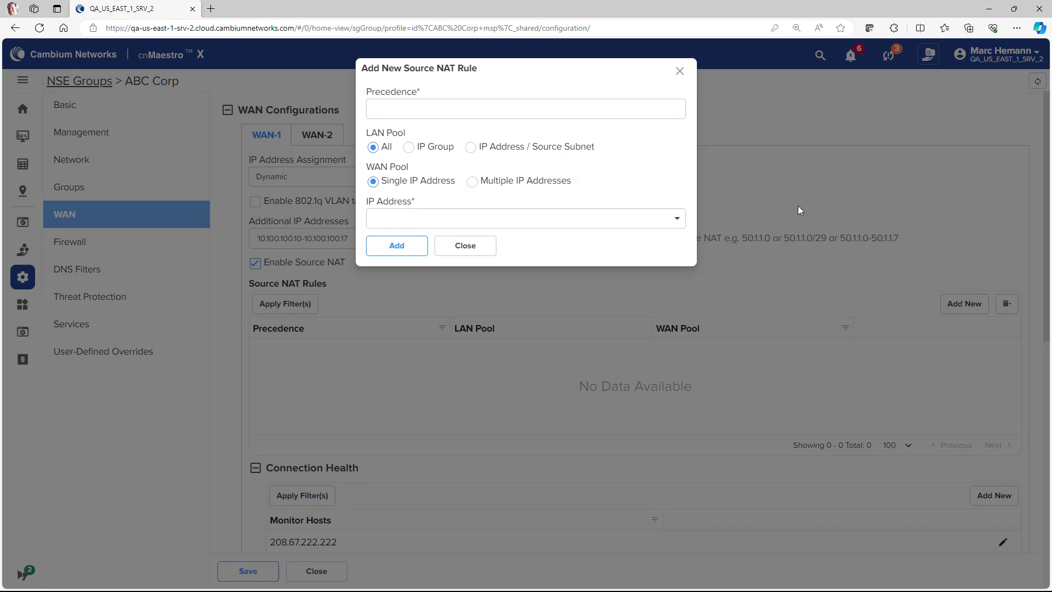
mouse_move(830, 215)
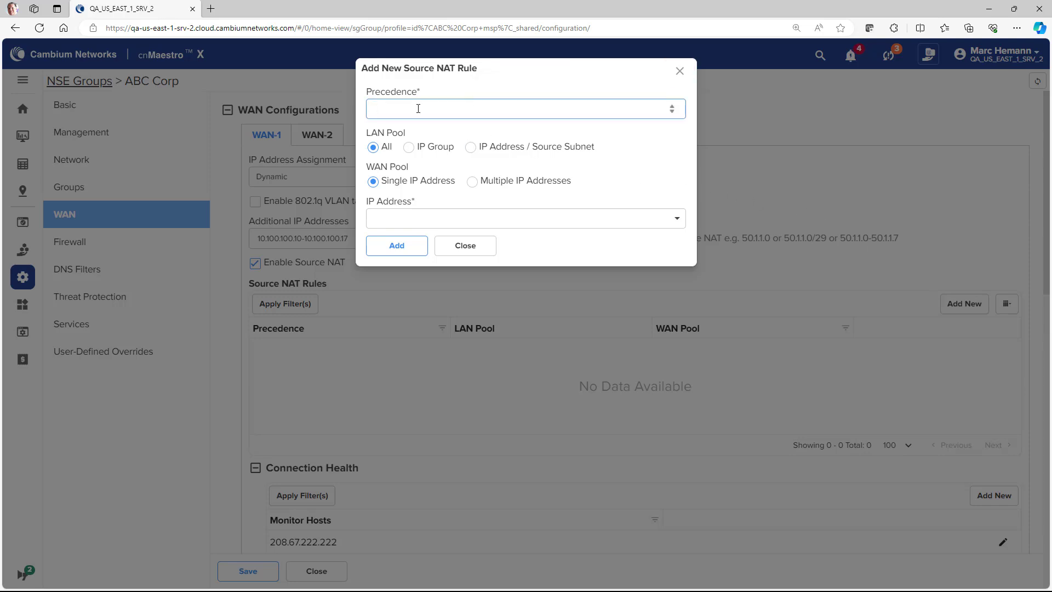
Add source NAT rule 1 mapping subnet 192.168.100.0/24 to WAN address 10.100.100.10
type("1")
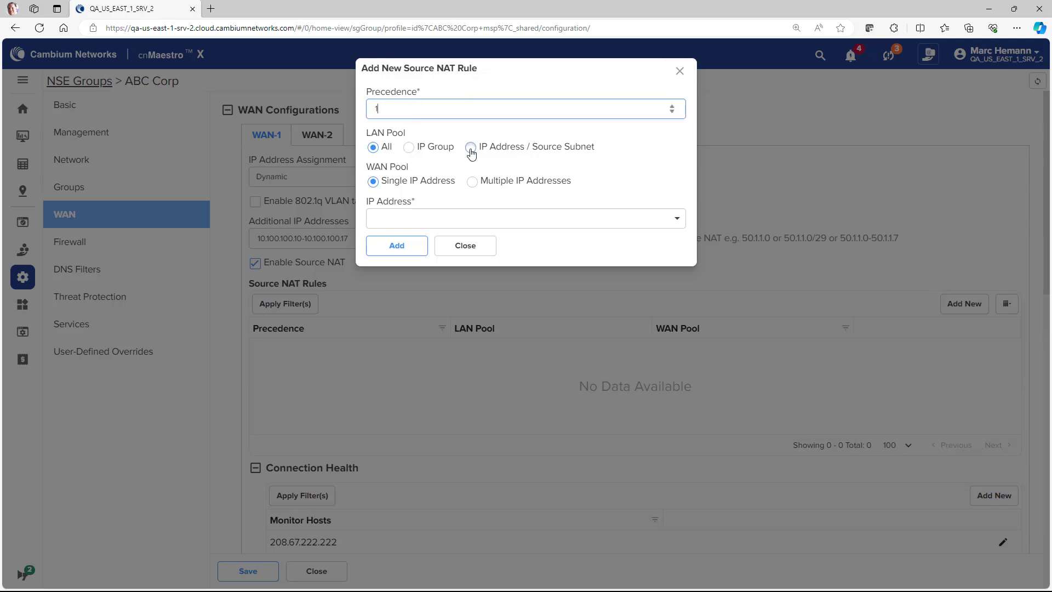
left_click(472, 146)
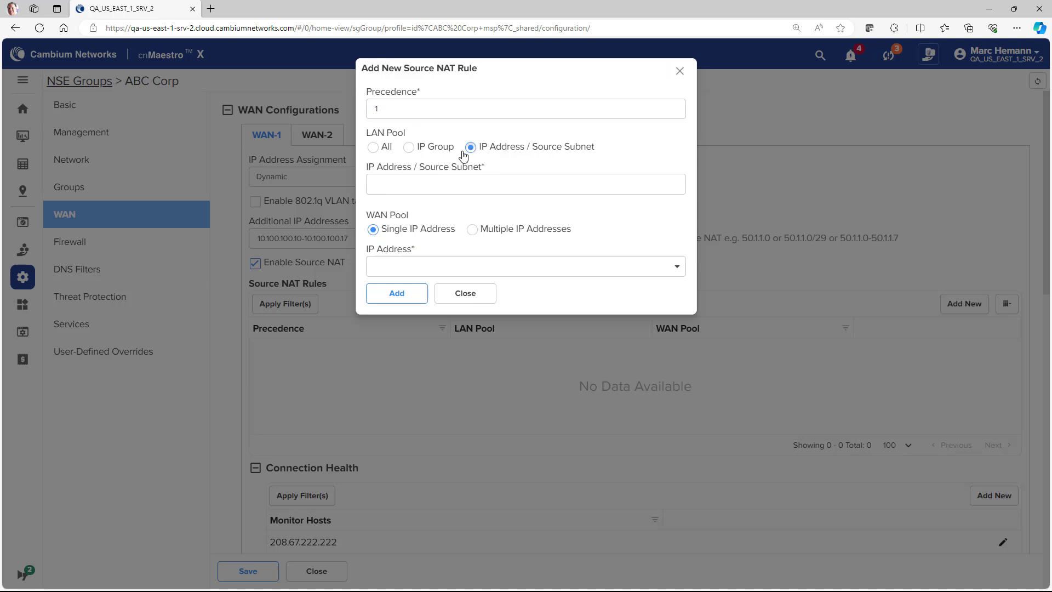
type("192.168.100.0")
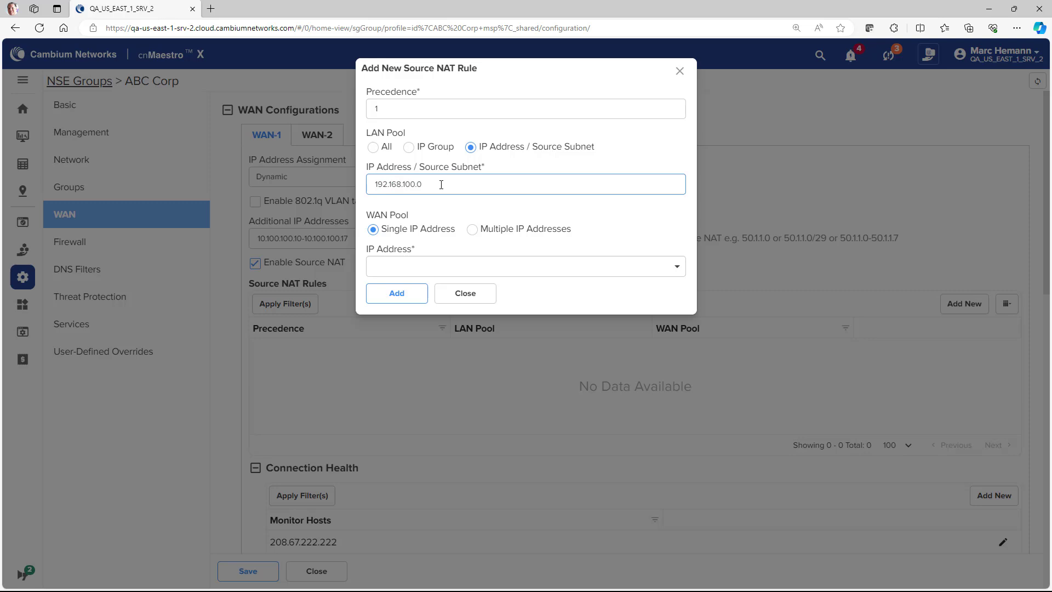
type("/24")
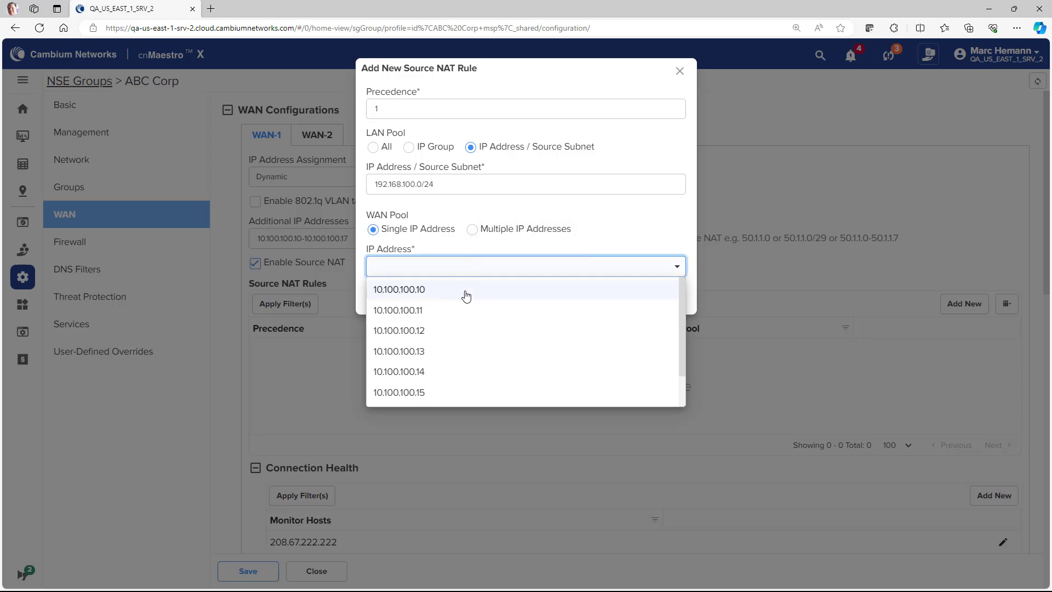
left_click(399, 289)
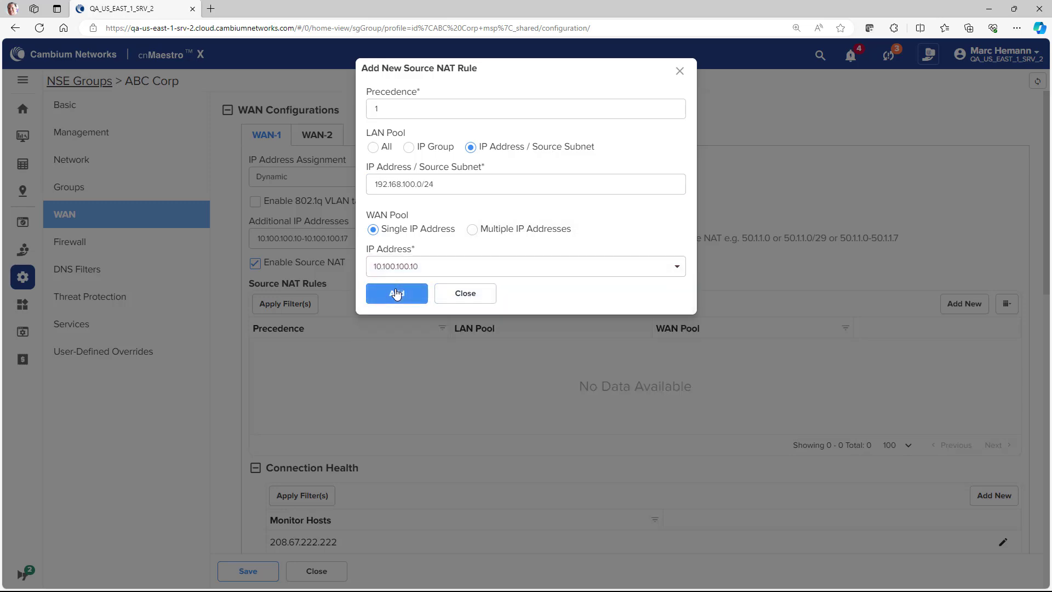
left_click(396, 293)
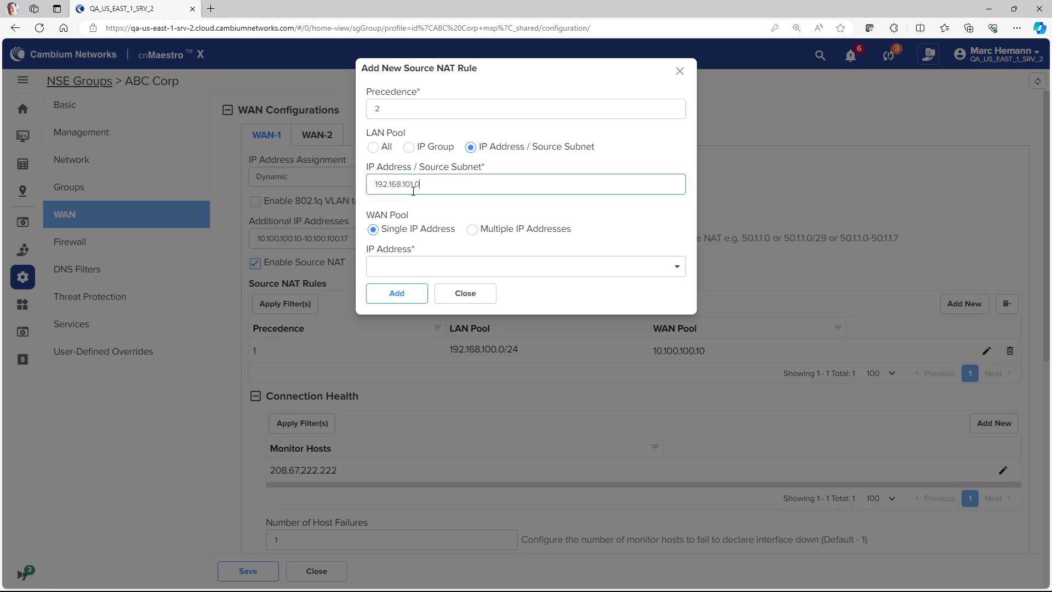
Add source NAT rule 2 mapping 192.168.101.0/24 to WAN address 10.100.100.11
type("/24")
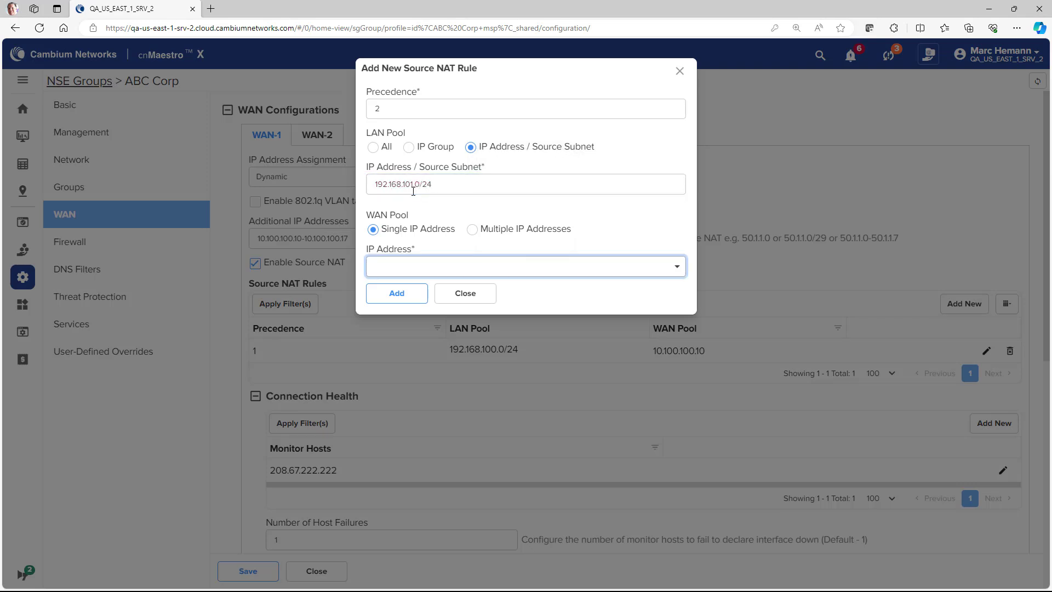
left_click(526, 266)
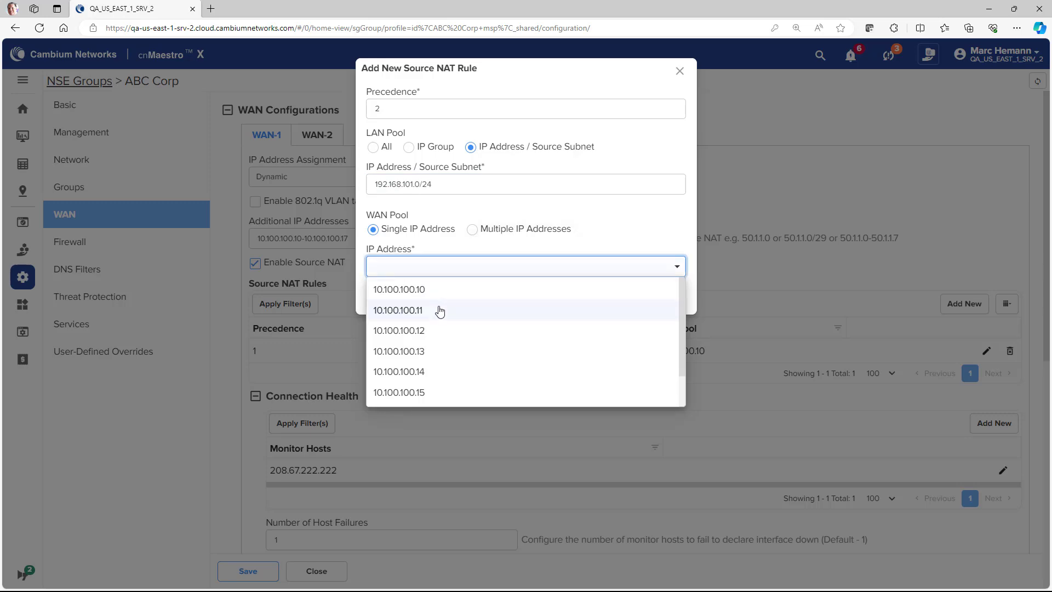
left_click(397, 310)
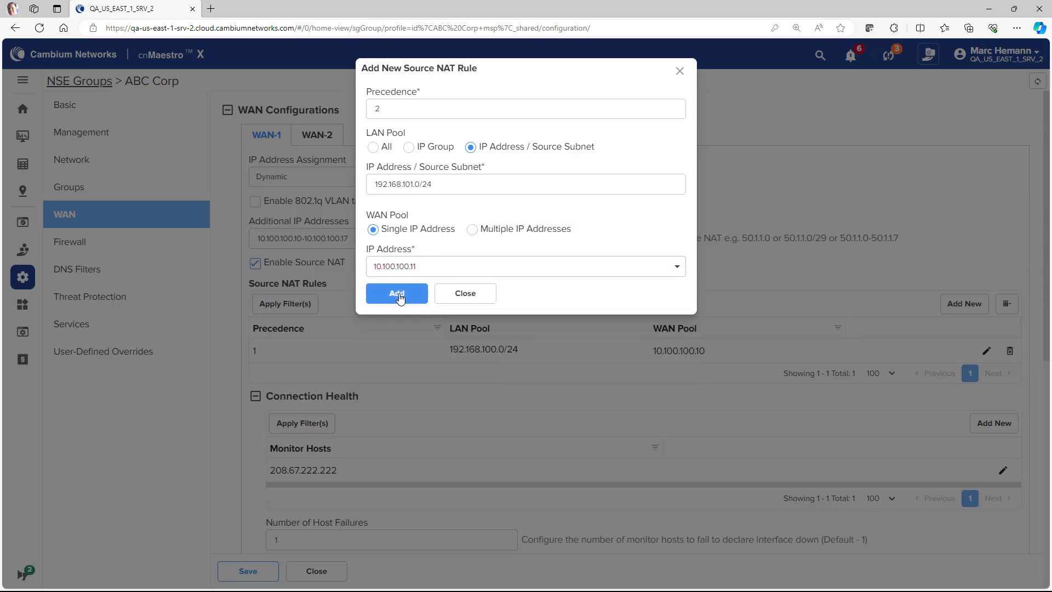
left_click(397, 293)
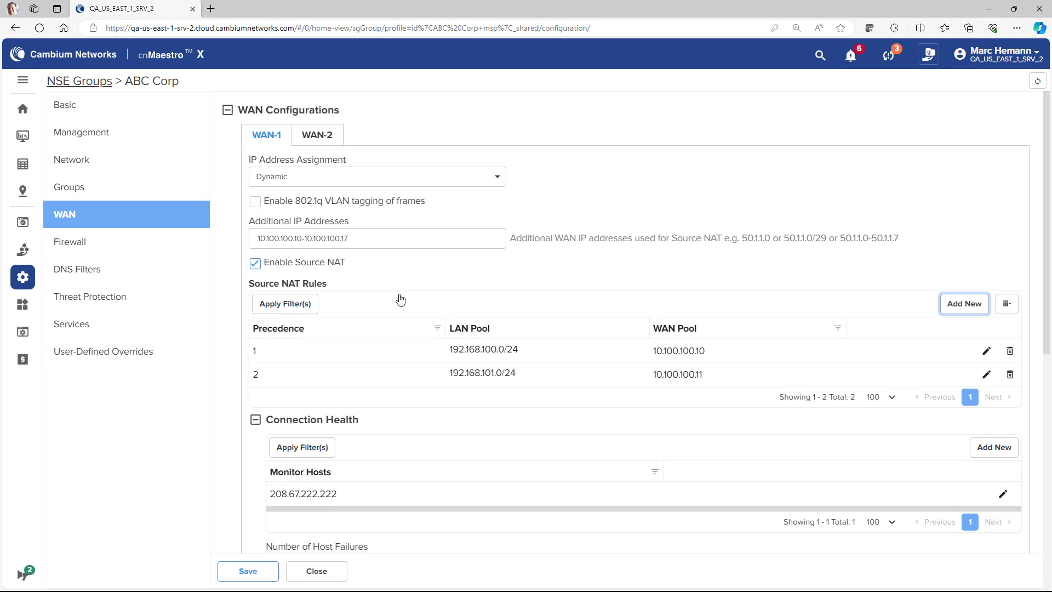
mouse_move(400, 299)
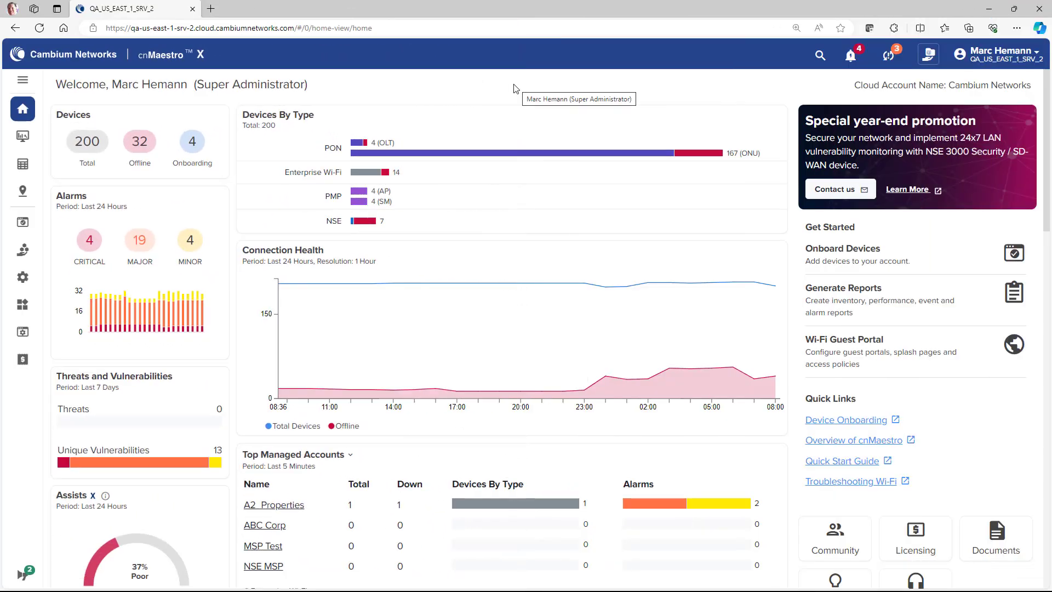
mouse_move(514, 88)
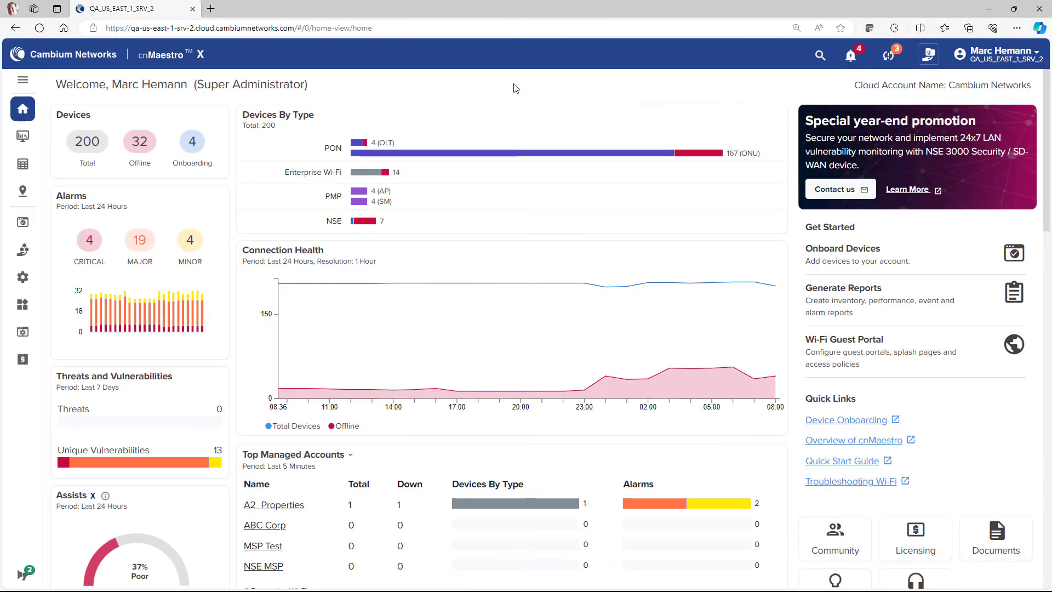
Edit VLAN 1 in the ABC Corp NSE group's Network settings
left_click(22, 278)
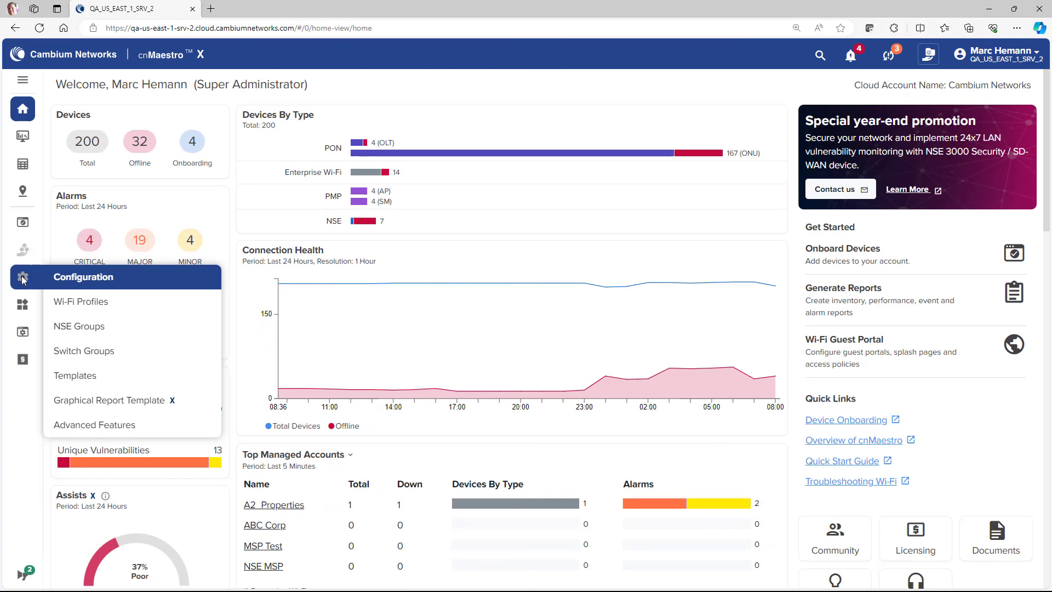
left_click(79, 326)
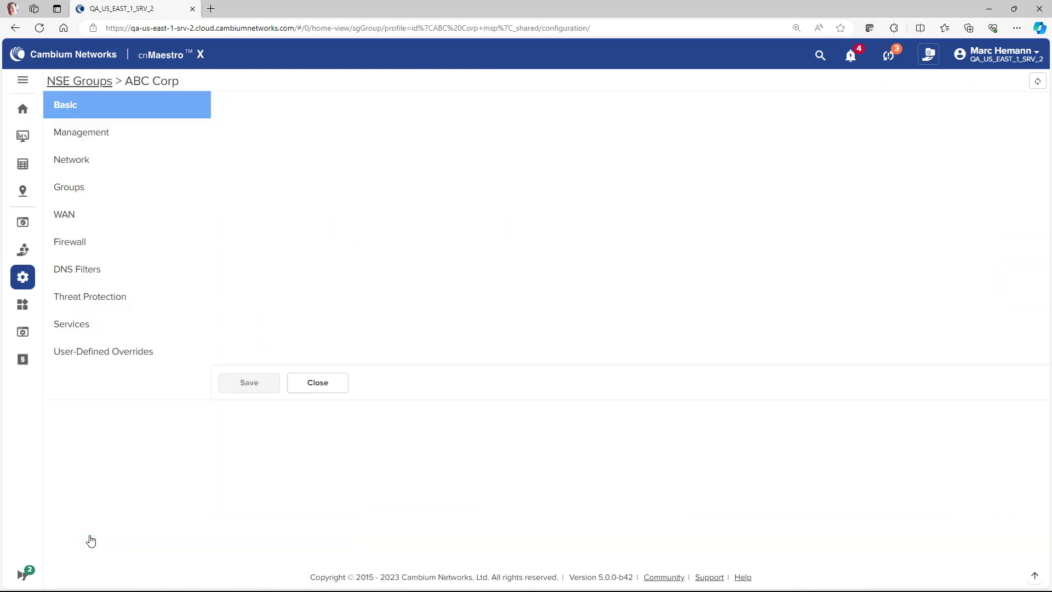
left_click(65, 104)
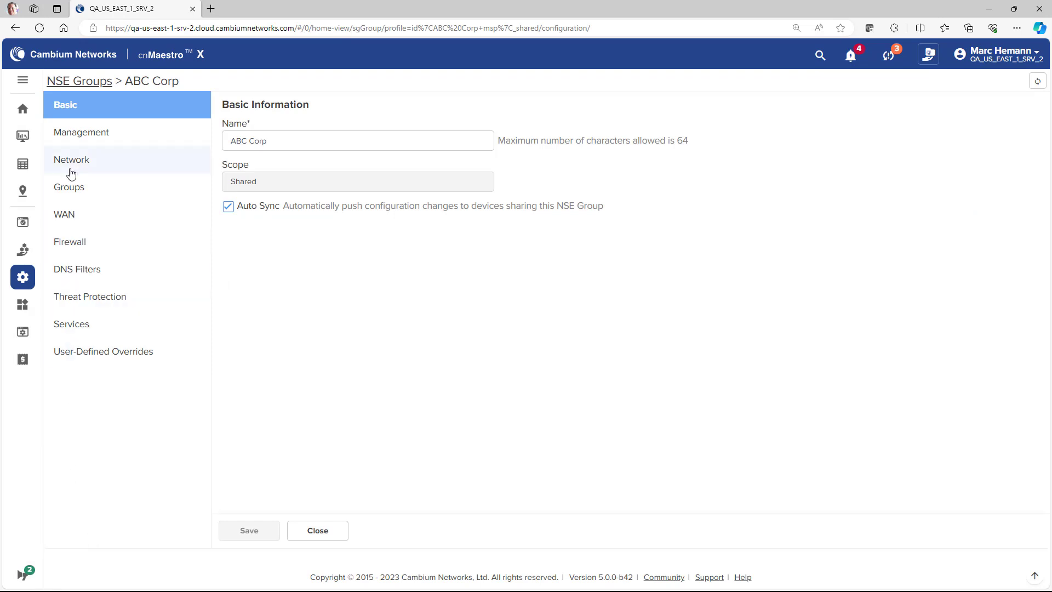
left_click(72, 159)
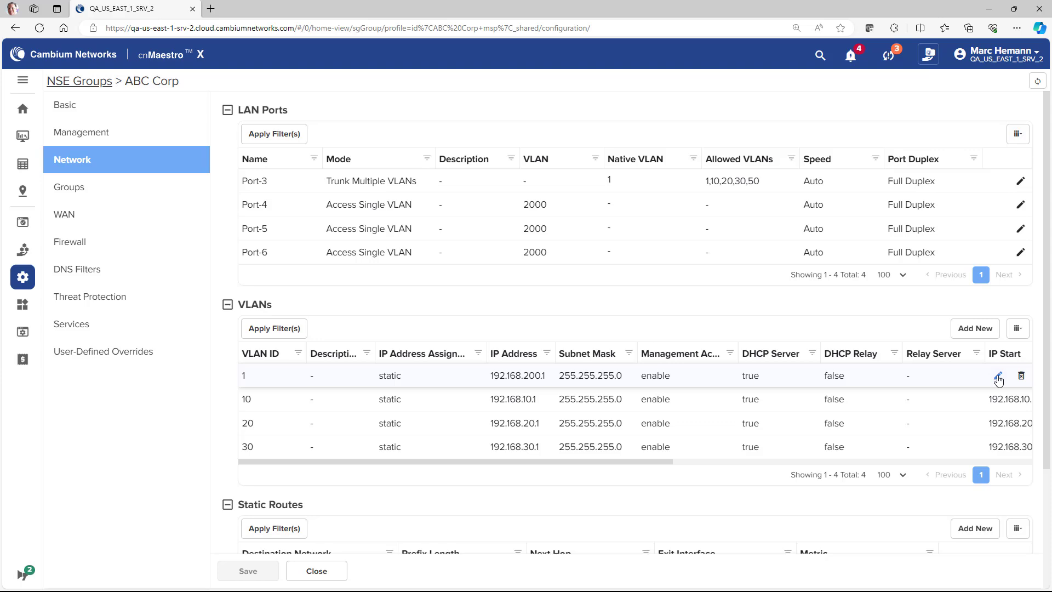
mouse_move(999, 376)
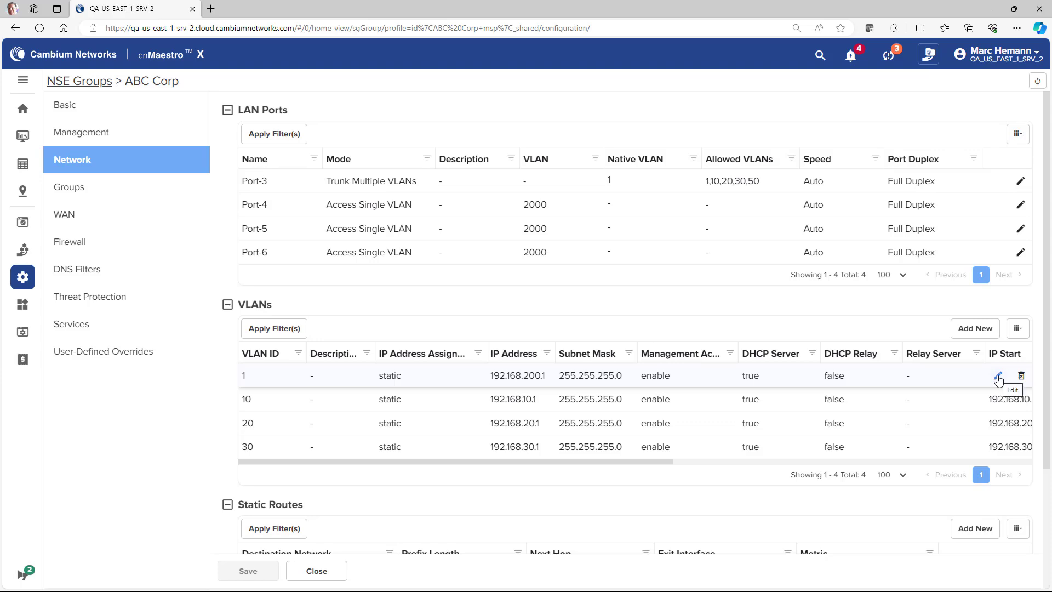
left_click(999, 375)
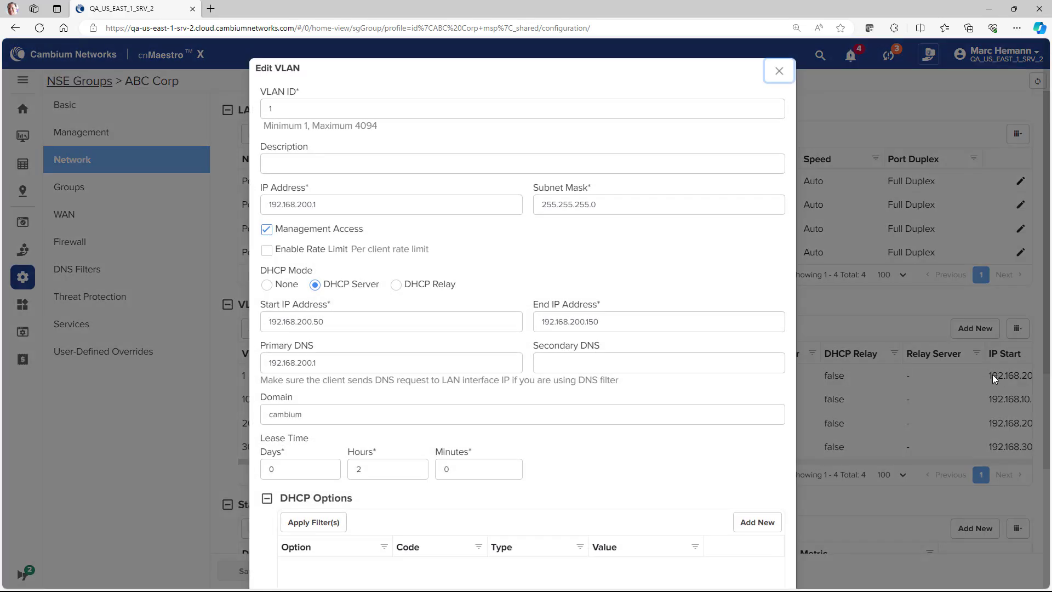
Import 'sample ip to mac.csv' into VLAN 1's MAC binding list and apply it
scroll("down", 3)
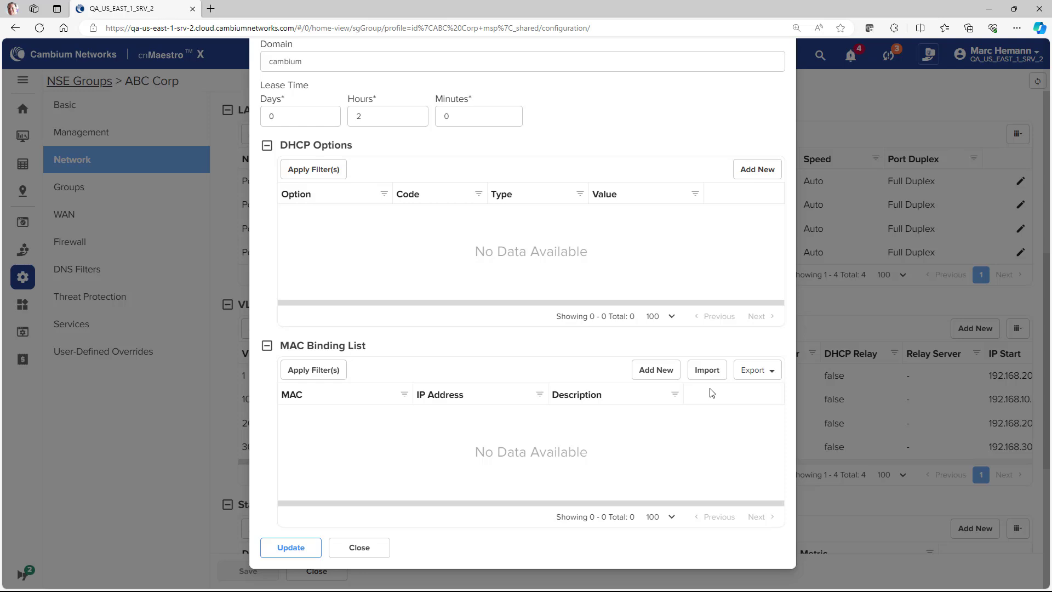
left_click(706, 370)
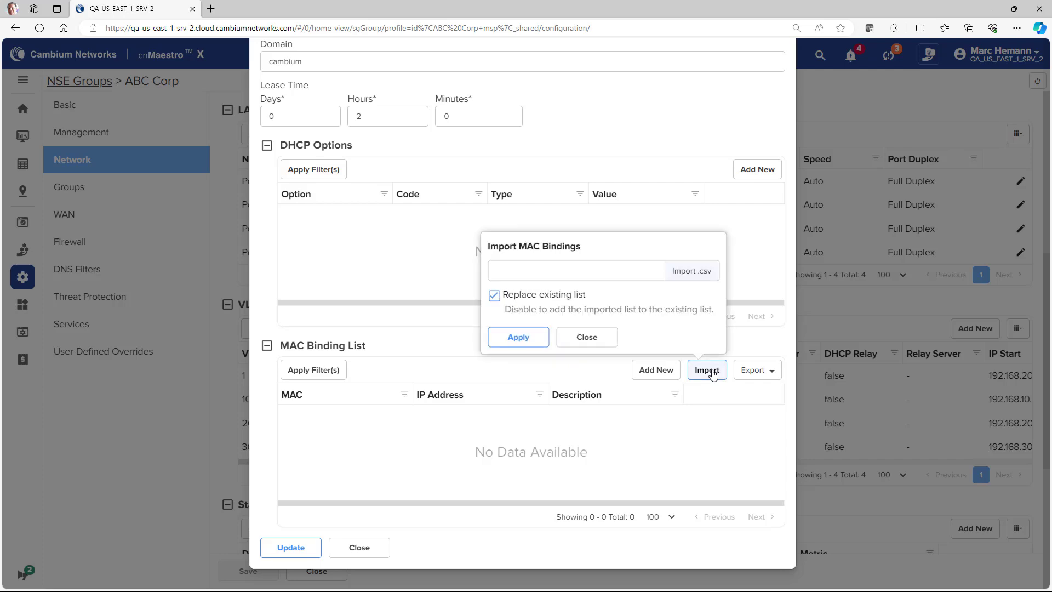
left_click(691, 270)
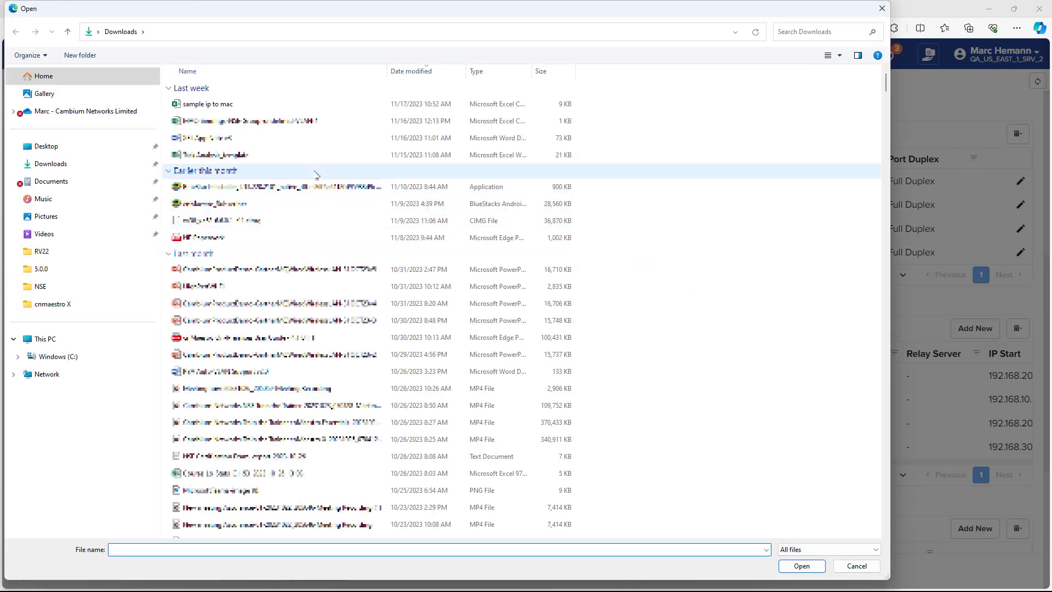
left_click(209, 104)
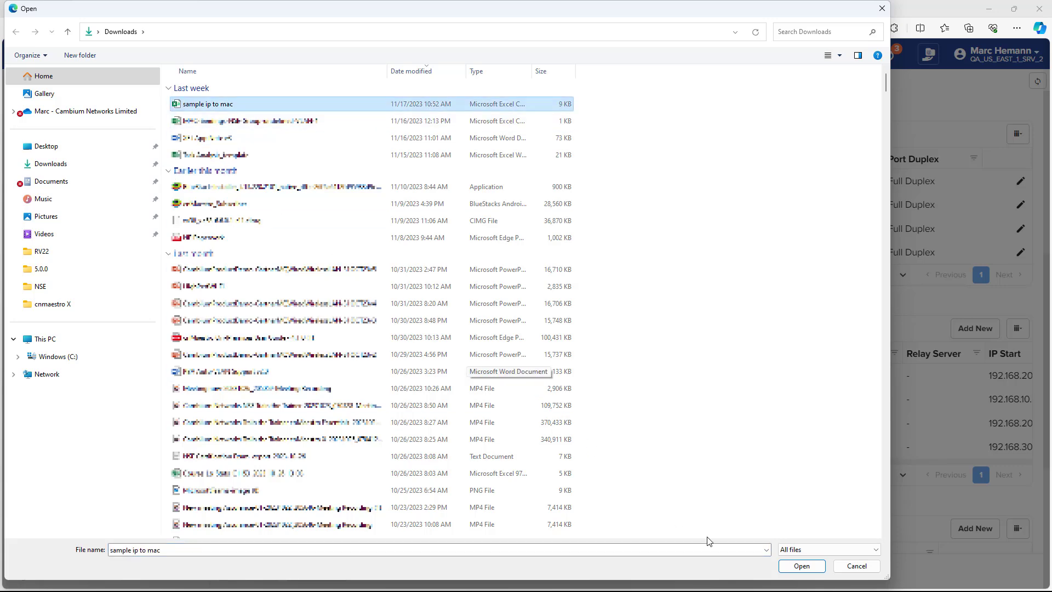
left_click(801, 565)
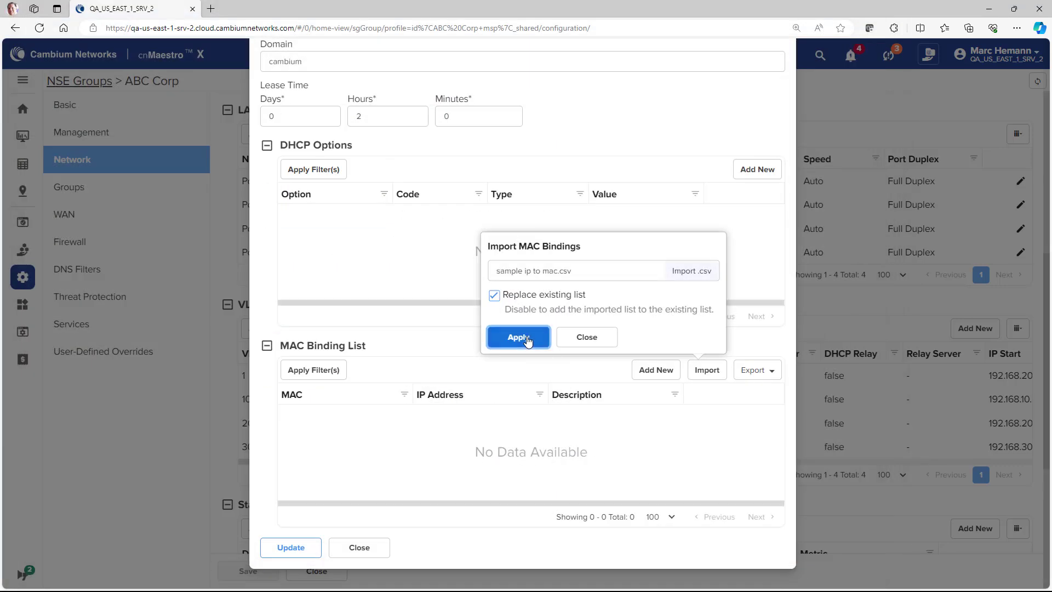
left_click(518, 336)
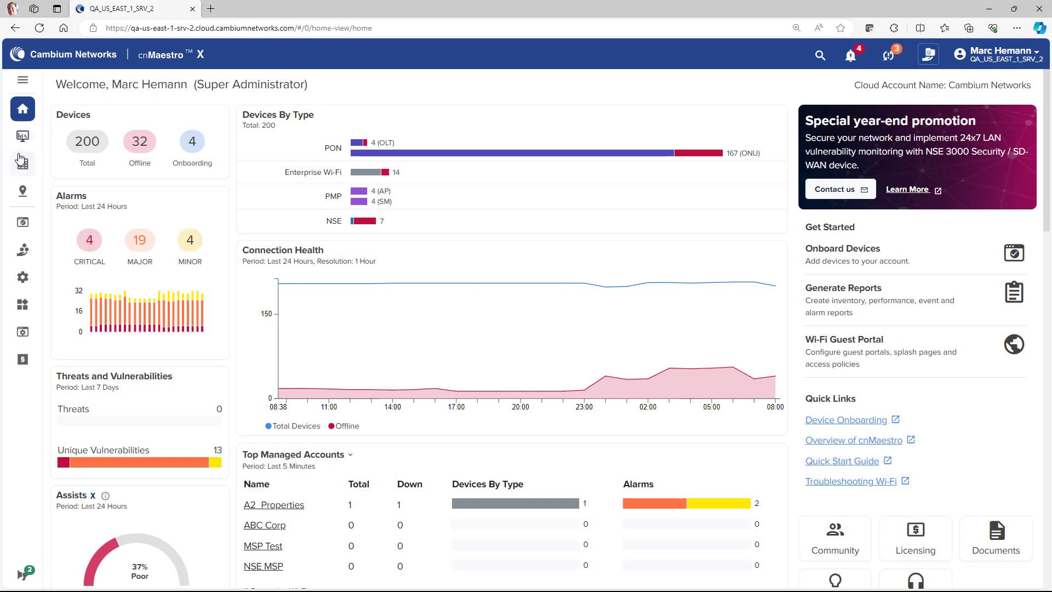
left_click(22, 164)
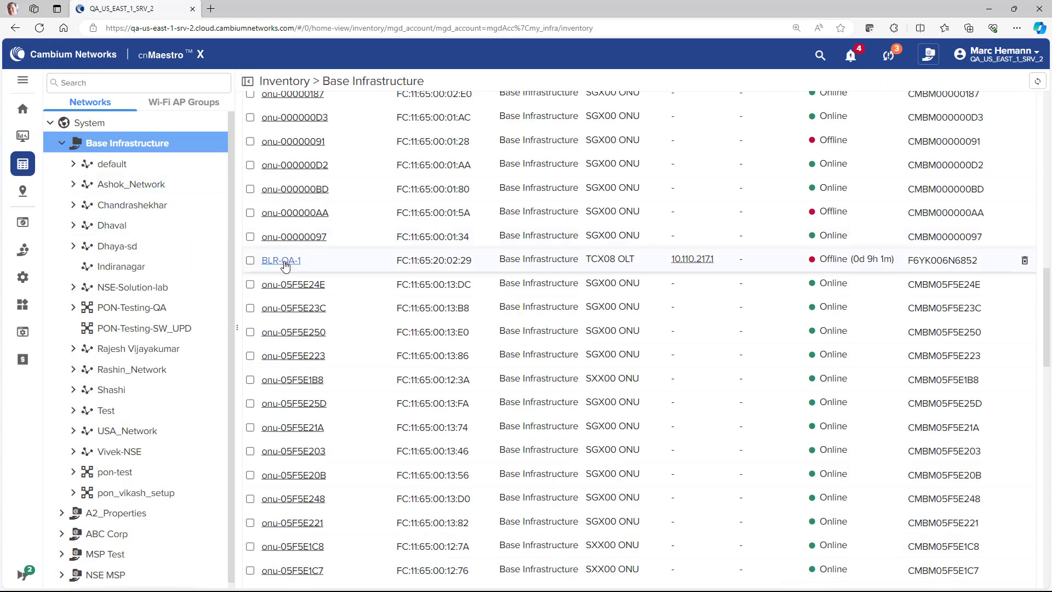
left_click(281, 260)
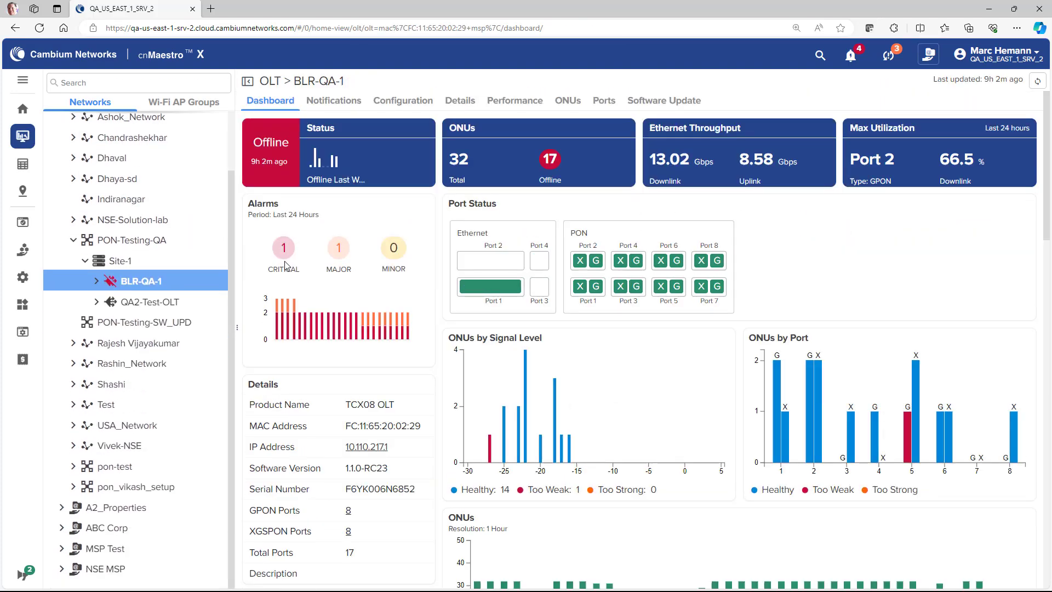
mouse_move(283, 248)
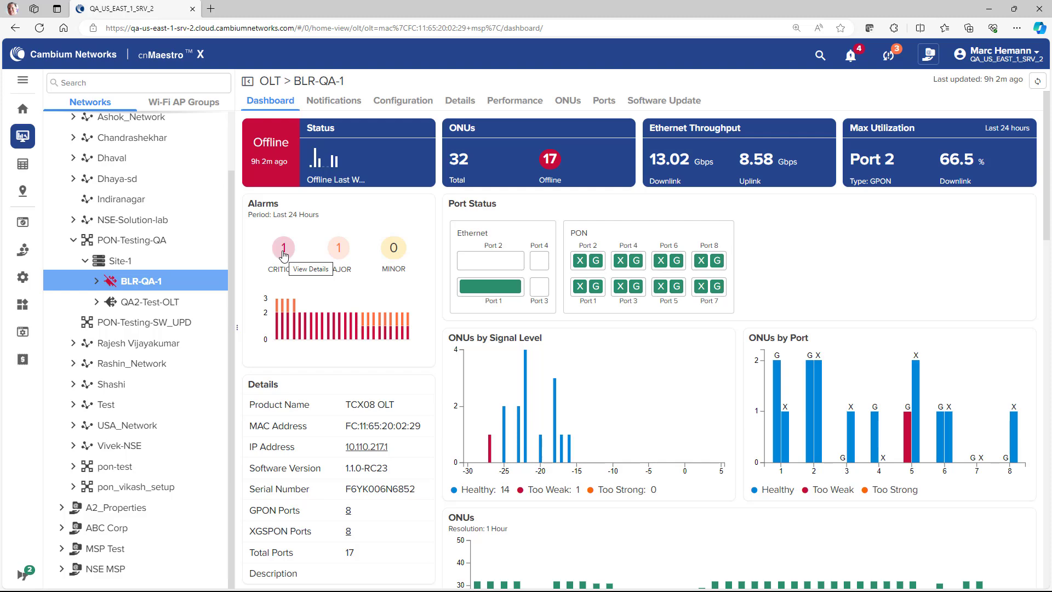
scroll("down", 3)
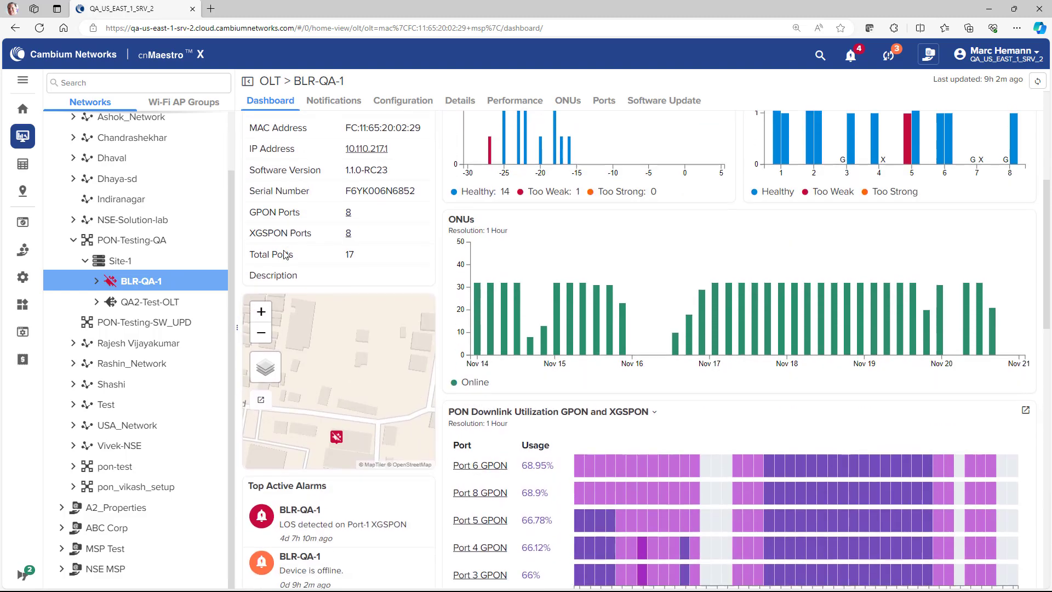
scroll("down", 3)
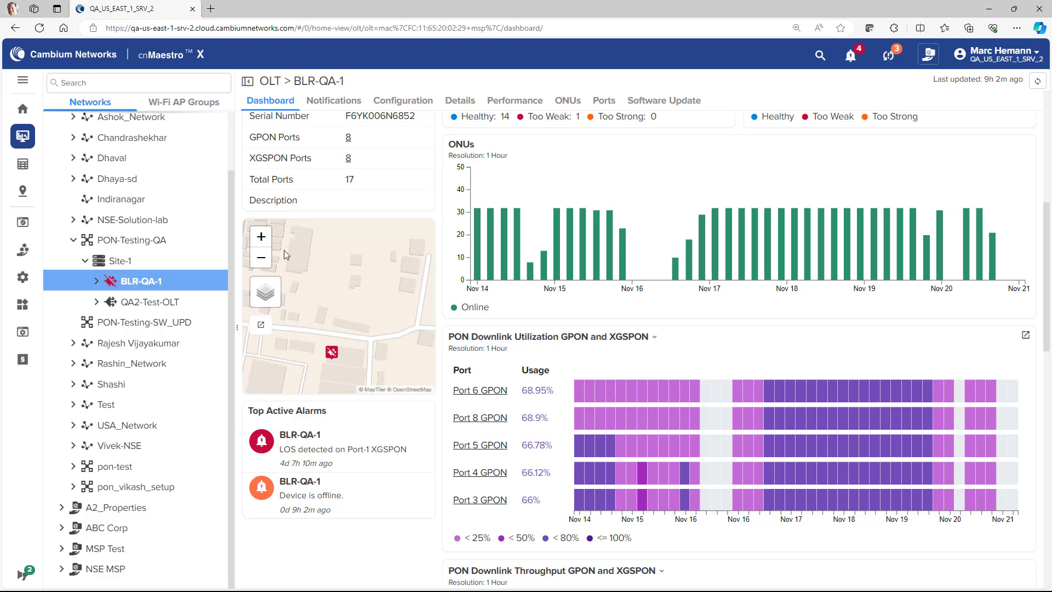
mouse_move(304, 212)
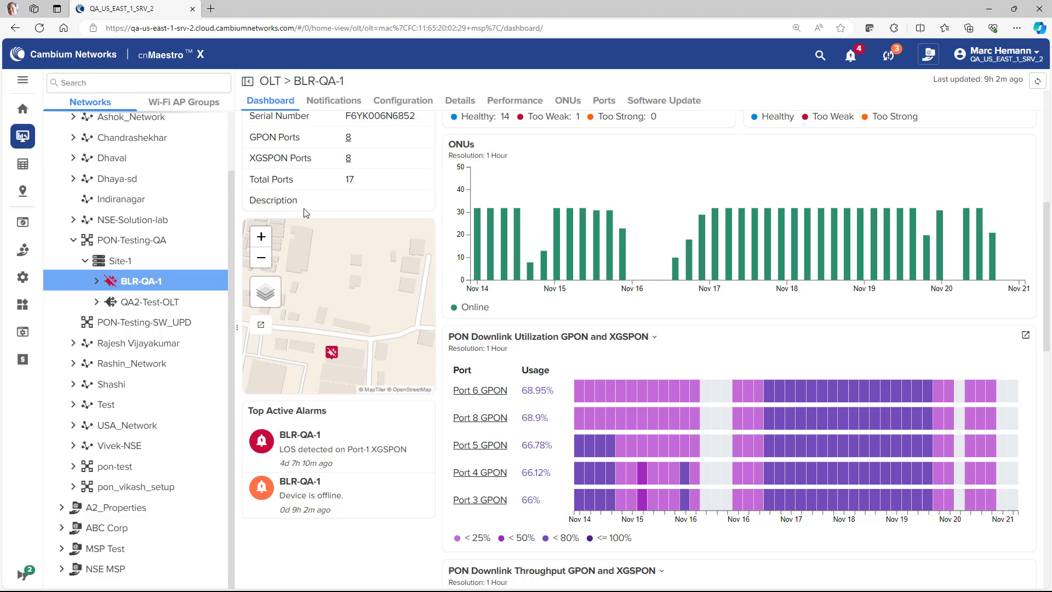
scroll("up", 3)
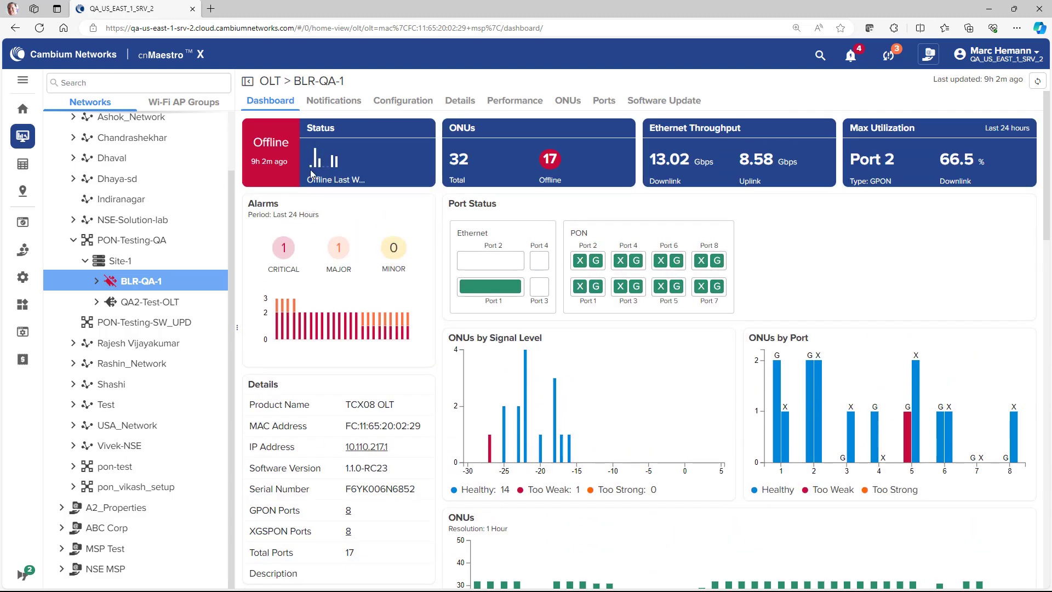
Review BLR-QA-1's notifications, configuration and details, then show its performance charts
left_click(334, 99)
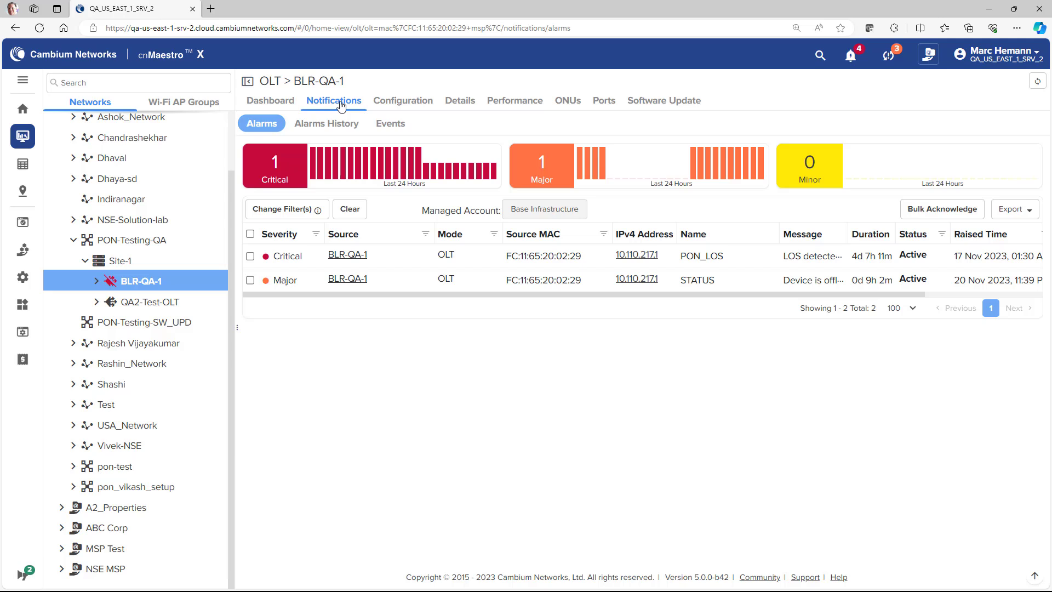
mouse_move(402, 101)
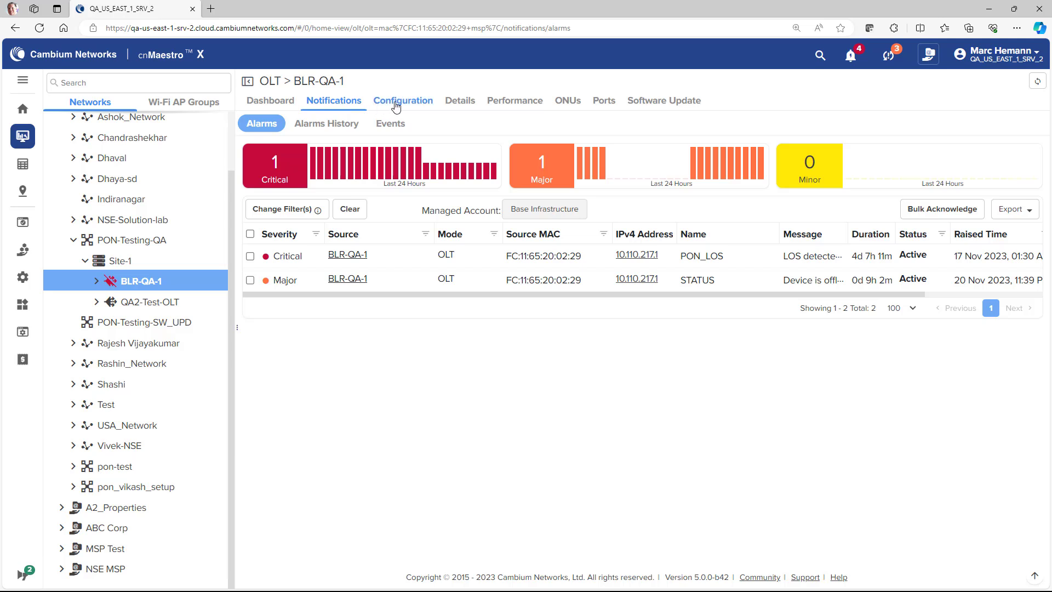
left_click(403, 99)
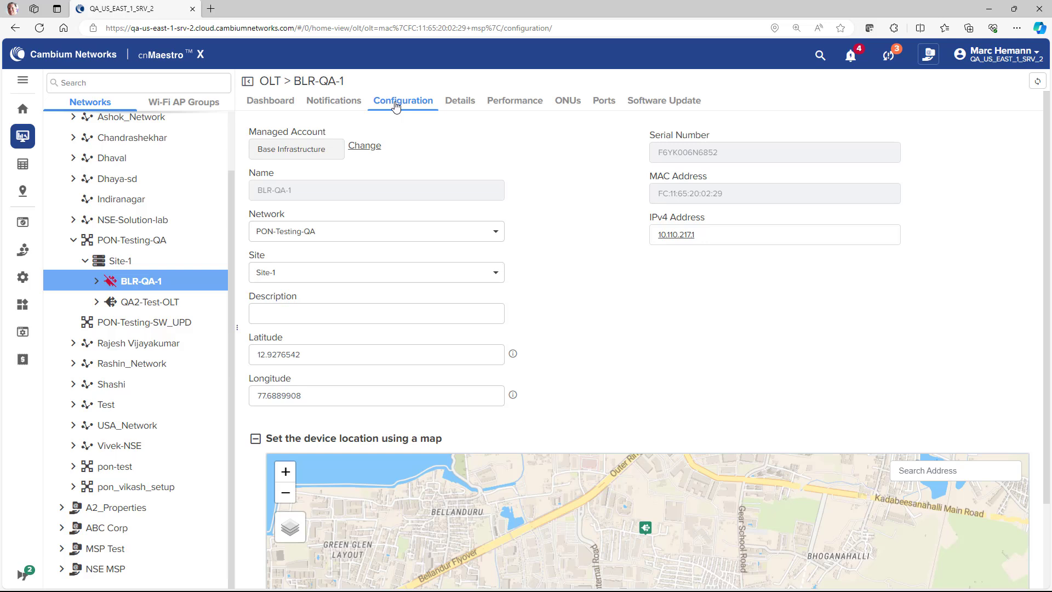
mouse_move(460, 99)
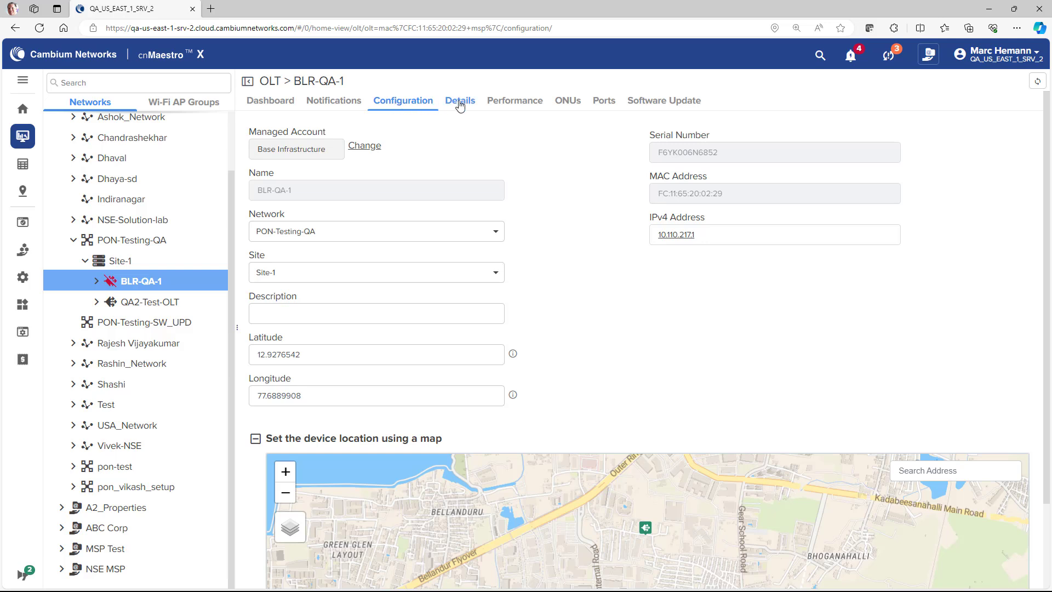
left_click(459, 101)
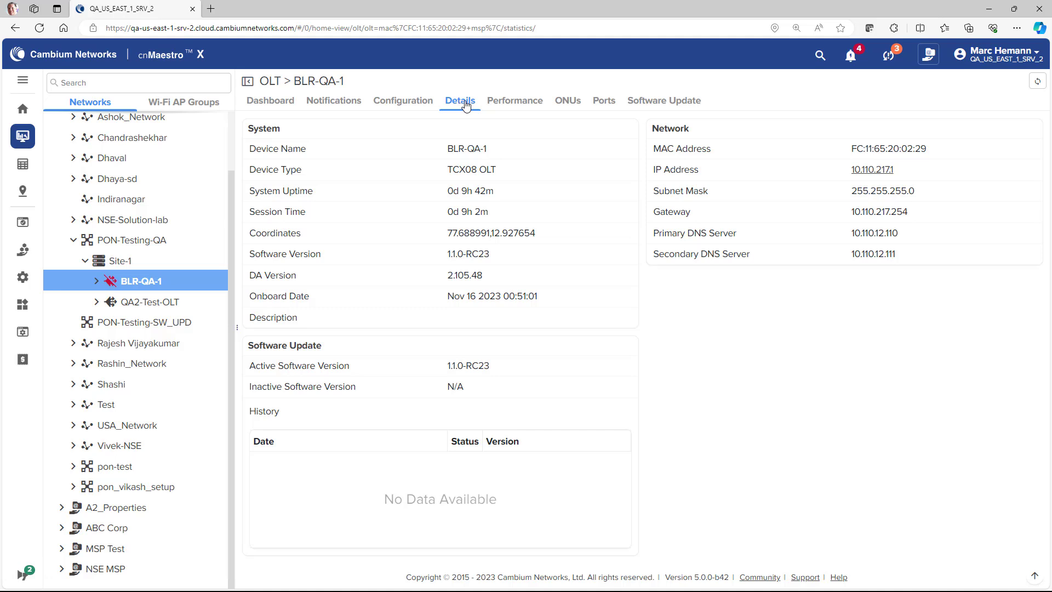
left_click(514, 100)
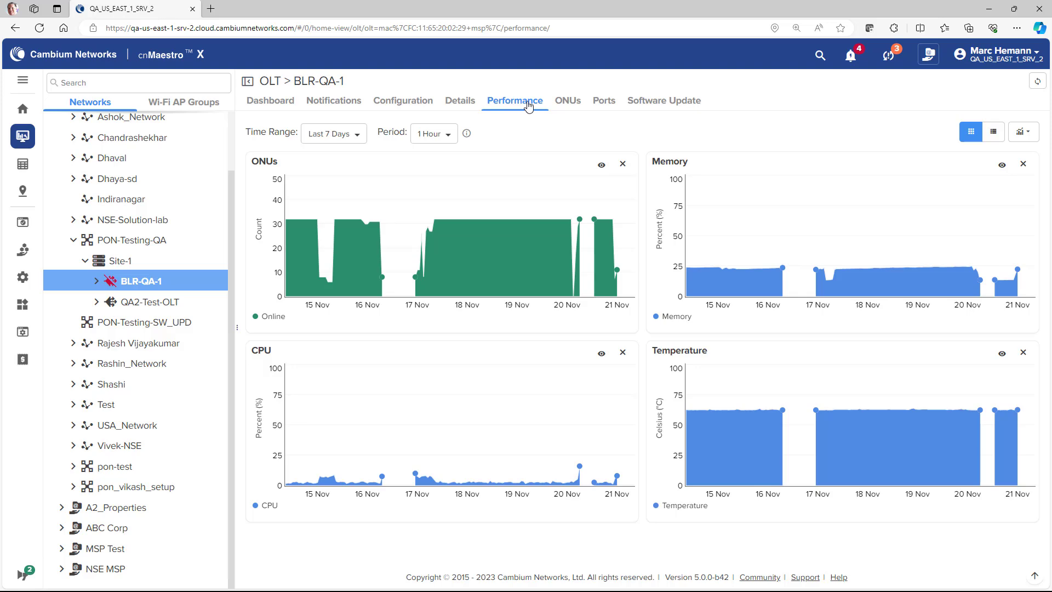
Review BLR-QA-1's ONU and port lists, then show its software update page offering 1.1.0-RC23
left_click(567, 100)
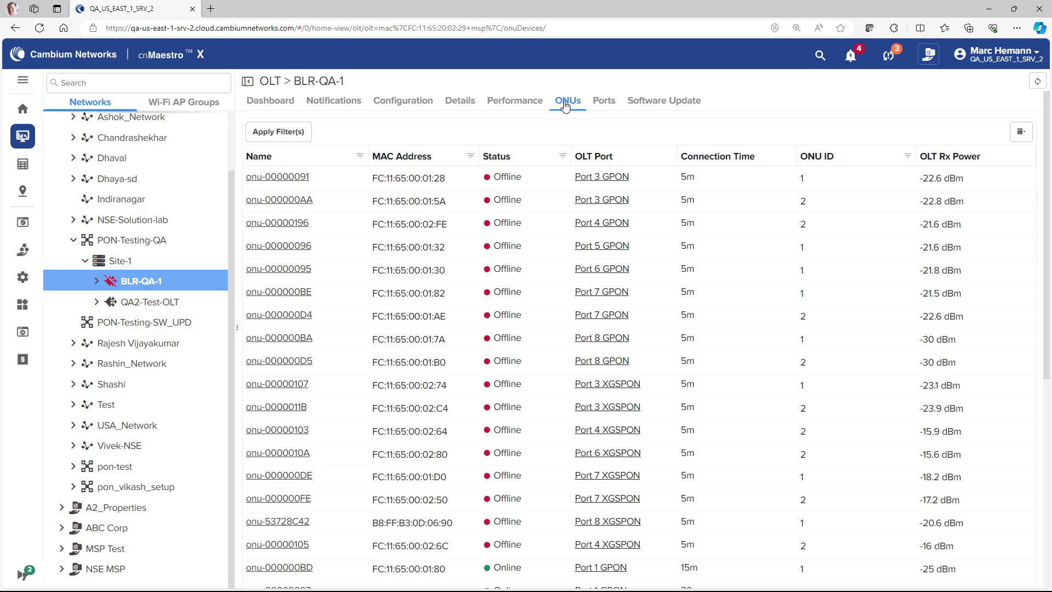
left_click(602, 100)
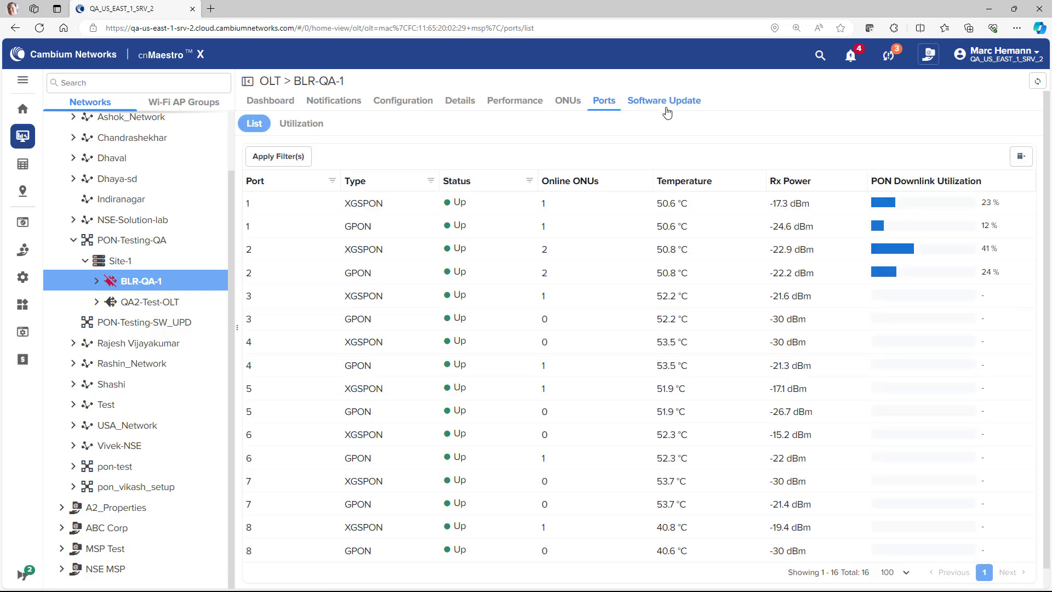
left_click(663, 100)
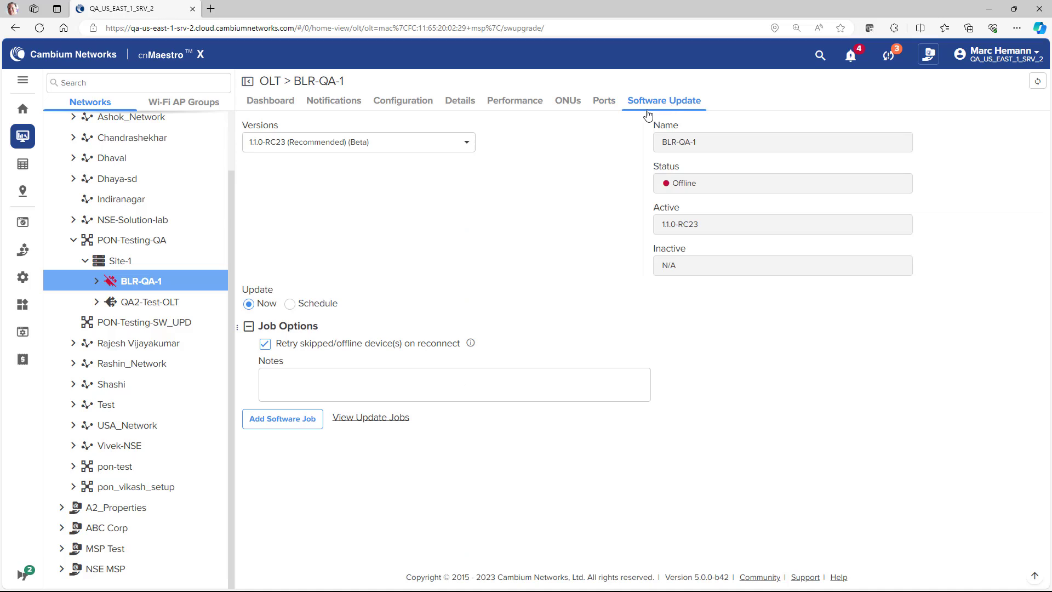
Go back to the home dashboard and bring up the configuration options
left_click(466, 141)
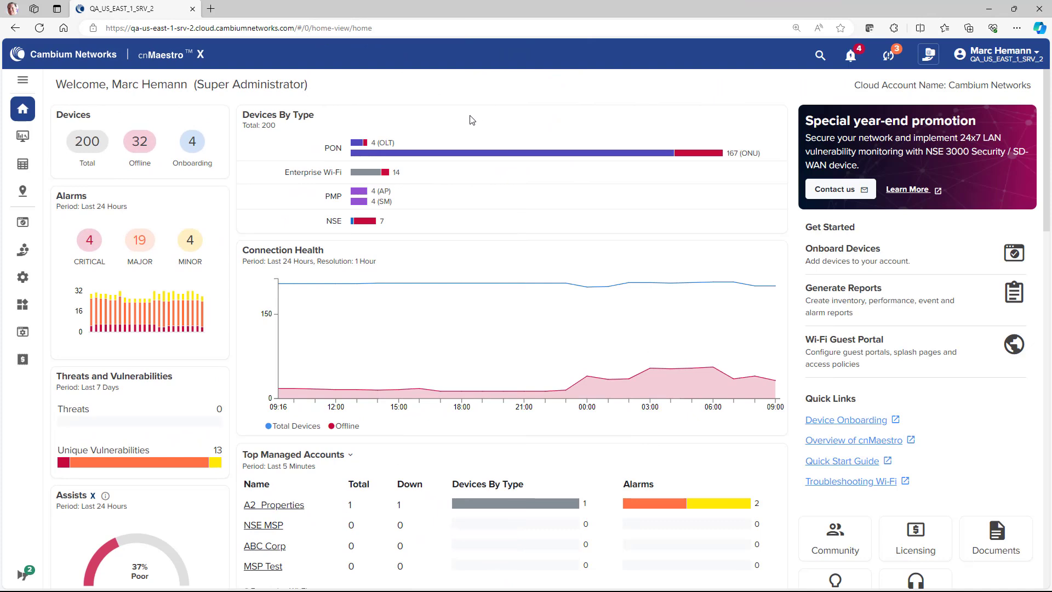
left_click(22, 276)
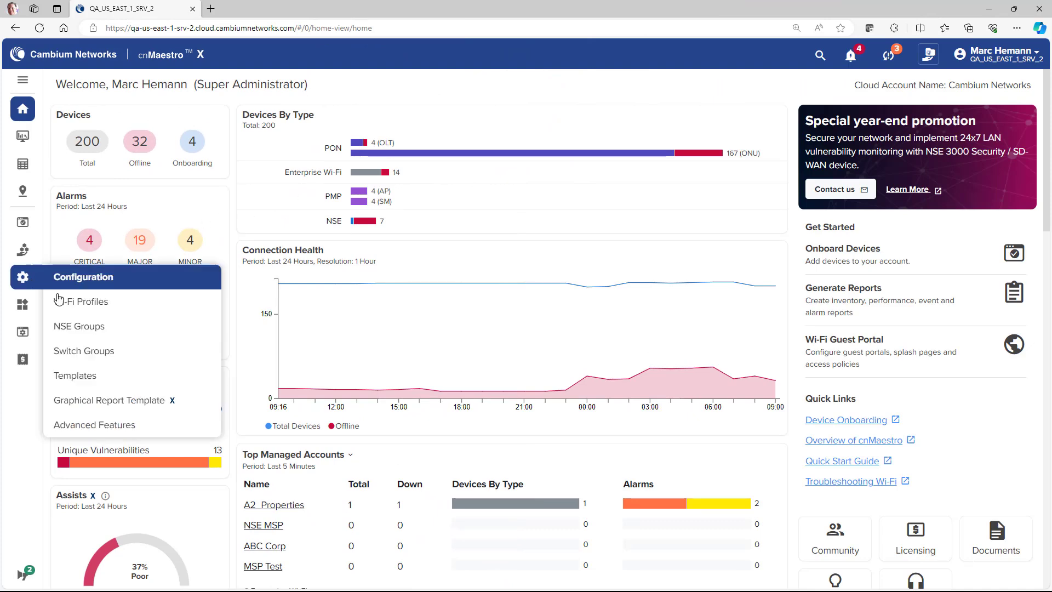
Start a new user group policy in ABC APGroup's access control named Finance with RADIUS filter ID Finance_Filter_ID
left_click(86, 301)
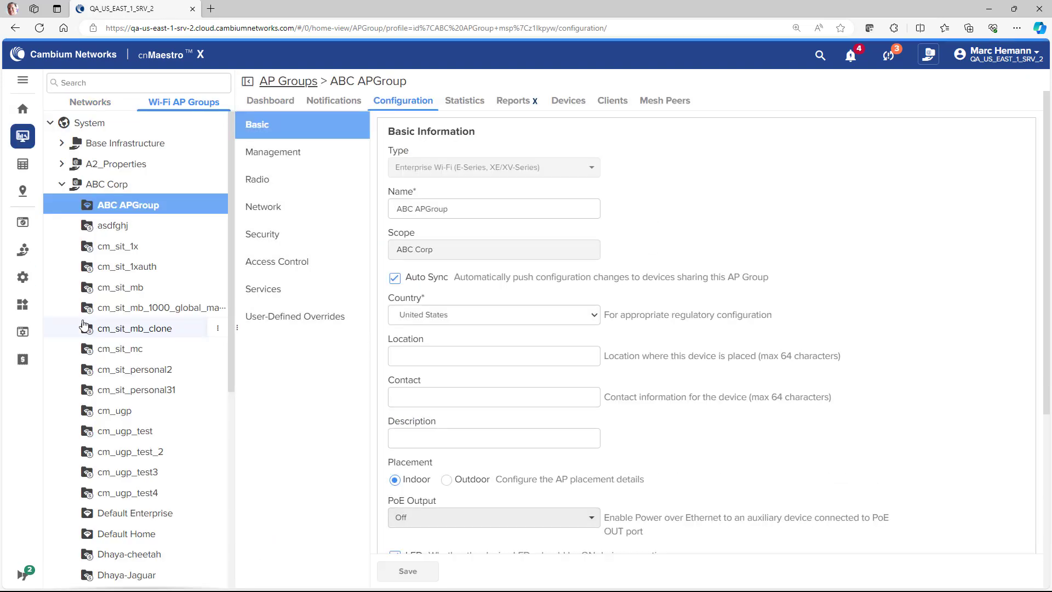
left_click(276, 261)
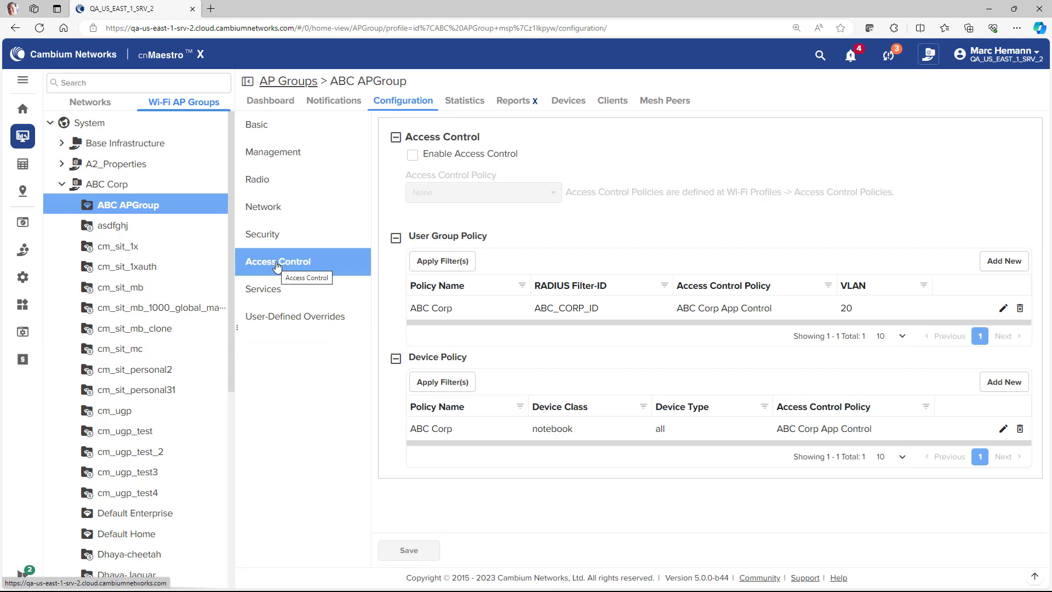
mouse_move(876, 258)
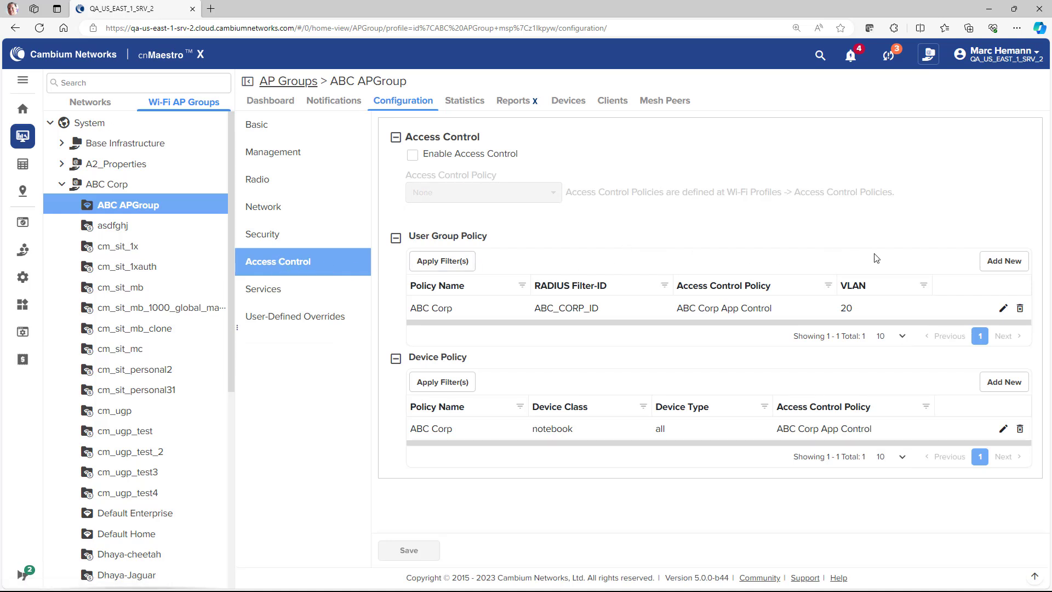
mouse_move(1004, 261)
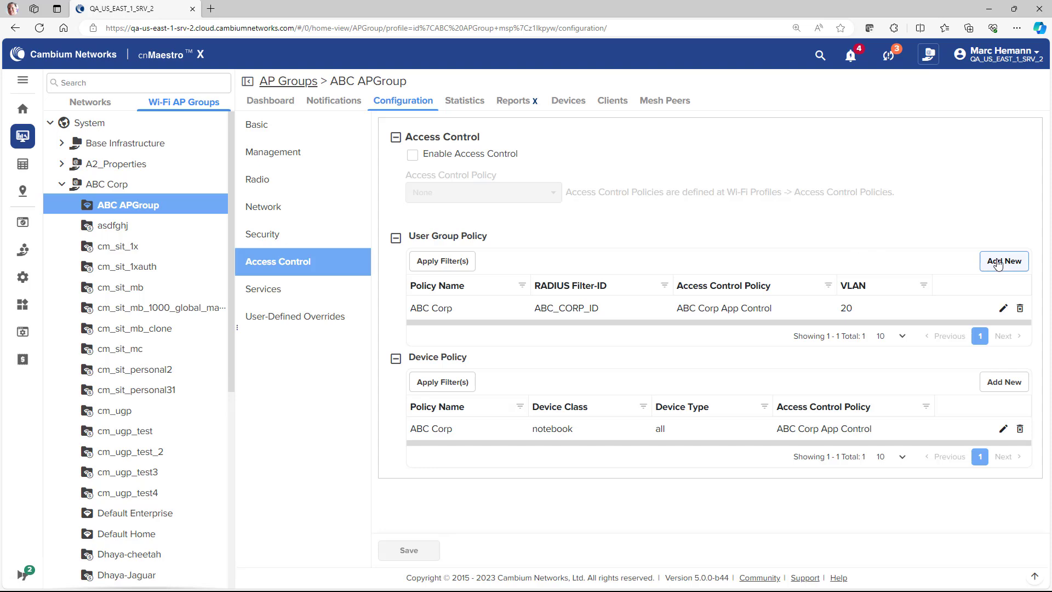
left_click(1004, 260)
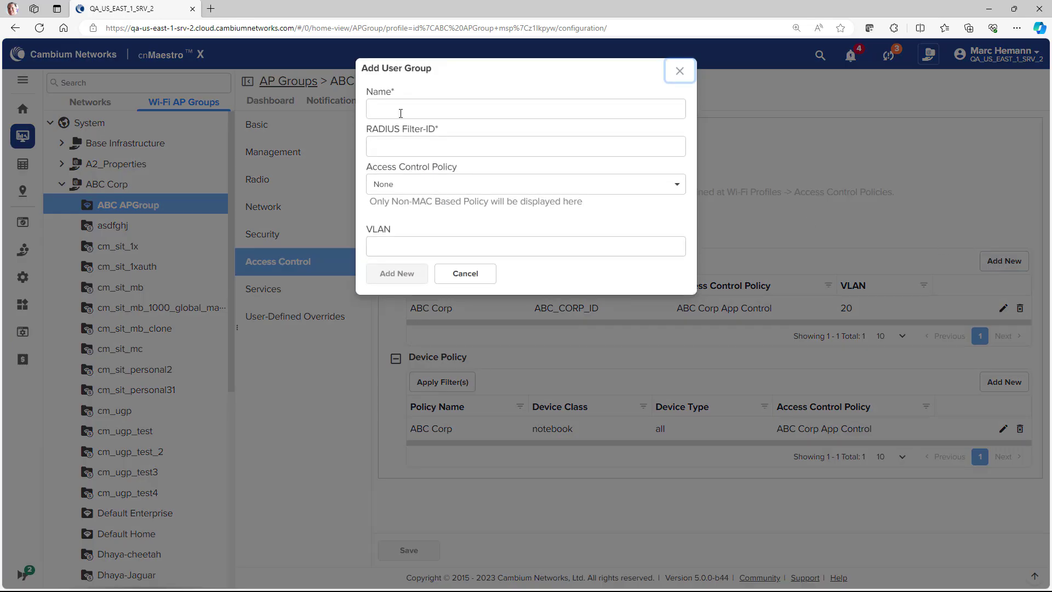
type("Finance")
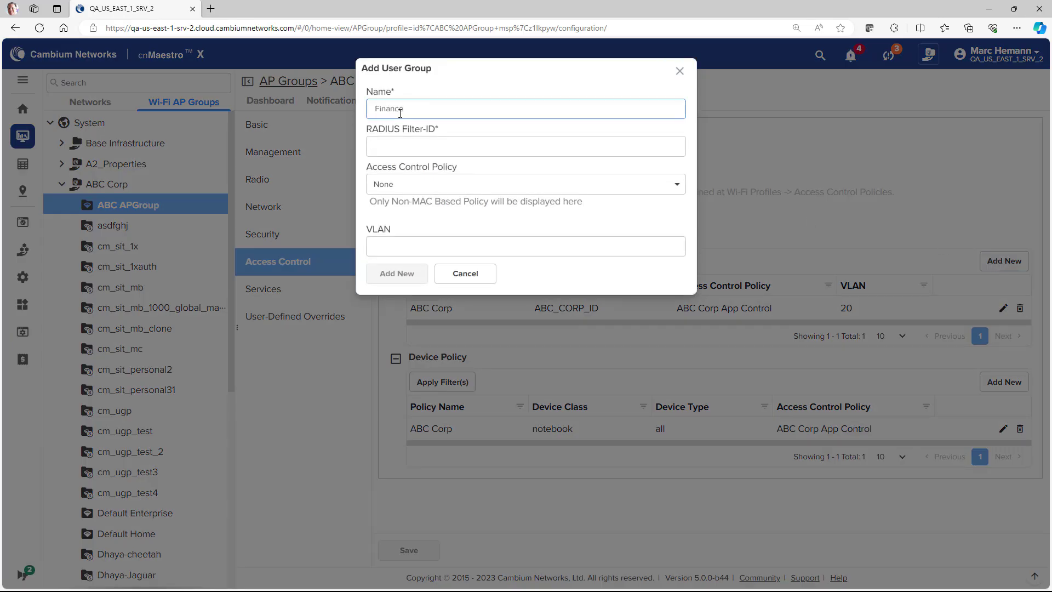
left_click(526, 146)
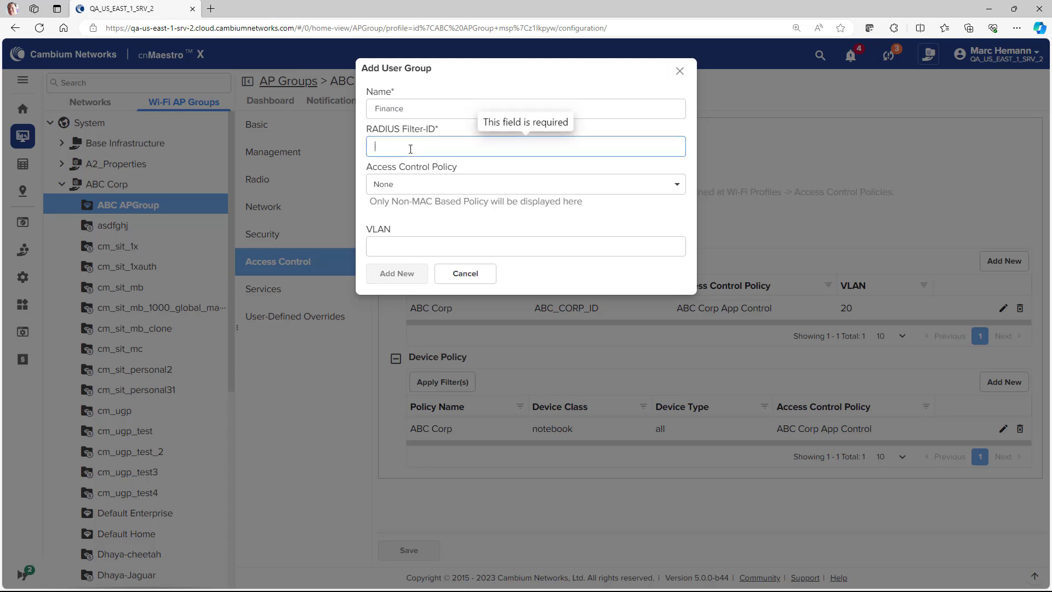
type("Finance_Filter_ID")
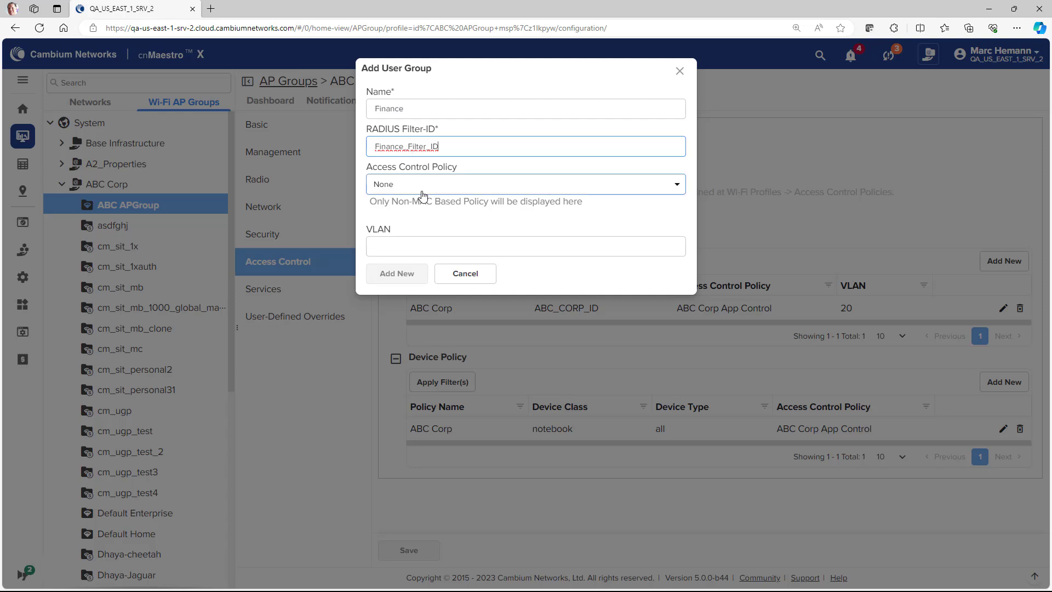
Assign ABC Corp App Control and VLAN 10 to the Finance policy and add it
left_click(525, 184)
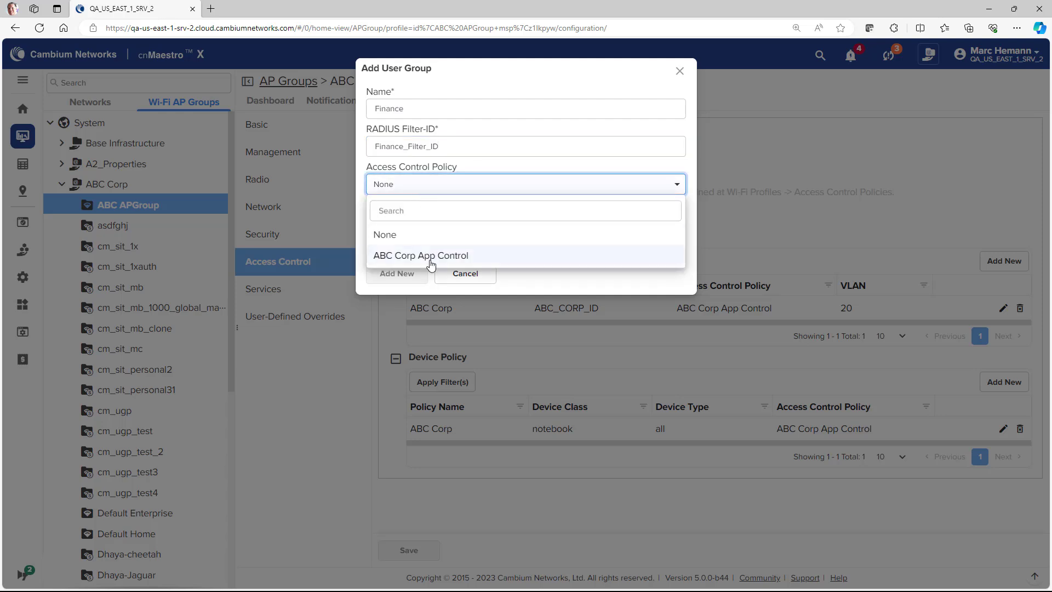
left_click(420, 255)
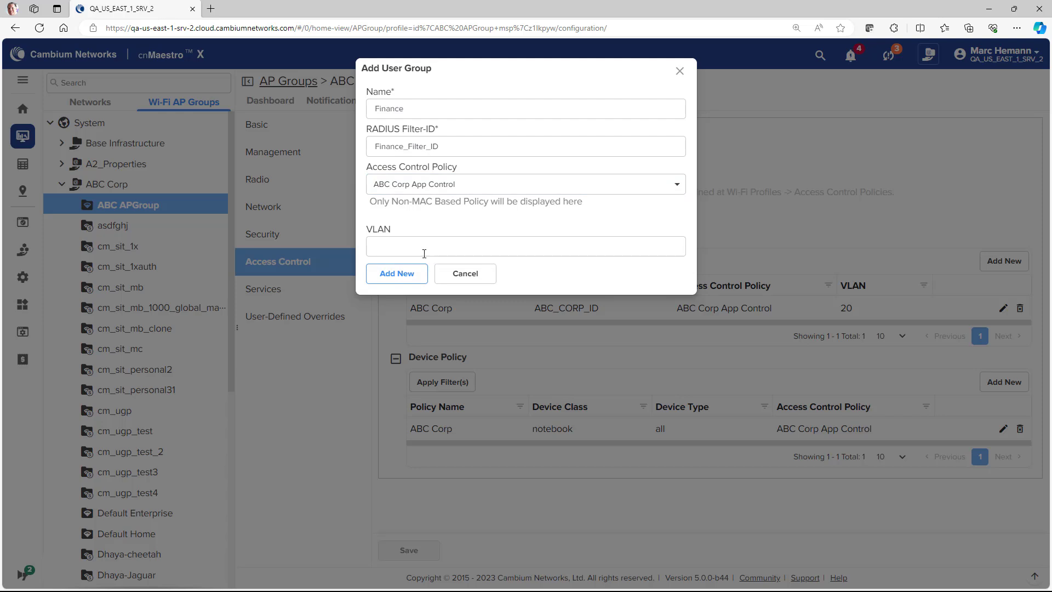
type("1")
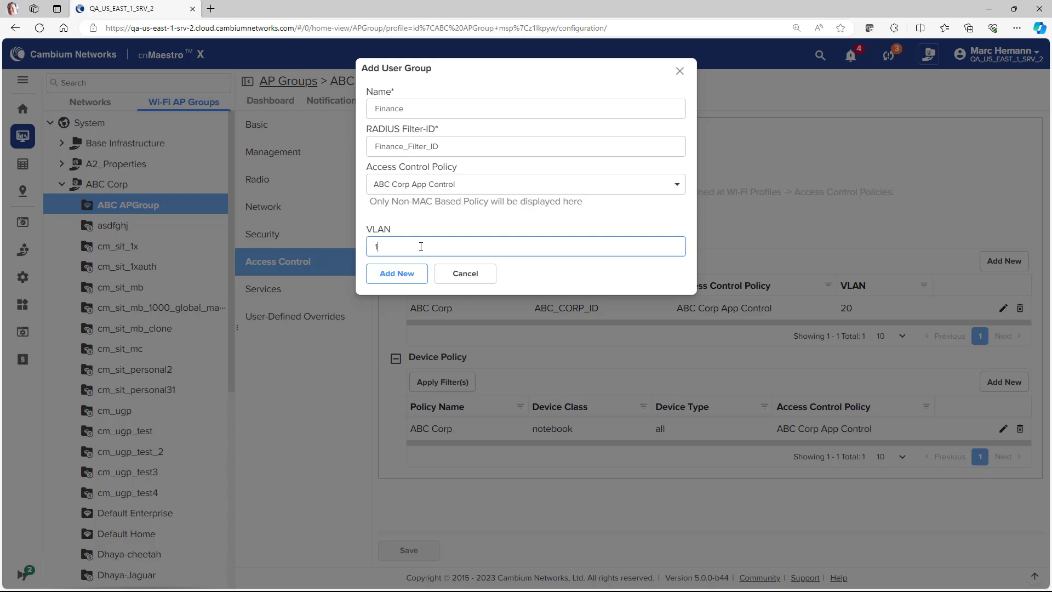
type("10")
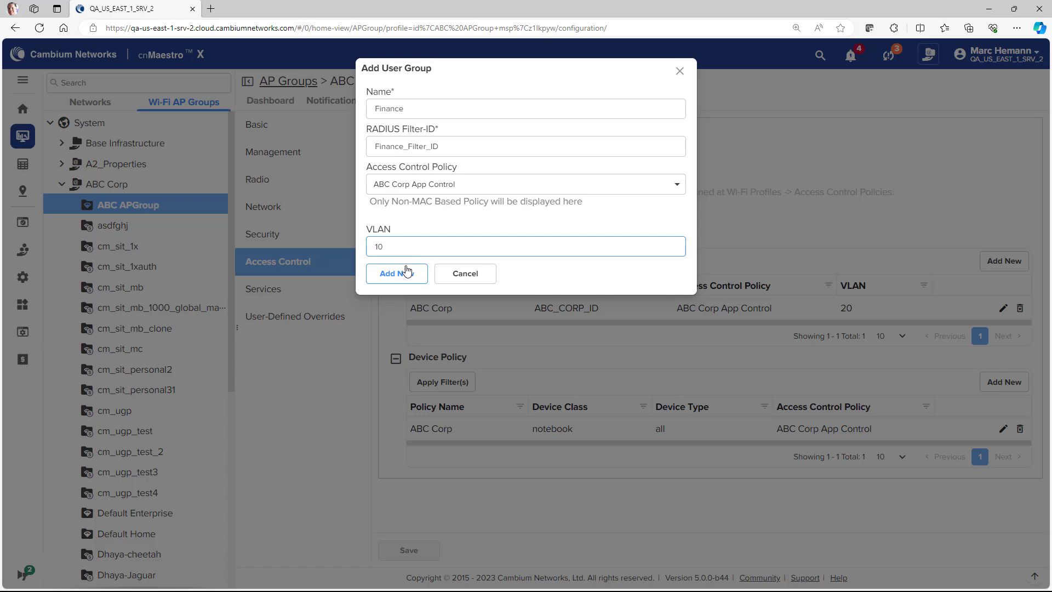
left_click(391, 273)
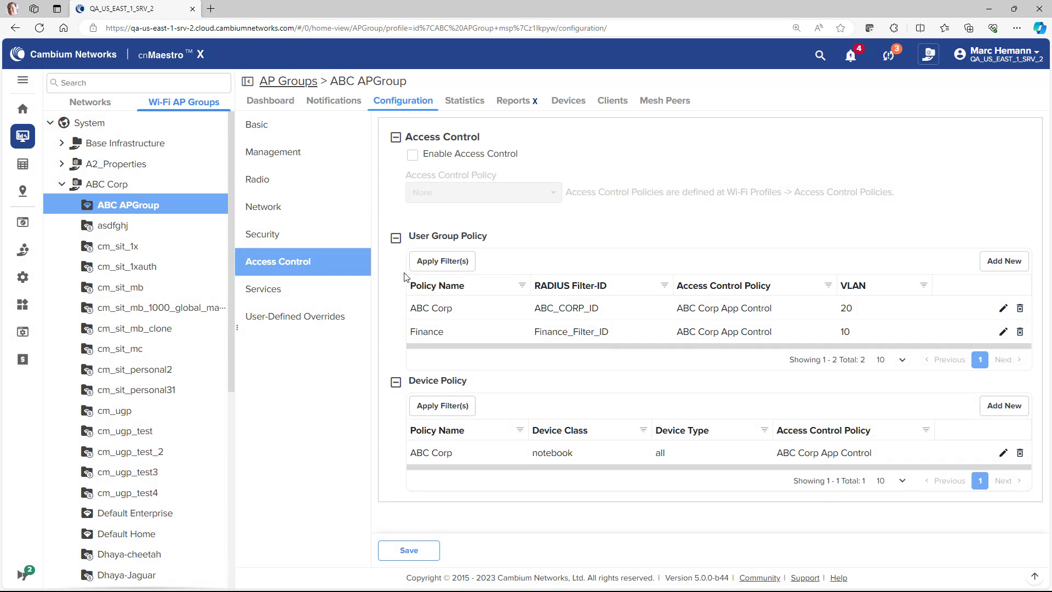
mouse_move(986, 394)
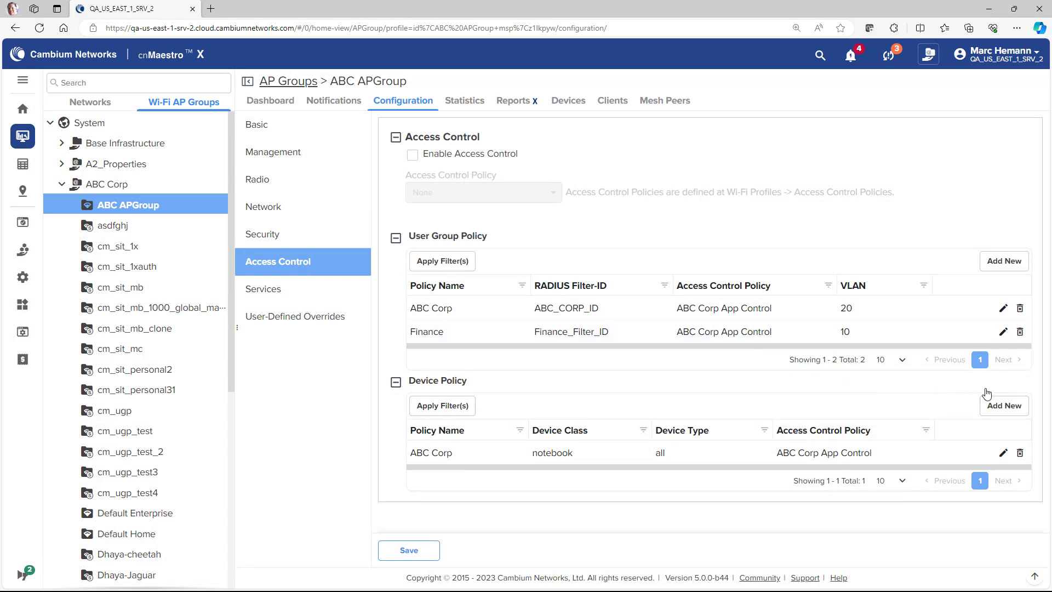
Start a new device policy named Guest with device class Notebook
left_click(1004, 405)
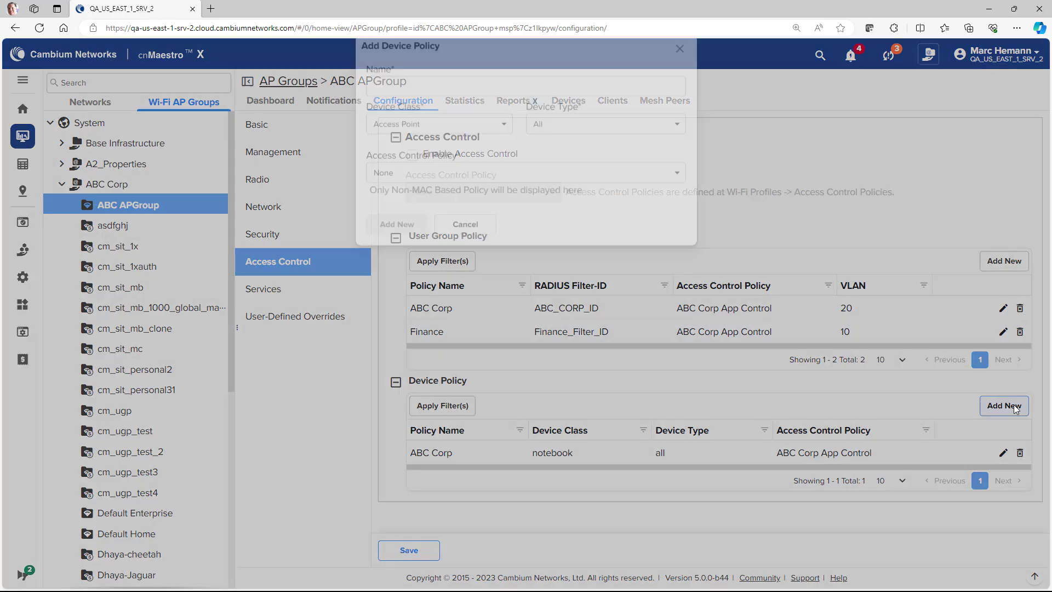
type("Guest")
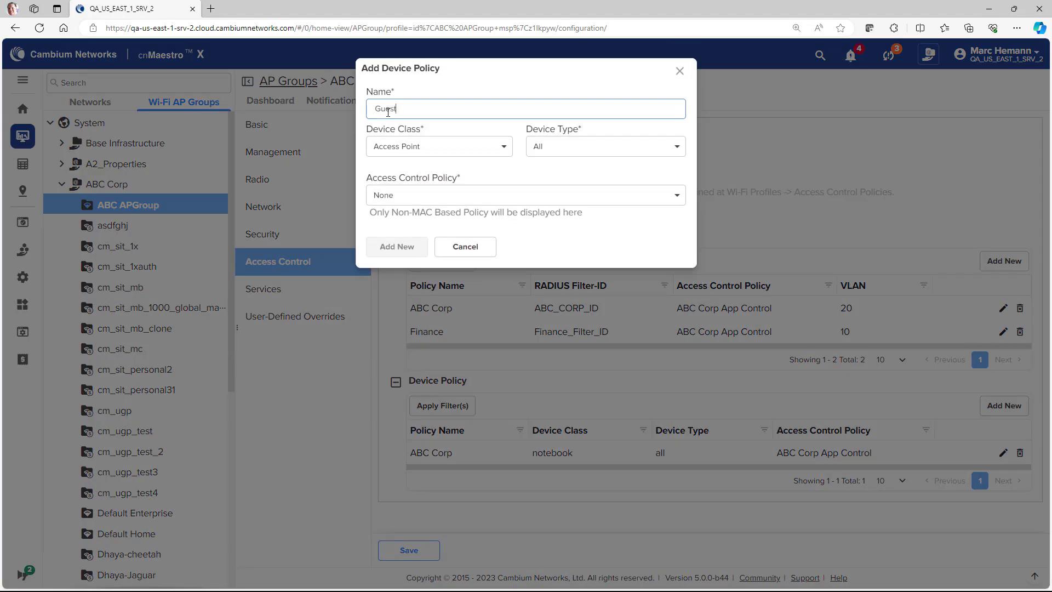
mouse_move(457, 150)
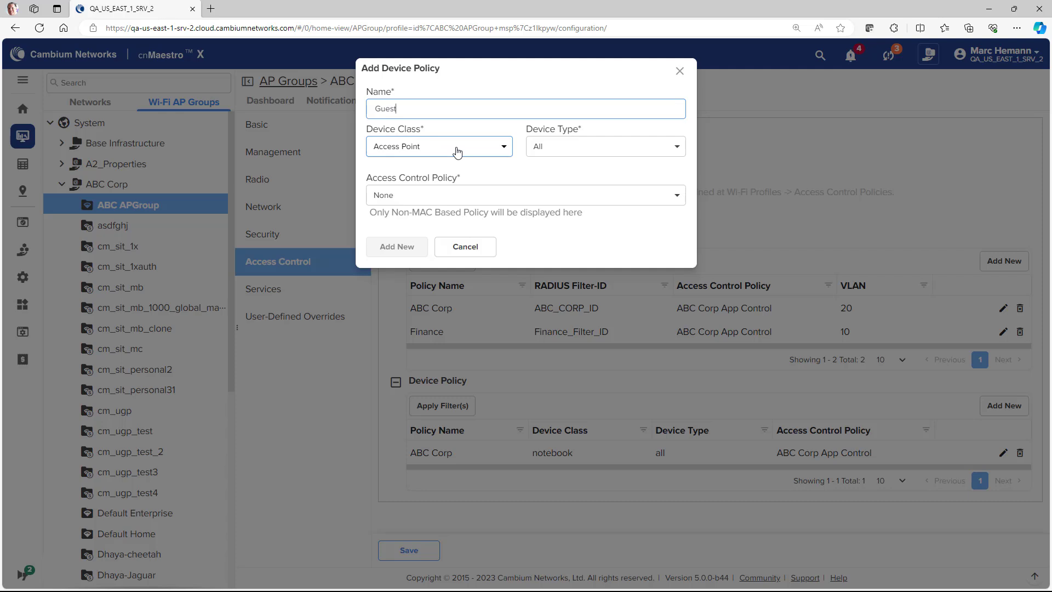
left_click(439, 146)
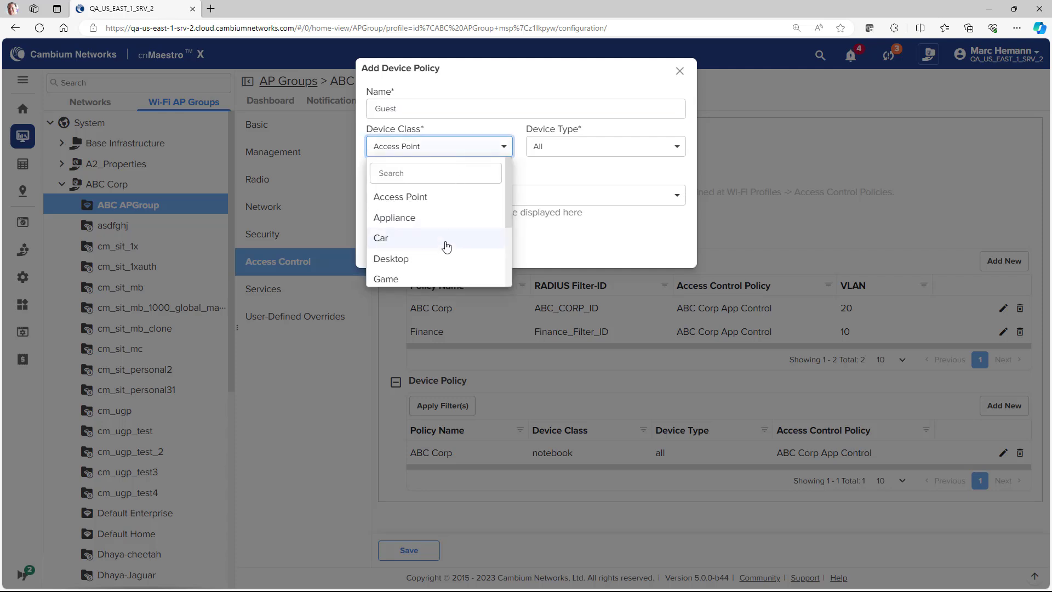
scroll("down", 3)
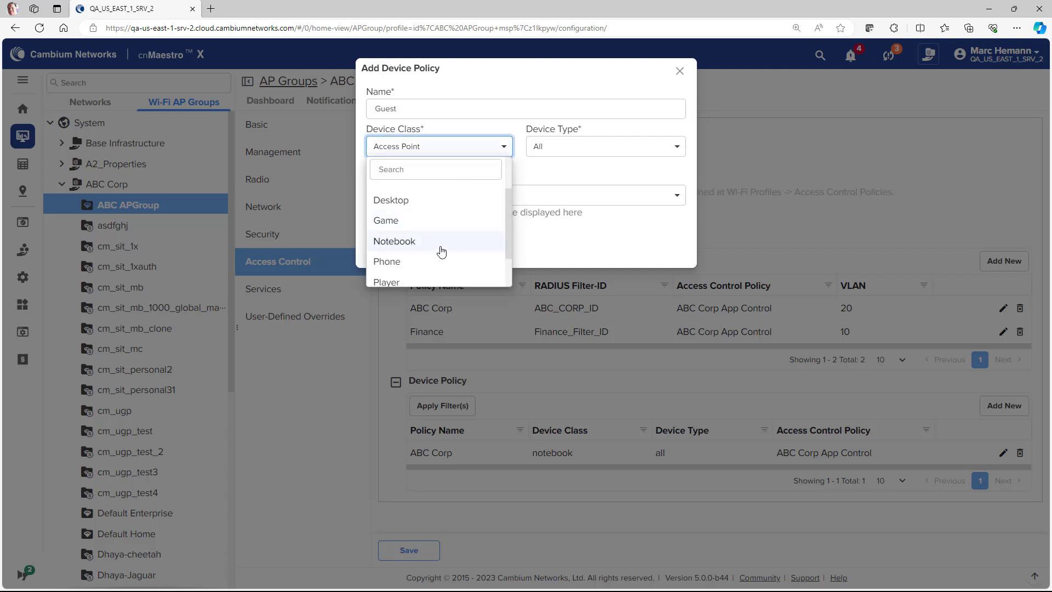
left_click(395, 241)
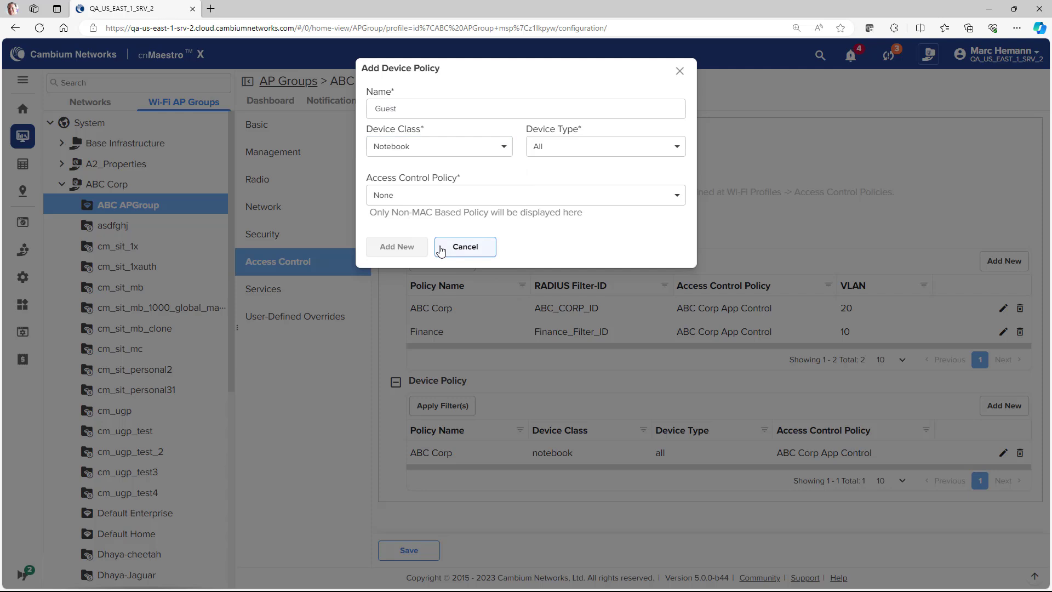
mouse_move(604, 146)
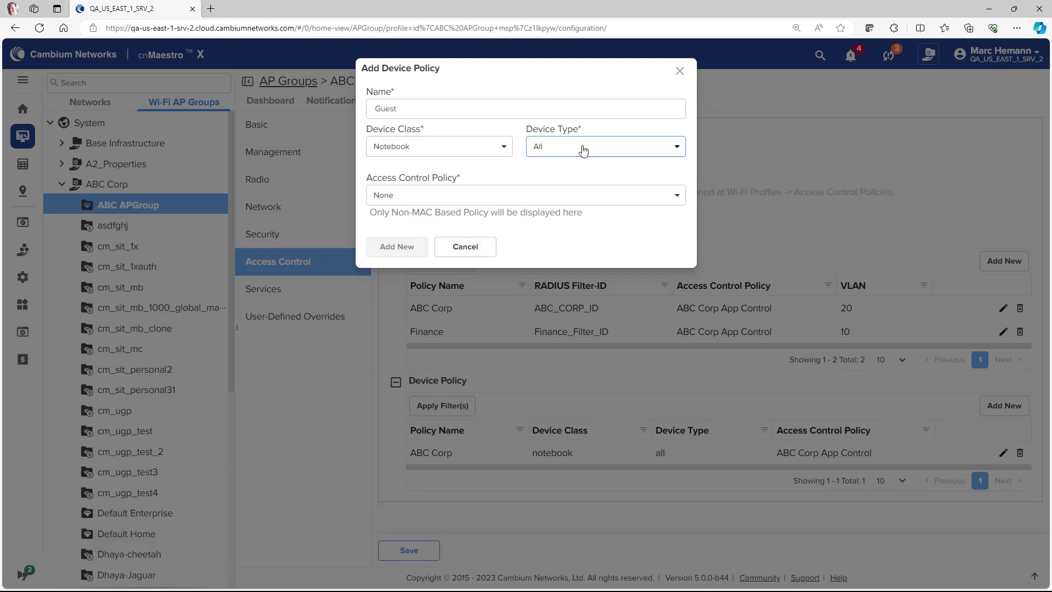
Set the Guest policy's device type to Windows and choose its access control policy
left_click(604, 146)
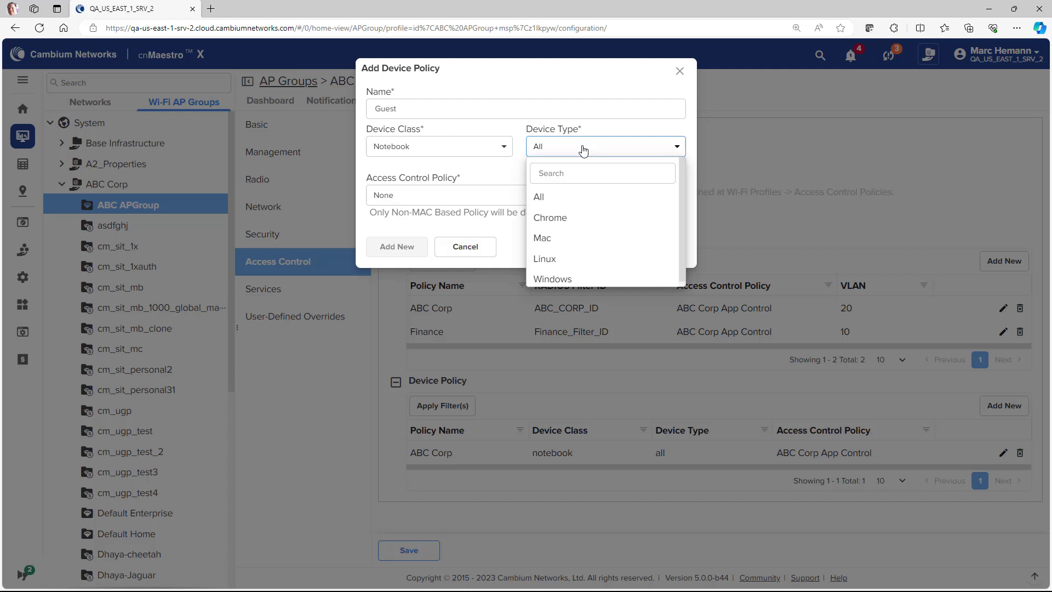
mouse_move(587, 213)
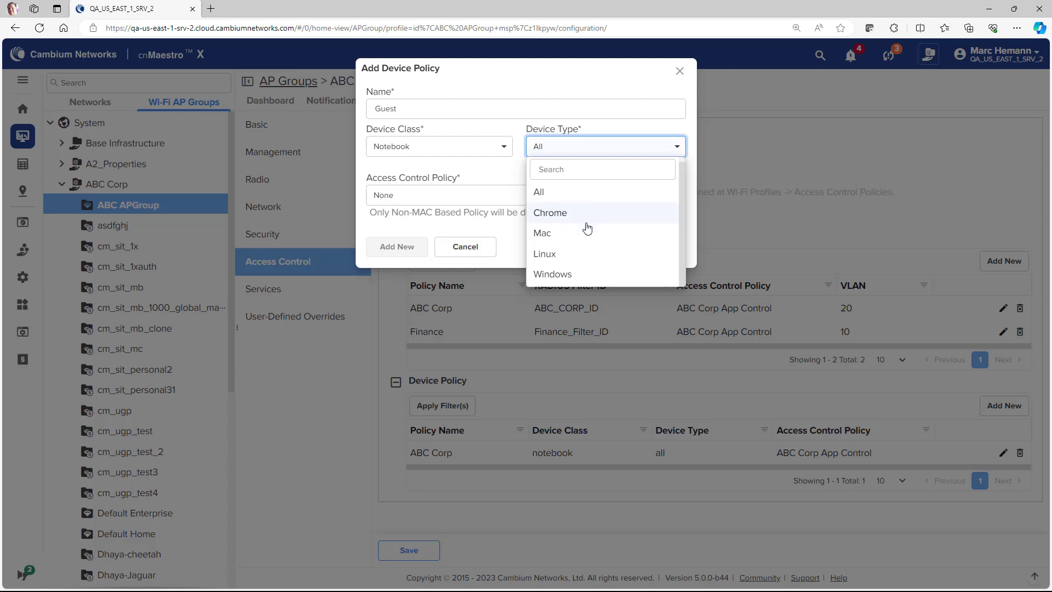
left_click(553, 274)
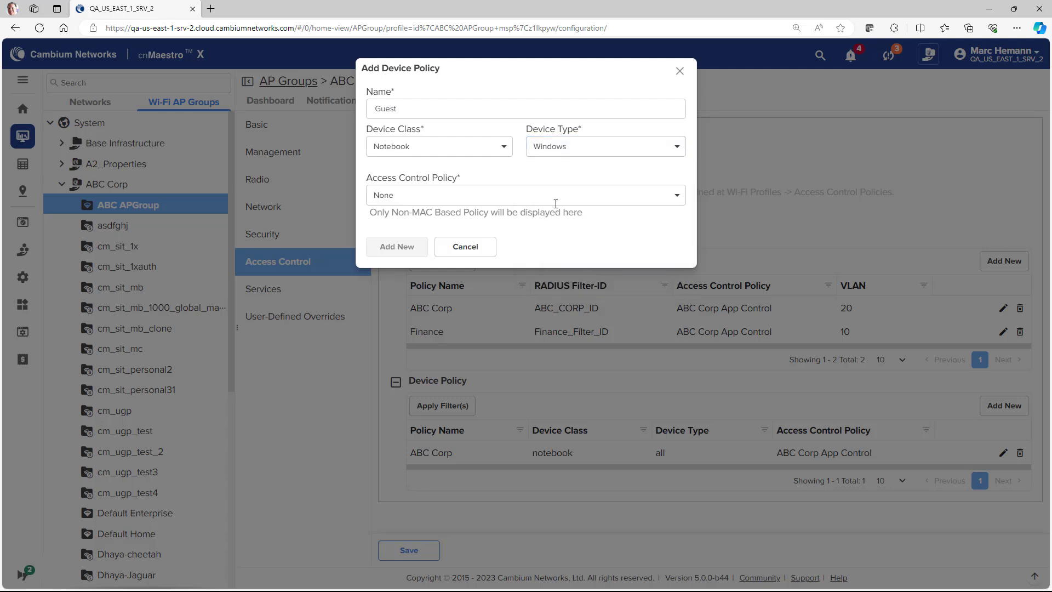
left_click(525, 195)
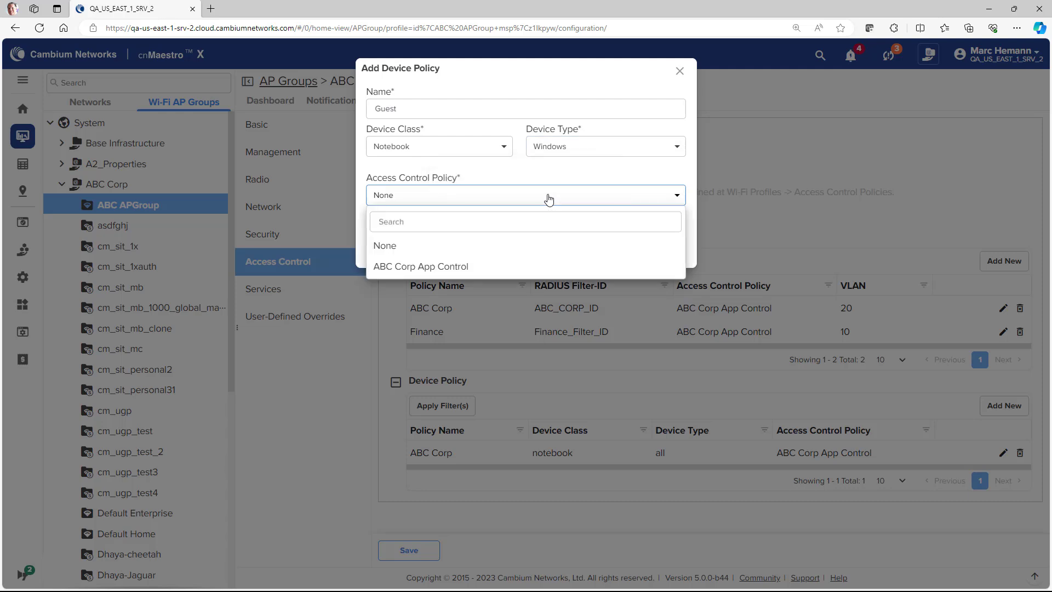
left_click(420, 266)
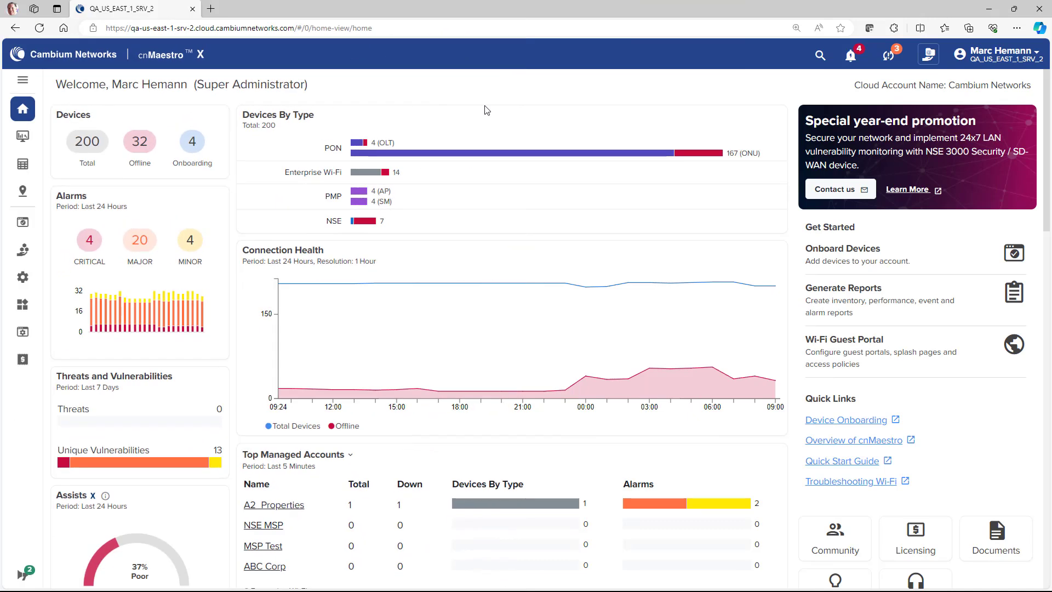
Start a new custom application in Wi-Fi Profiles named Tik_Tok with scope ABC Corp
left_click(22, 278)
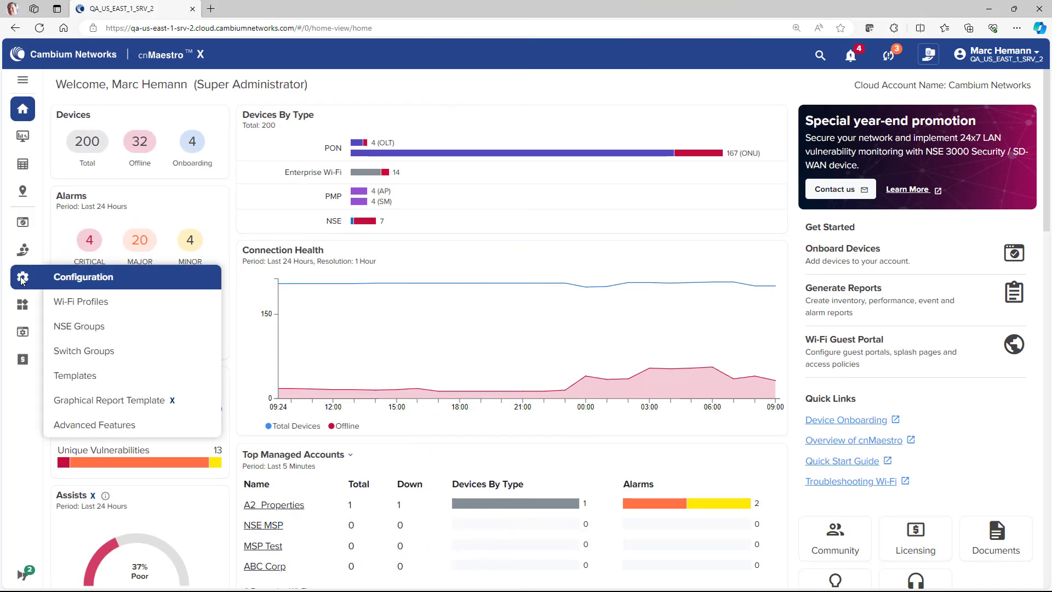
left_click(80, 301)
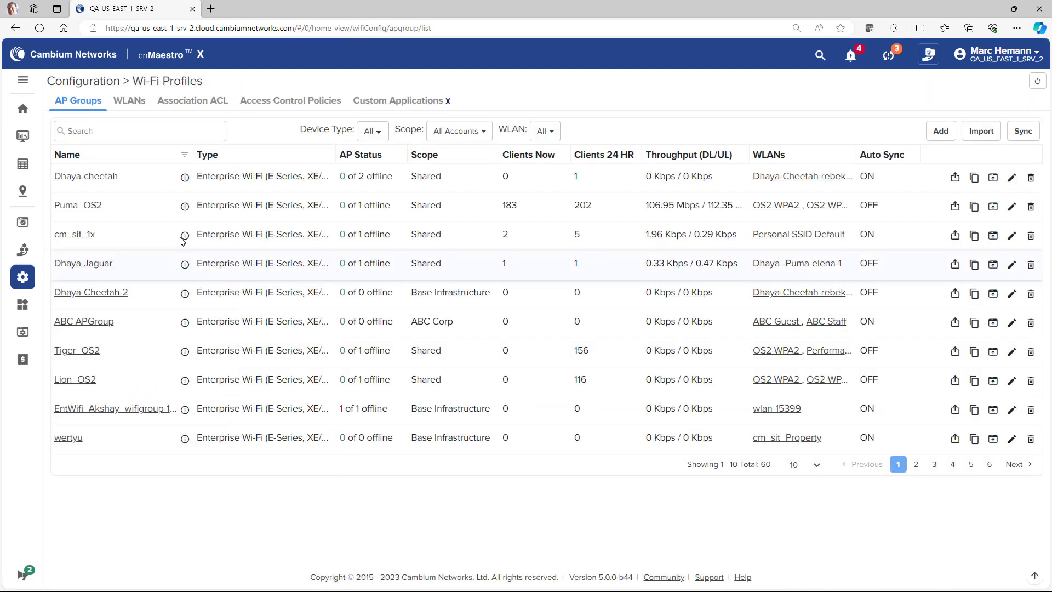
left_click(398, 101)
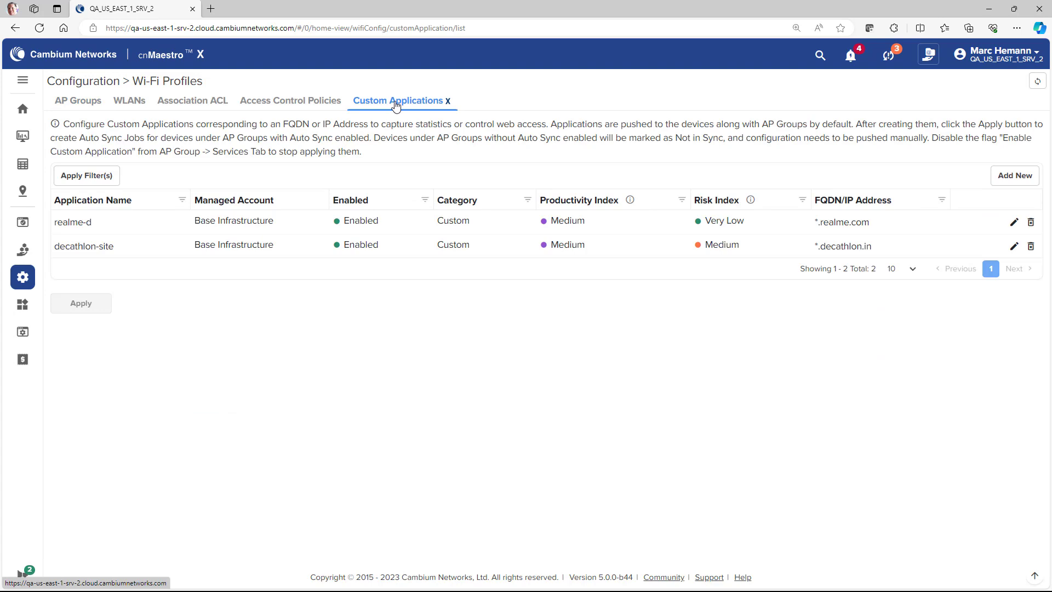
left_click(1014, 175)
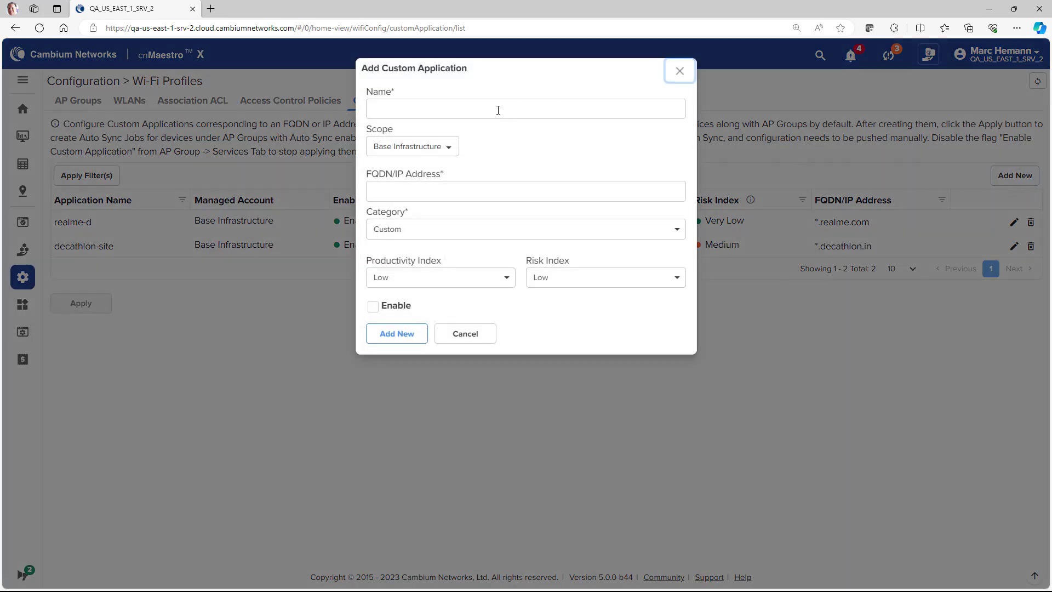
type("Tik_Tok")
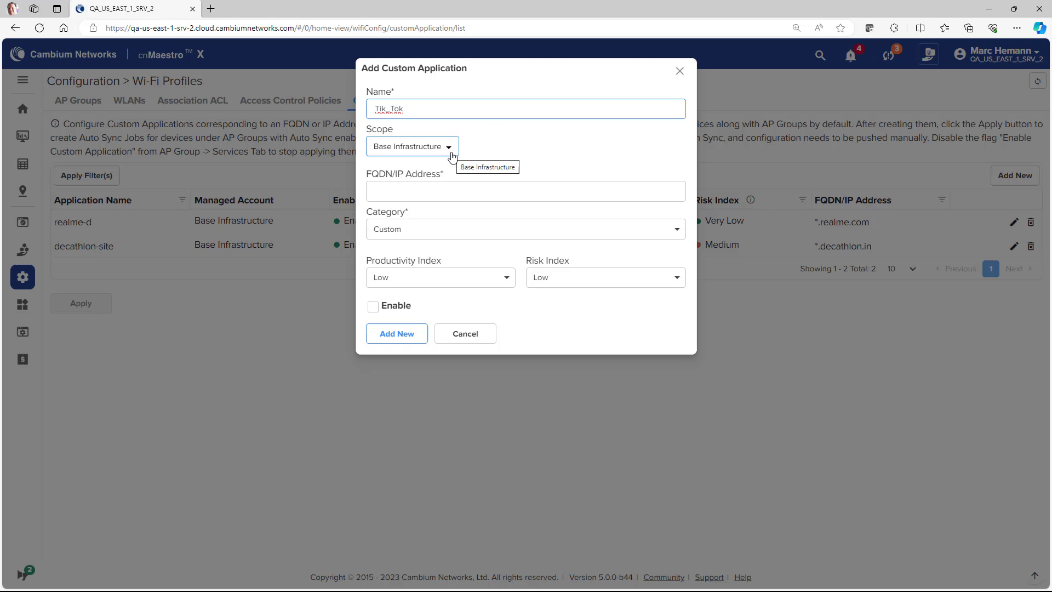
left_click(412, 145)
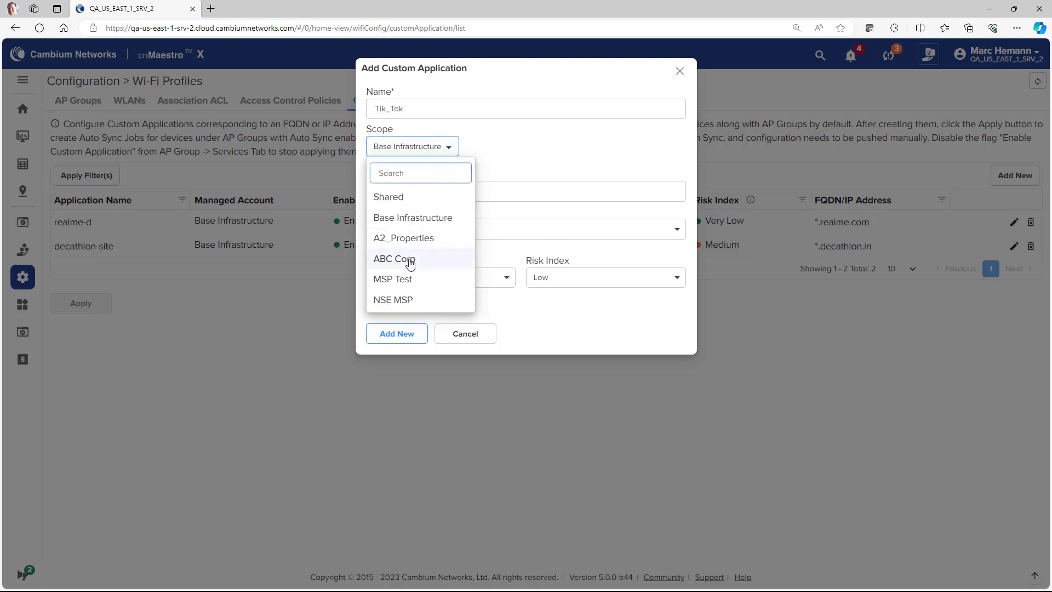
left_click(394, 259)
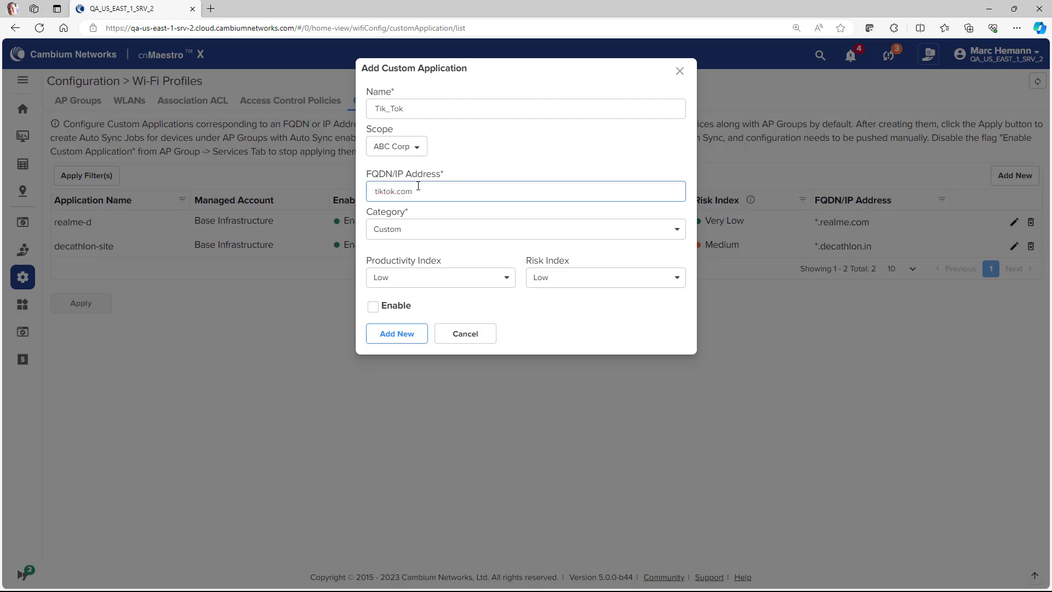
Categorize Tik_Tok as Social Networking, very low productivity, high risk, enable it and save
left_click(526, 229)
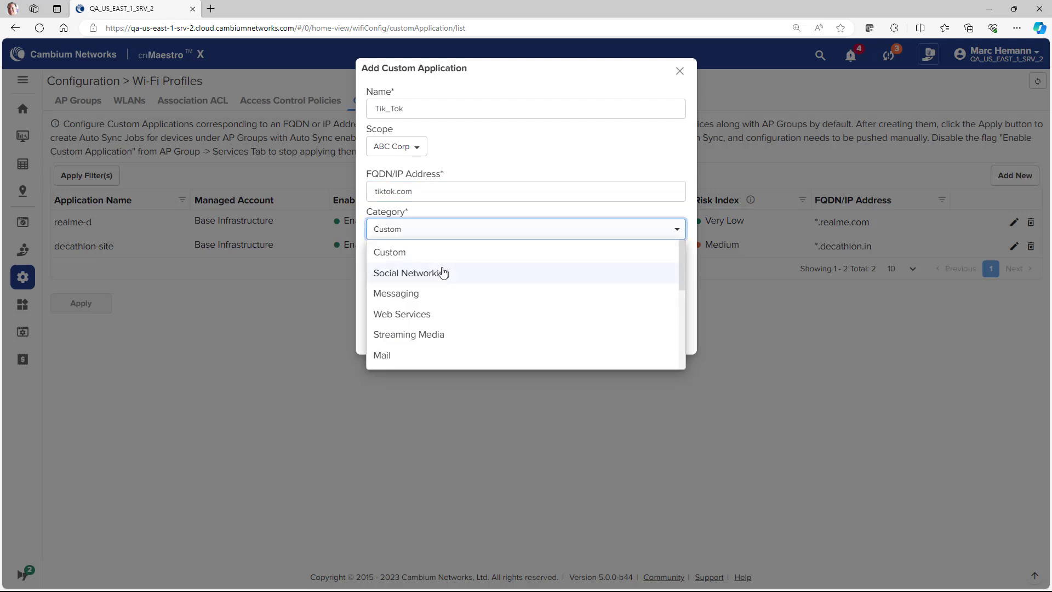
left_click(411, 272)
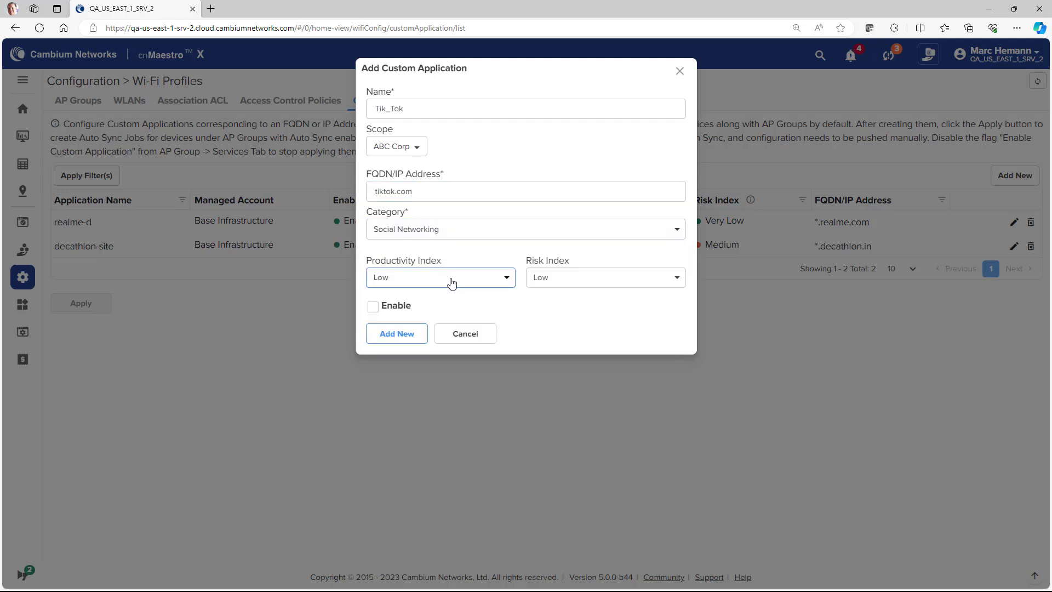
left_click(440, 277)
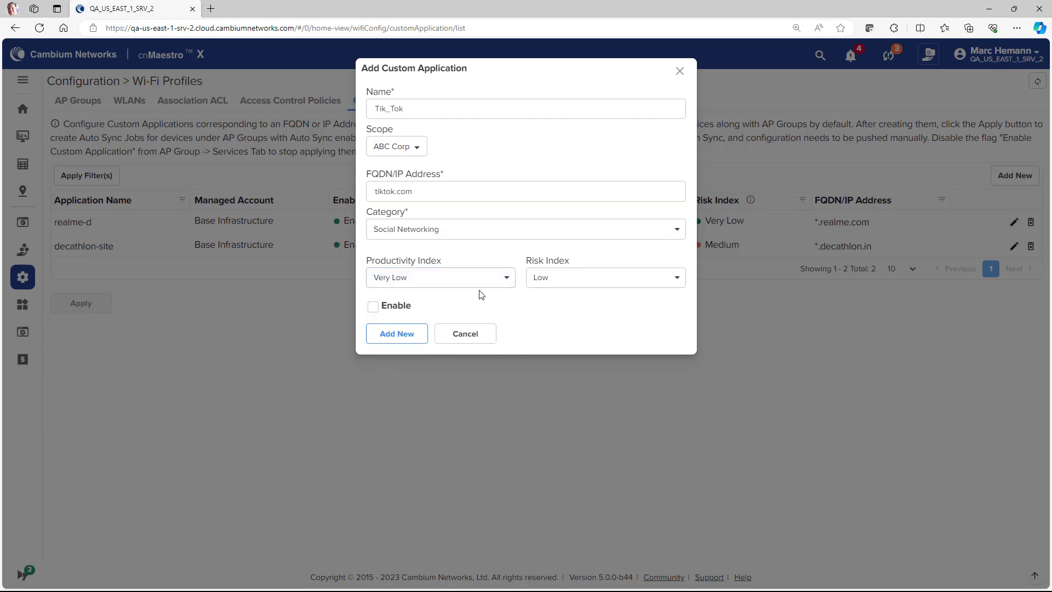
left_click(603, 277)
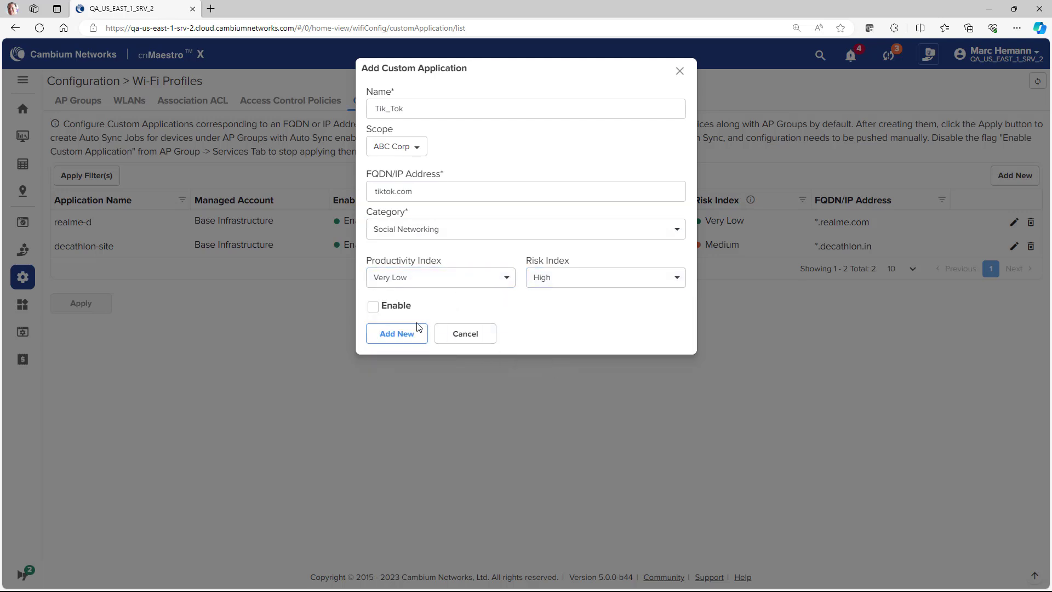
left_click(373, 306)
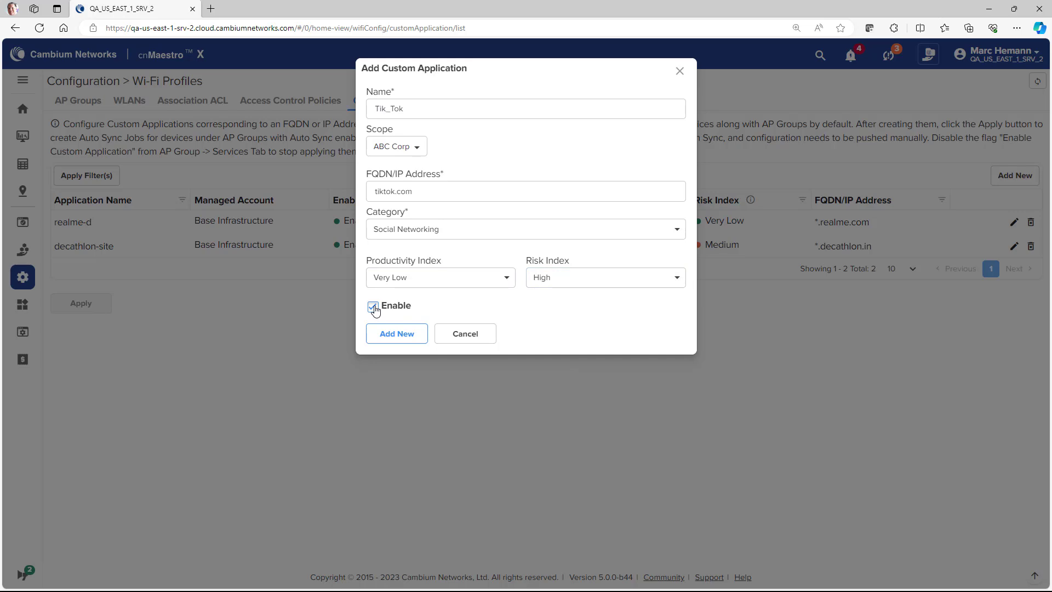
left_click(395, 333)
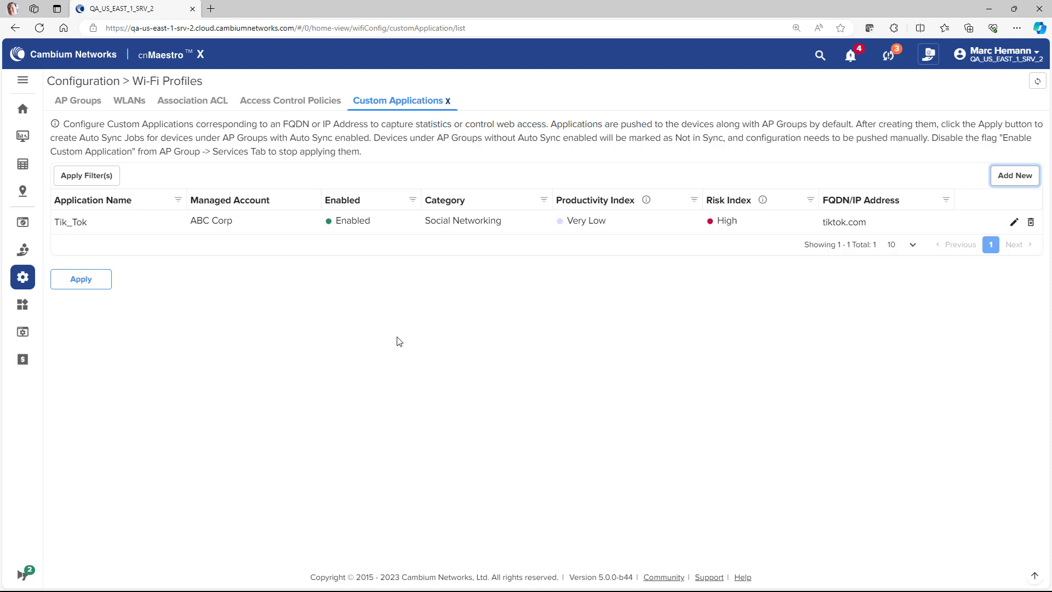
left_click(77, 101)
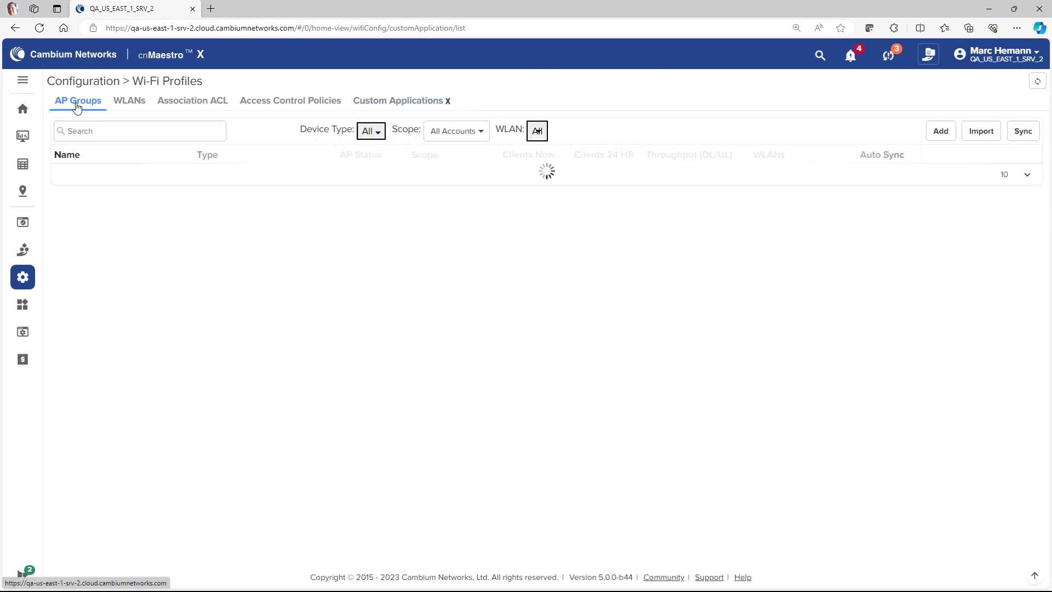
Enable custom applications in ABC APGroup's service settings
left_click(78, 101)
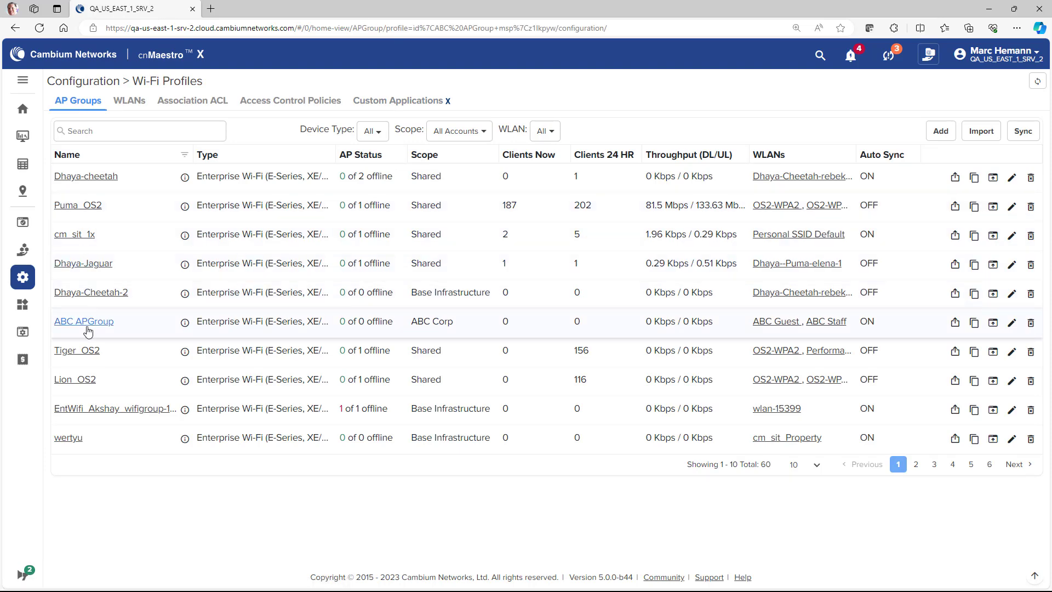
left_click(83, 320)
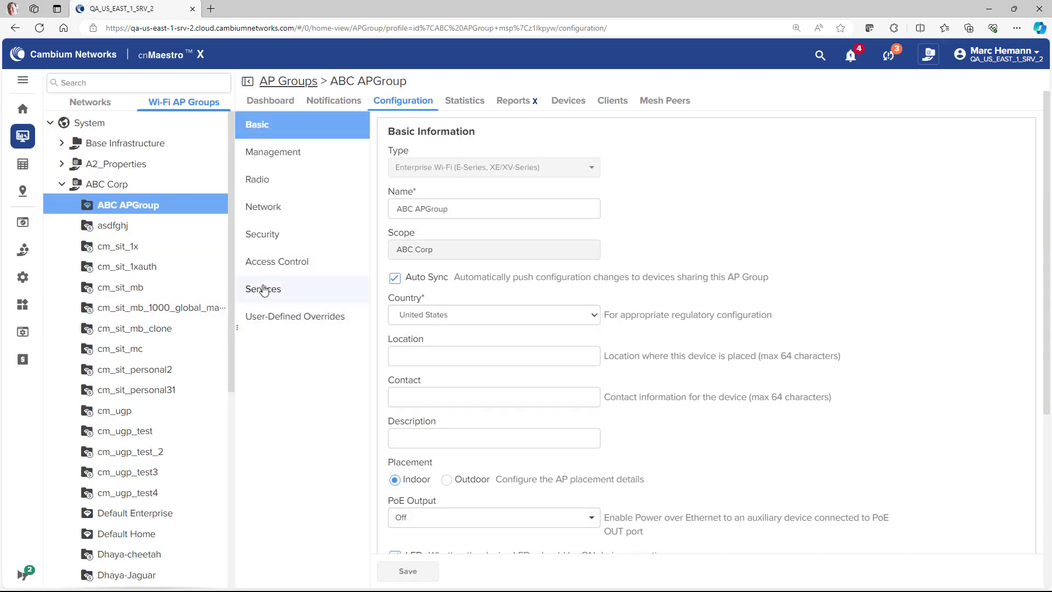
left_click(263, 289)
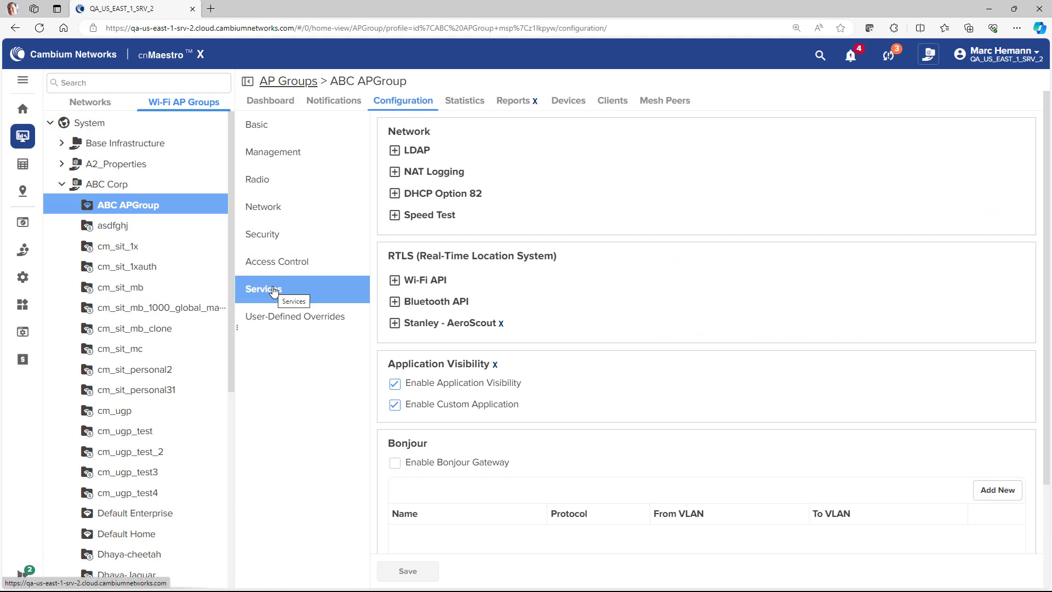
mouse_move(395, 415)
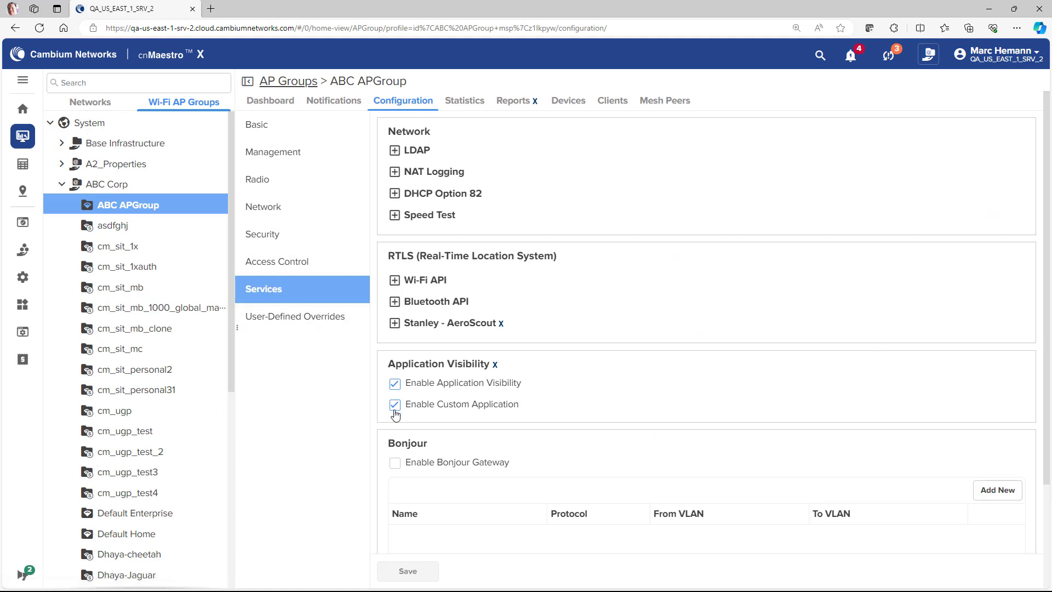
left_click(394, 404)
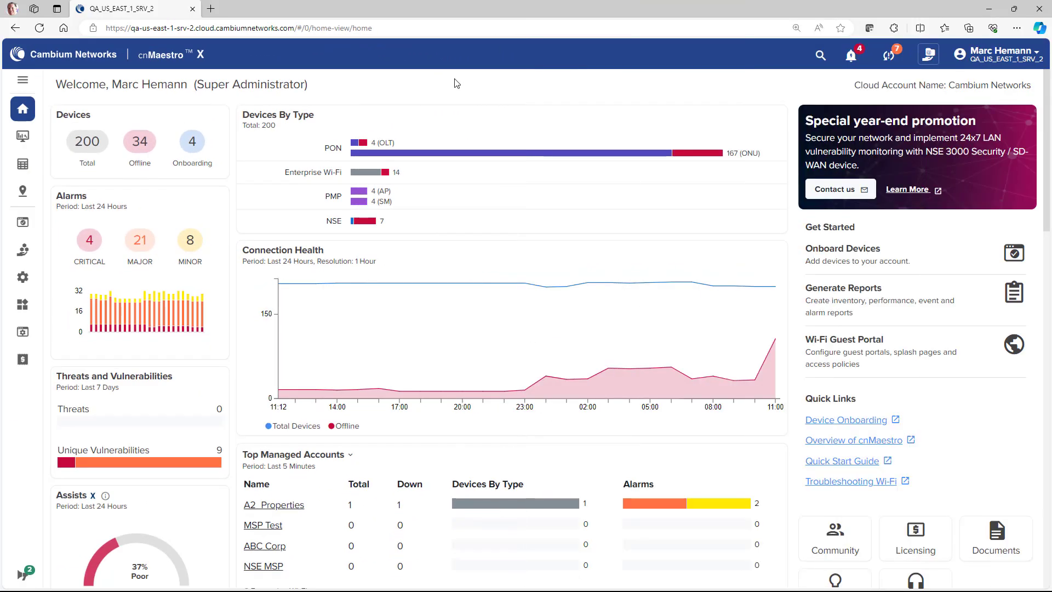
mouse_move(455, 83)
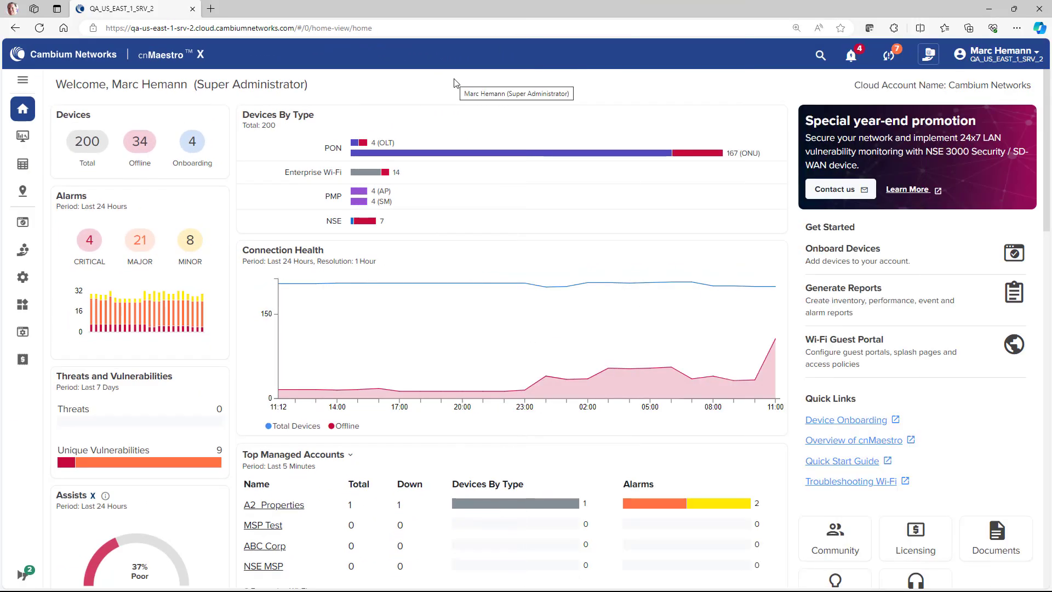
mouse_move(450, 83)
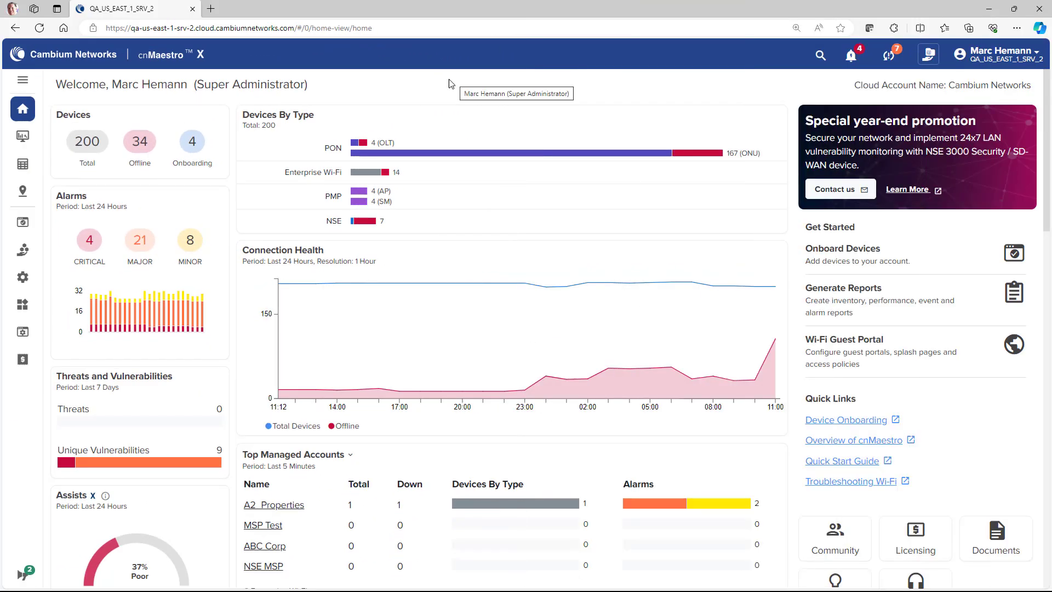
Go to the guest access portals under Network Services
left_click(22, 304)
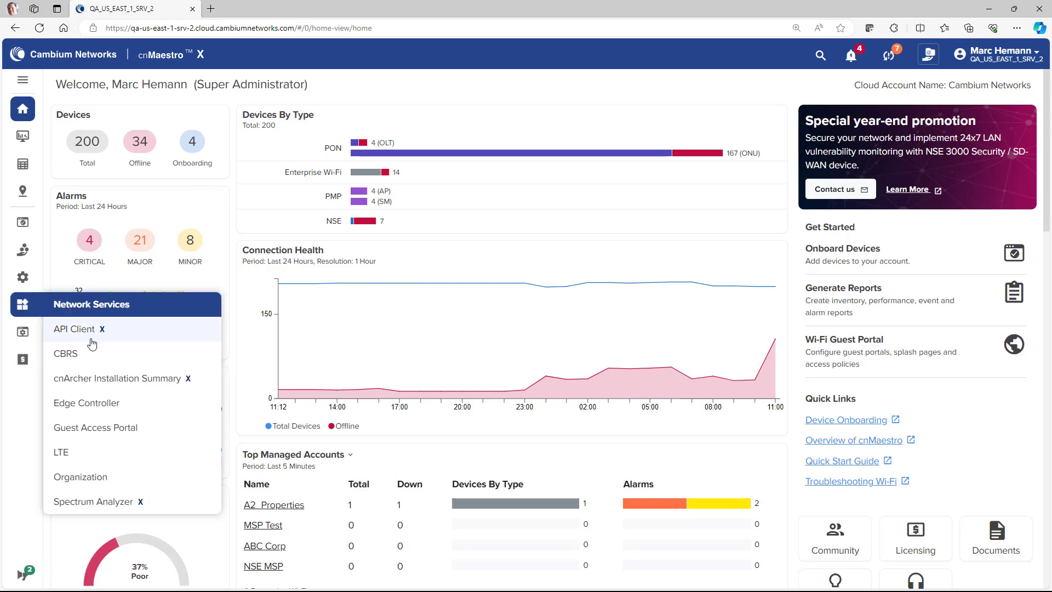
left_click(96, 427)
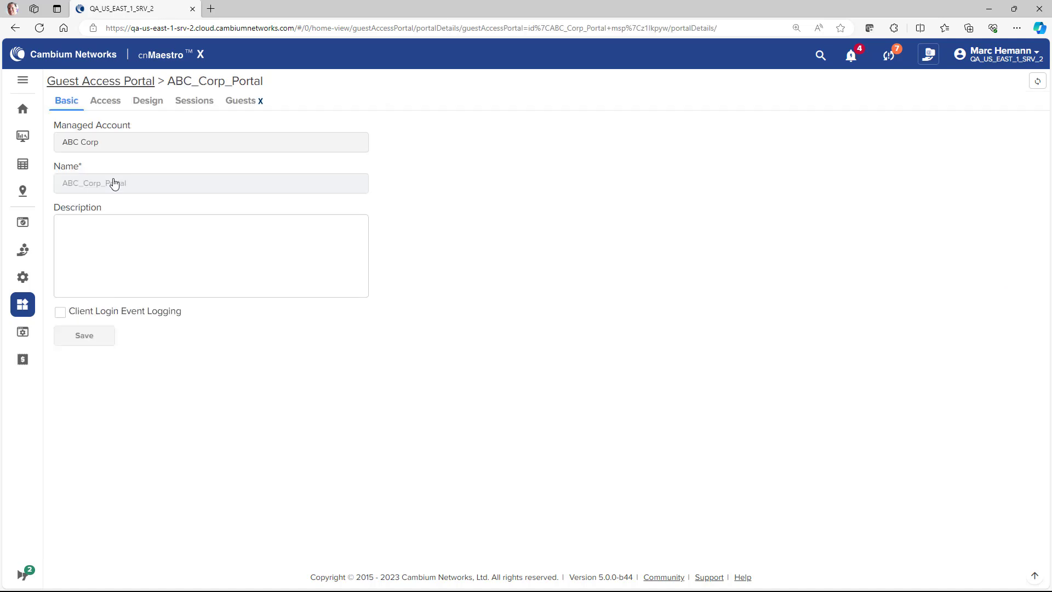
mouse_move(113, 179)
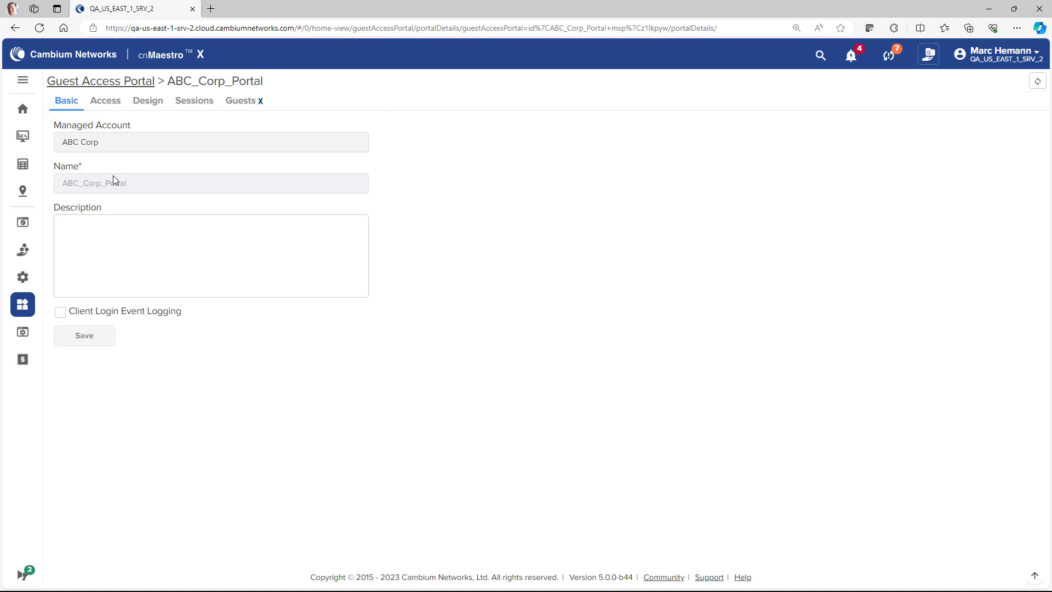
Require a sponsor in ABC_Corp_Portal's enterprise self-registration settings
left_click(104, 101)
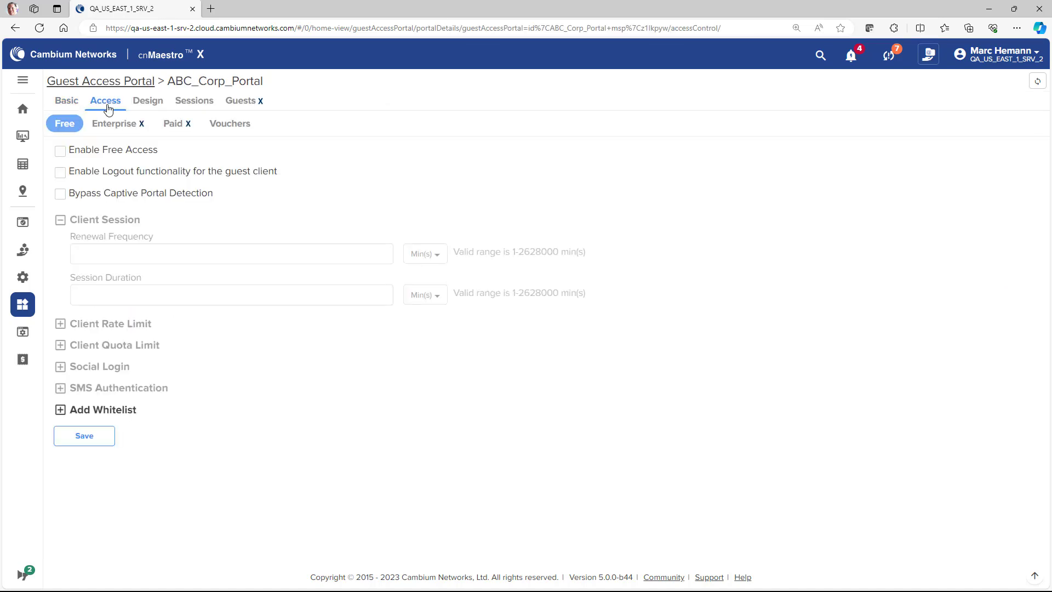
left_click(114, 124)
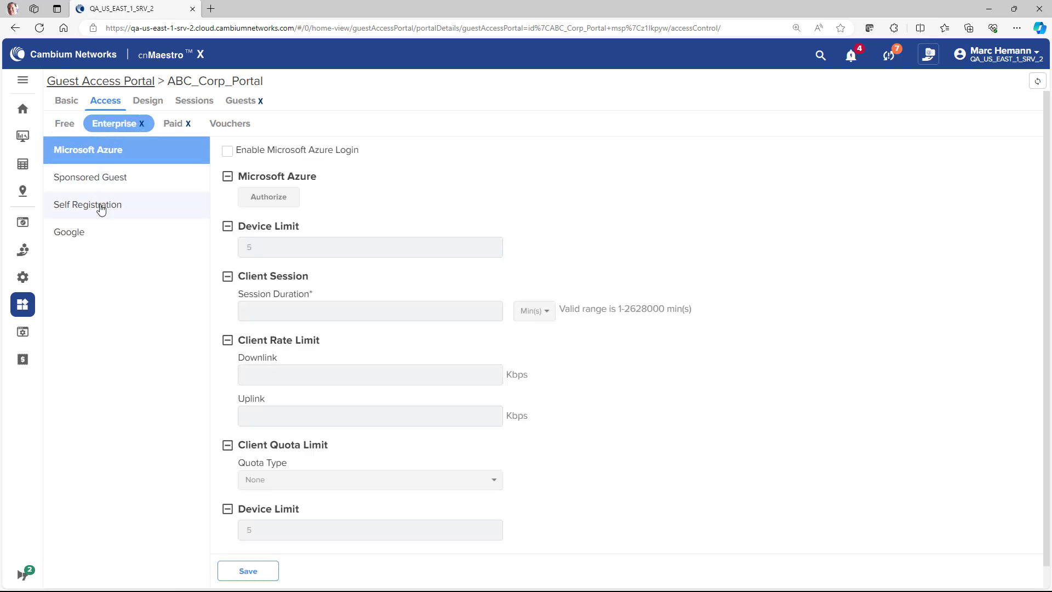
left_click(87, 205)
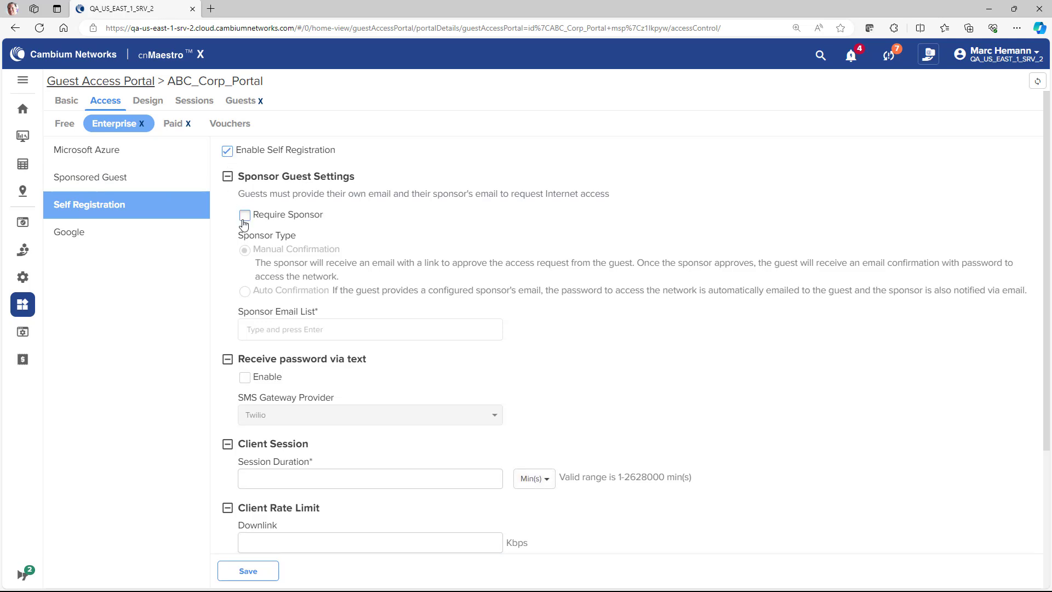
left_click(244, 215)
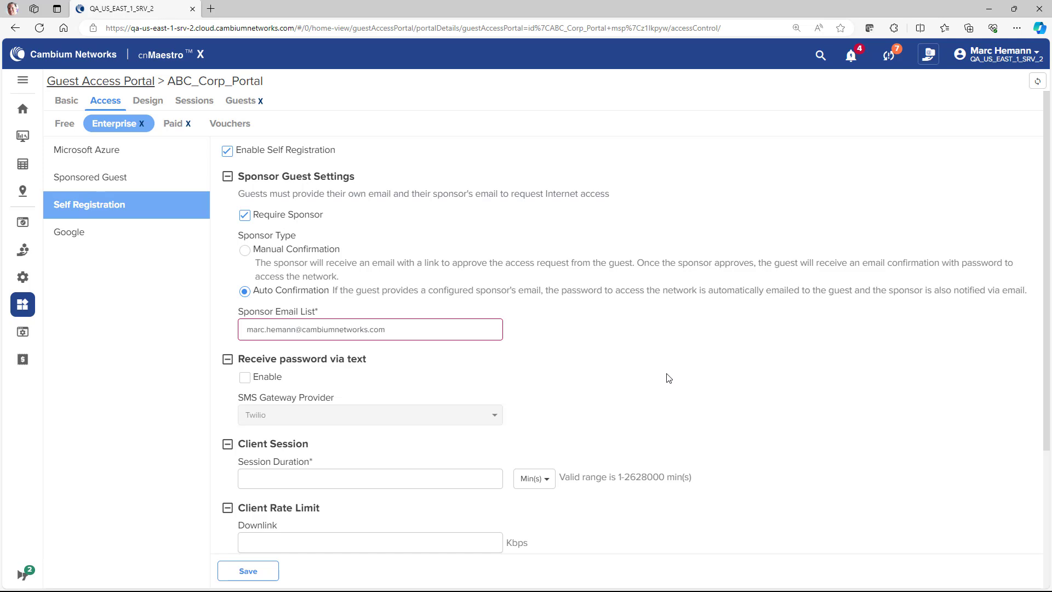
mouse_move(472, 344)
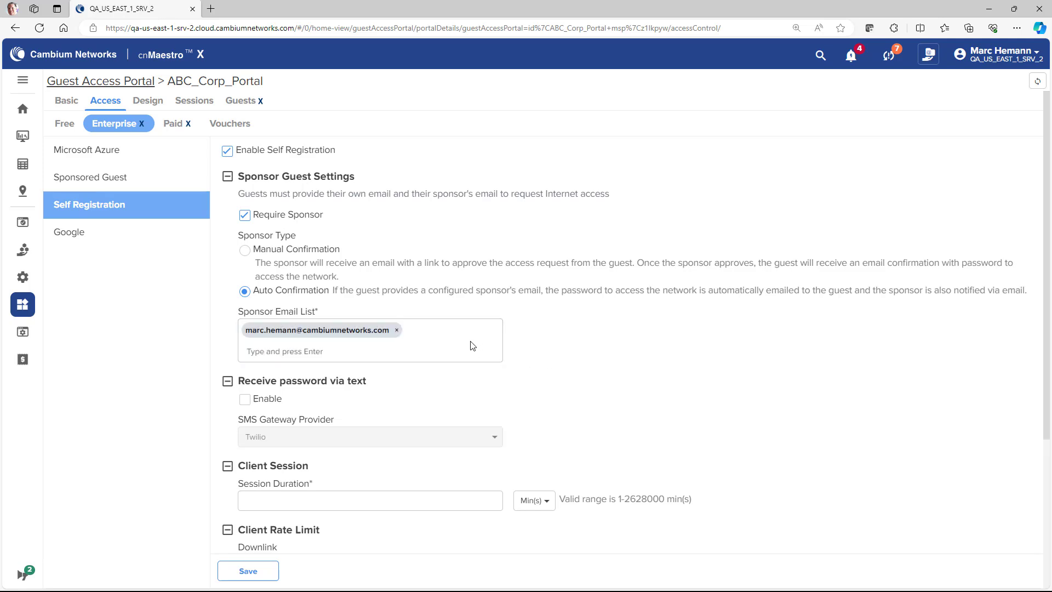
Enable receiving passwords via text, keeping Twilio as the SMS gateway
left_click(245, 398)
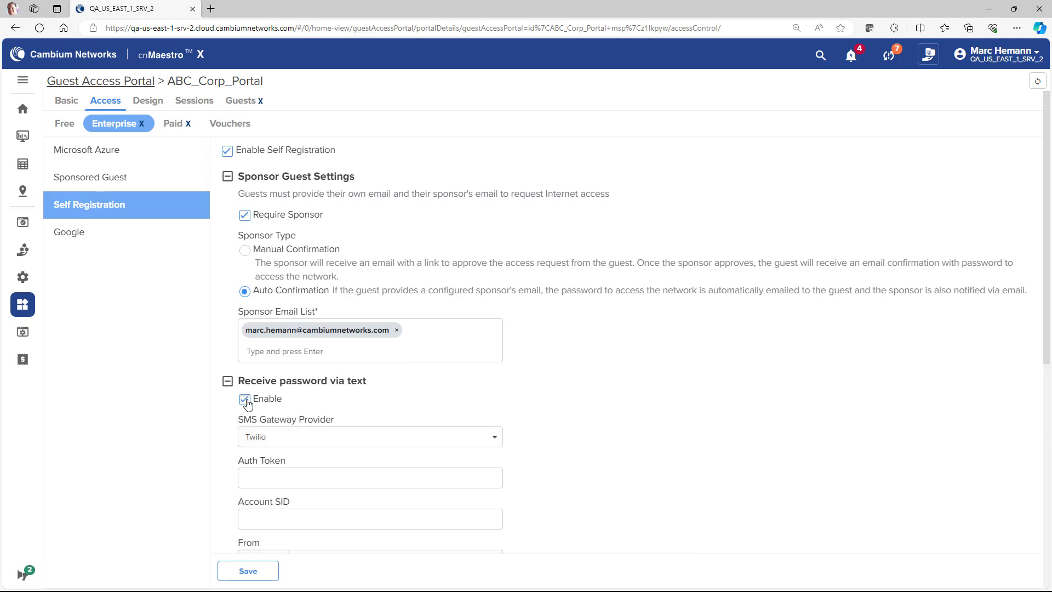
left_click(370, 437)
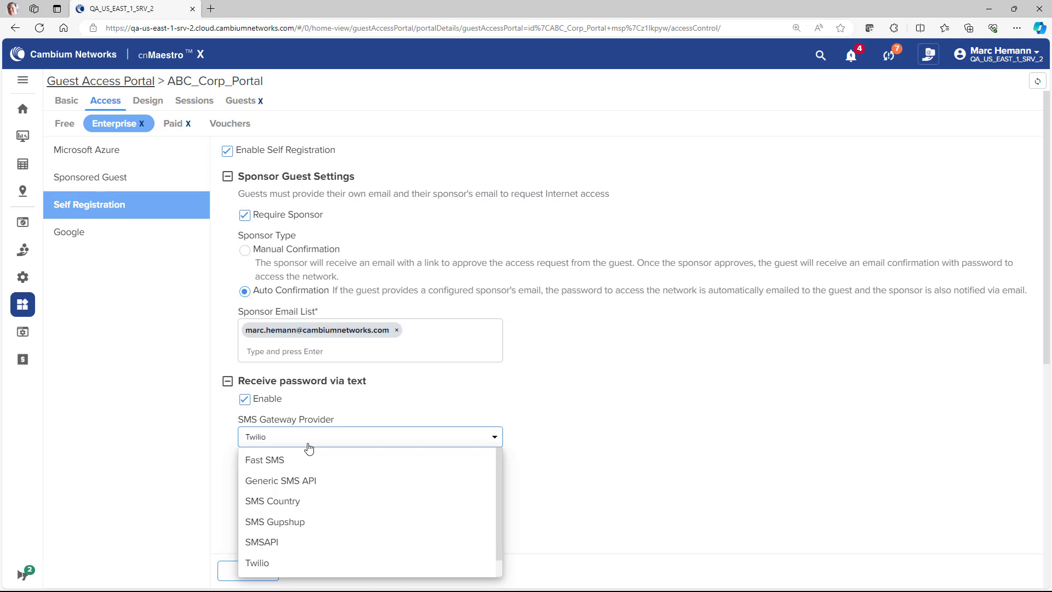
mouse_move(311, 500)
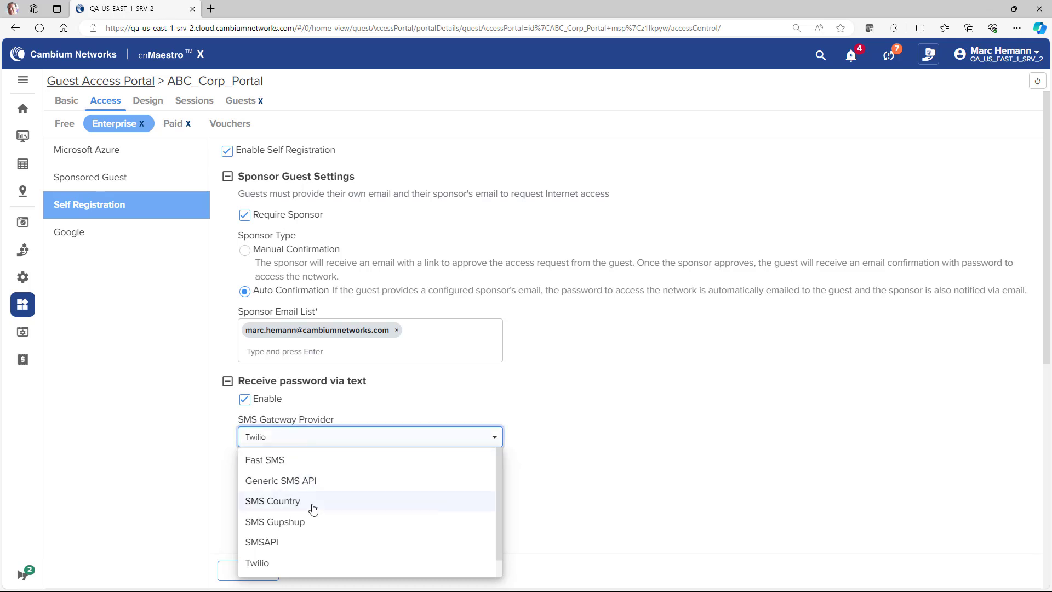
left_click(257, 563)
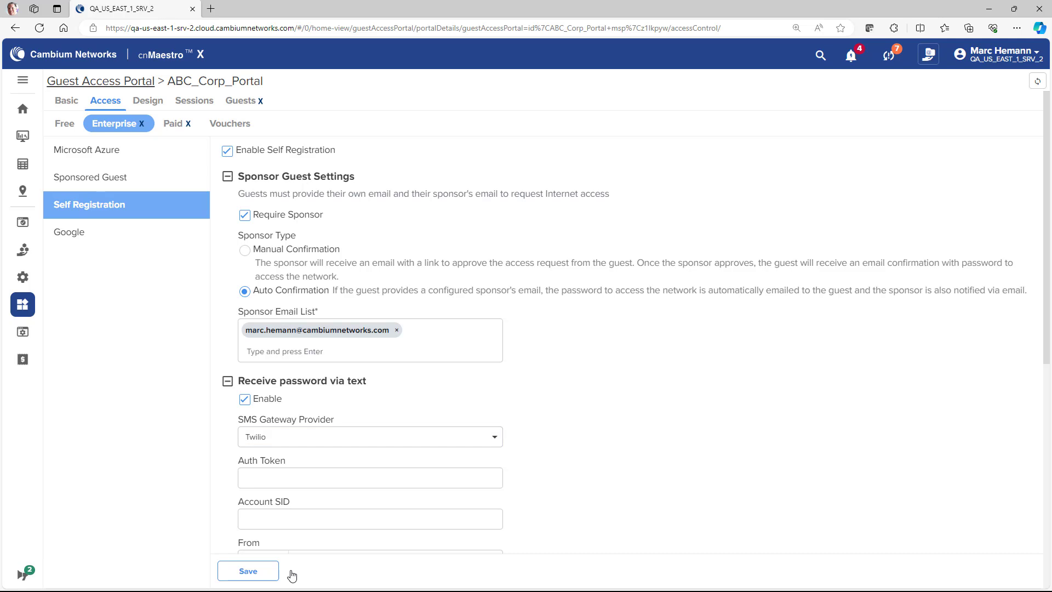
scroll("down", 3)
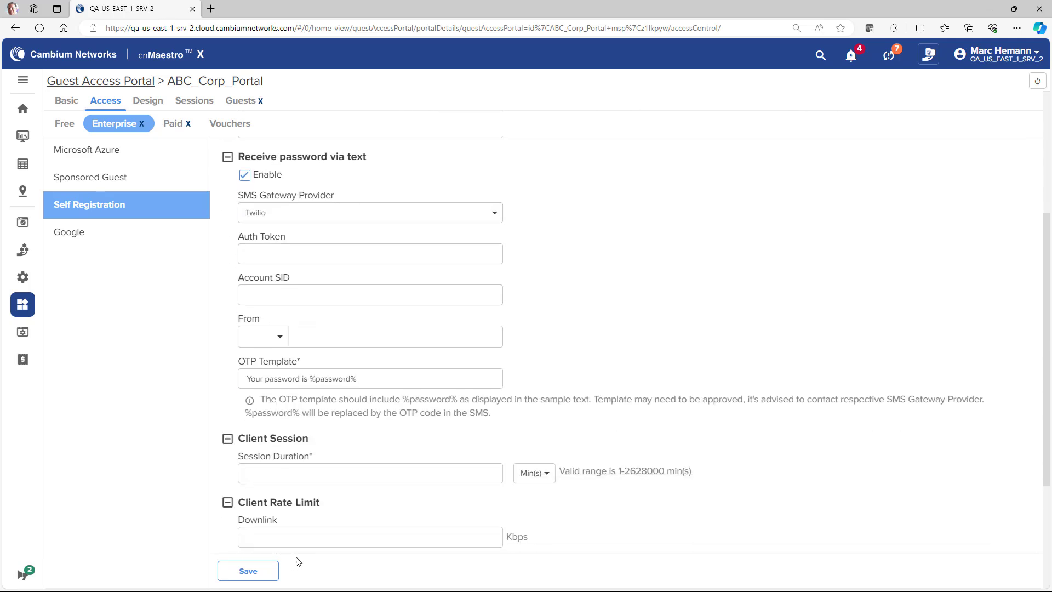
Fill in the Twilio auth token and account SID and set the sender country to United States (+1)
type("authtoken")
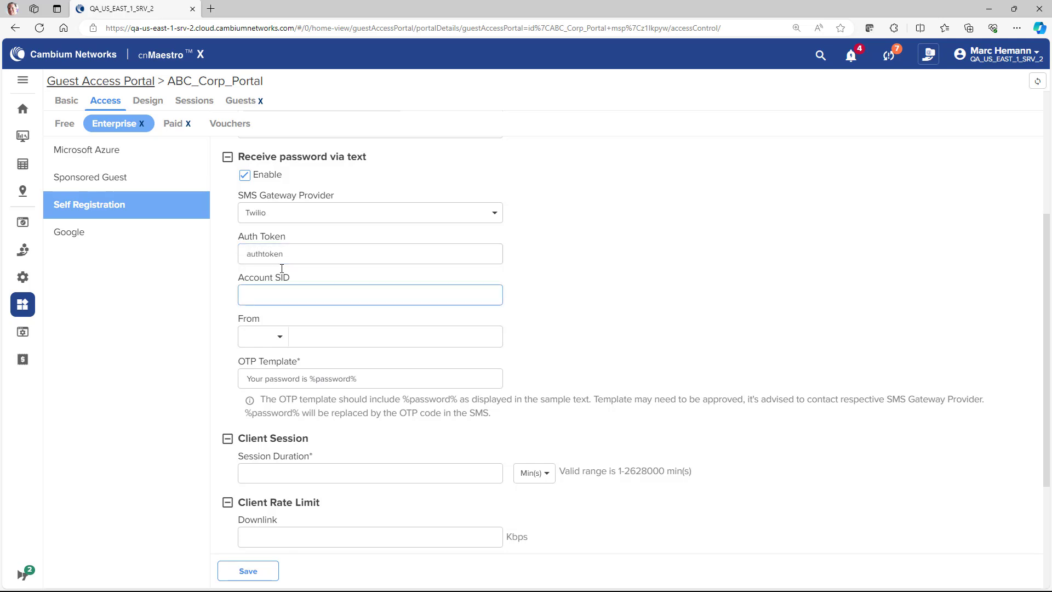
type("accts")
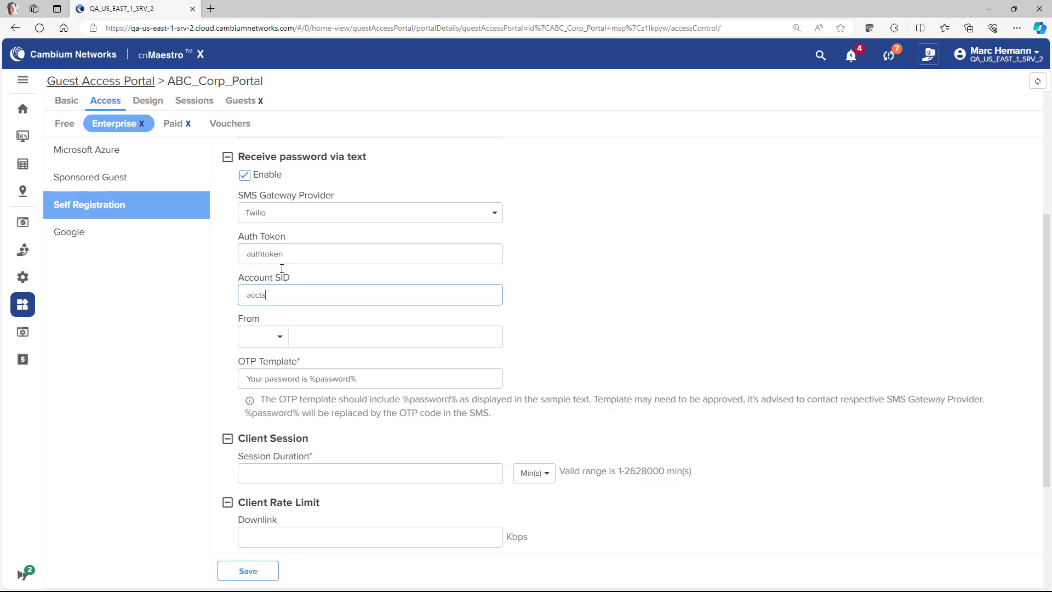
left_click(262, 336)
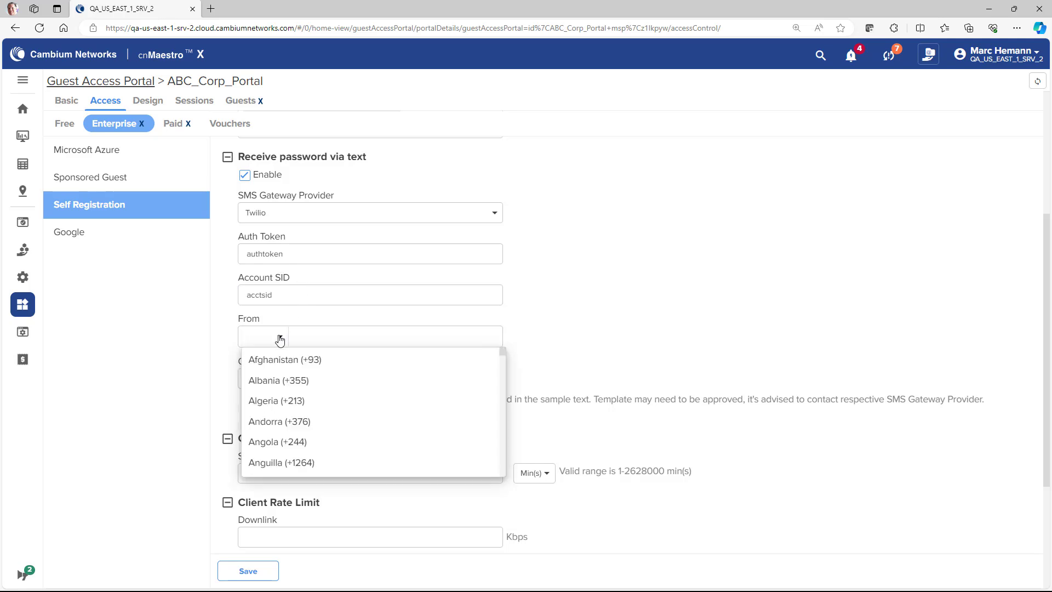
scroll("down", 3)
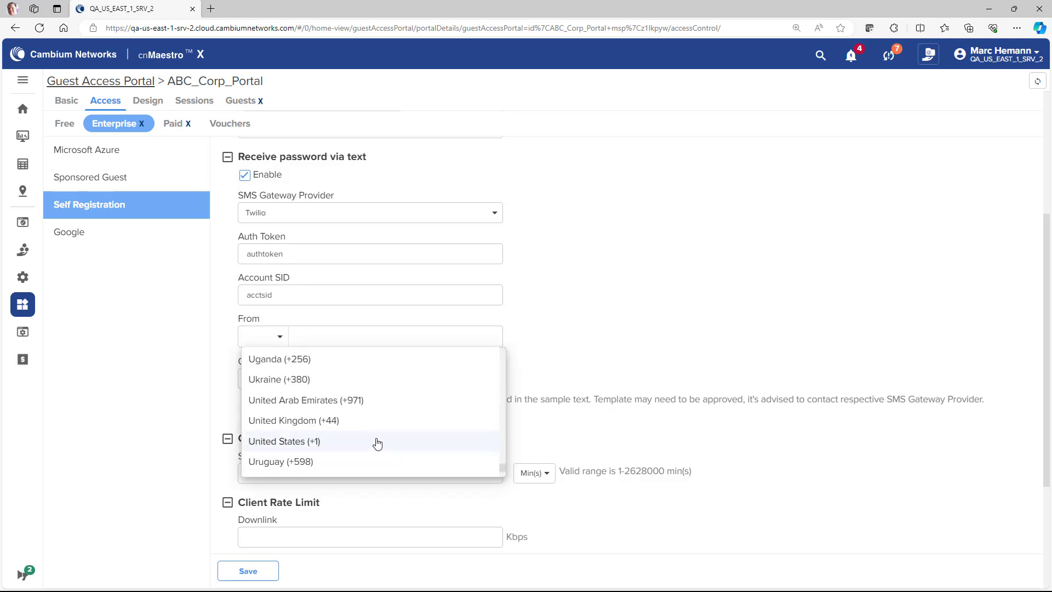
left_click(284, 441)
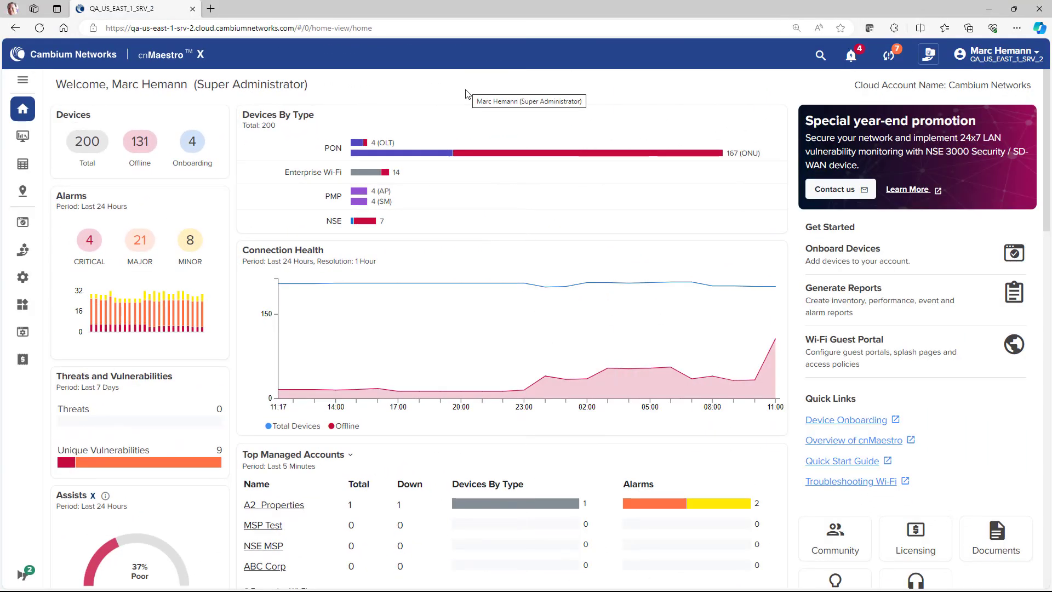
Navigate to ABC_Corp_Portal's Google enterprise access settings under Guest Access Portal
left_click(22, 304)
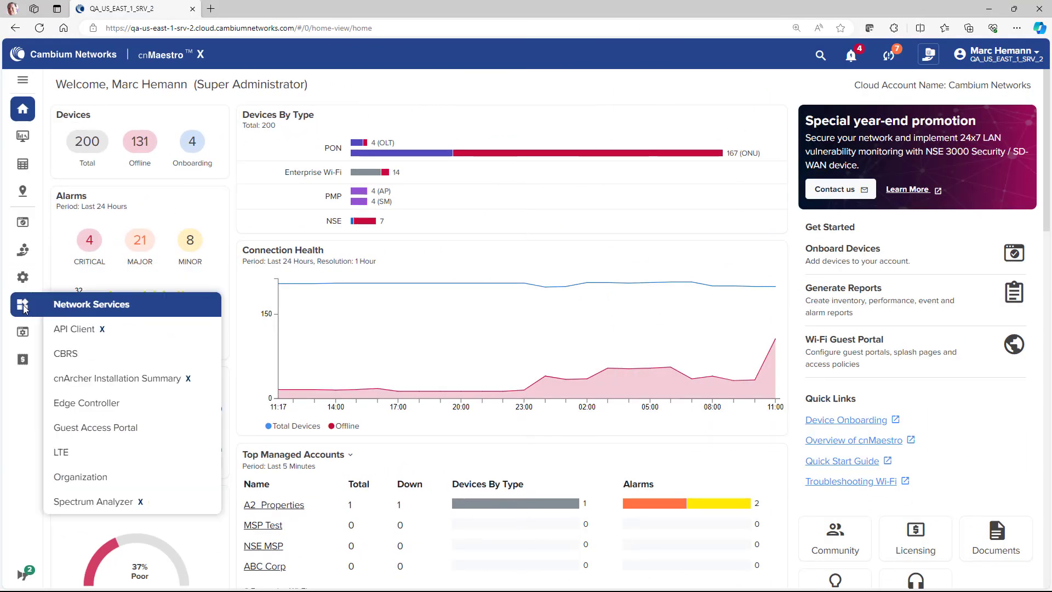
mouse_move(96, 428)
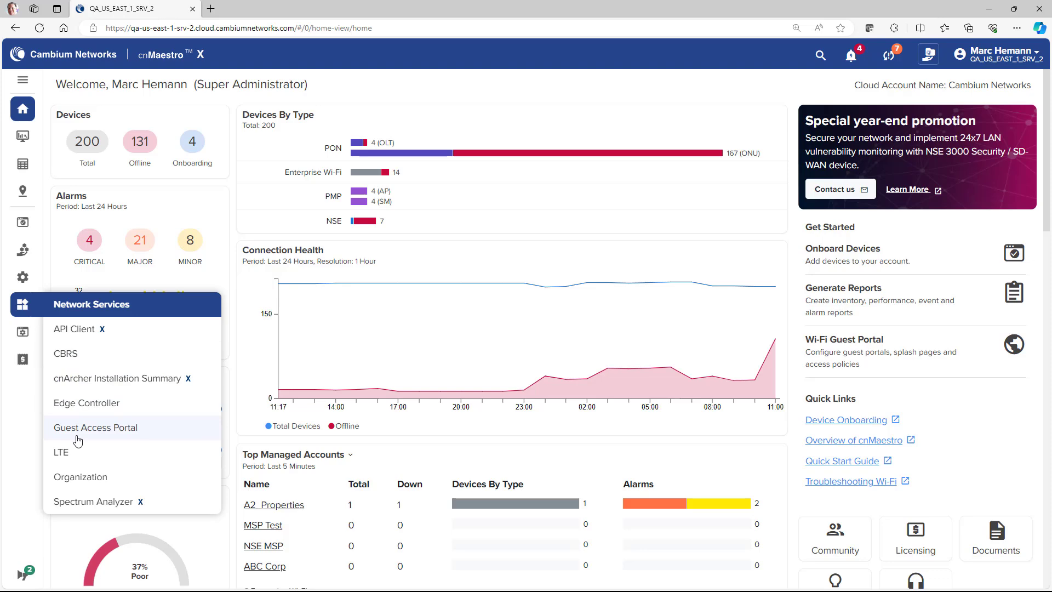
left_click(95, 427)
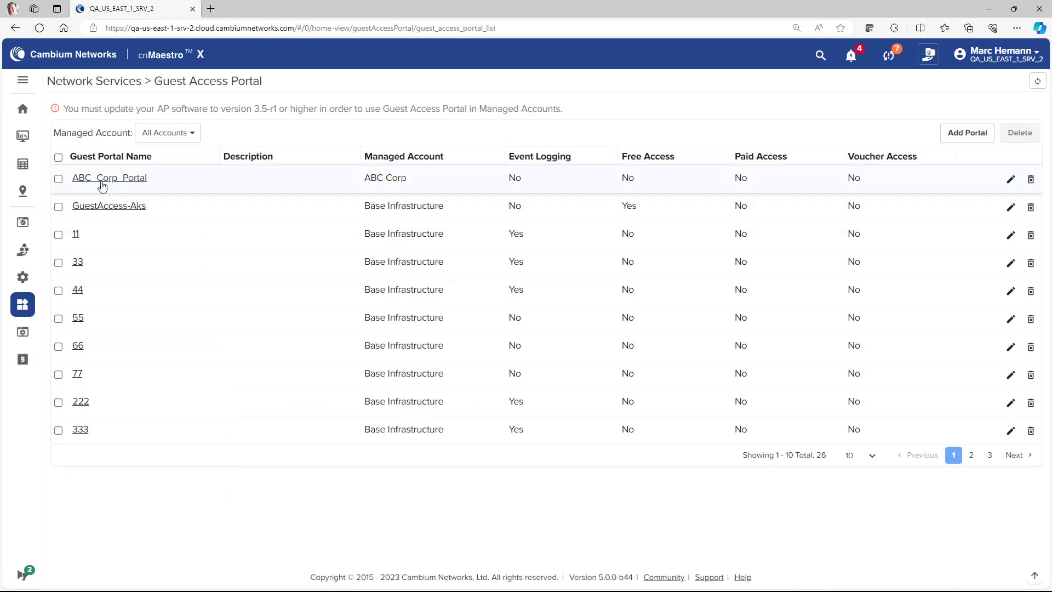
left_click(109, 178)
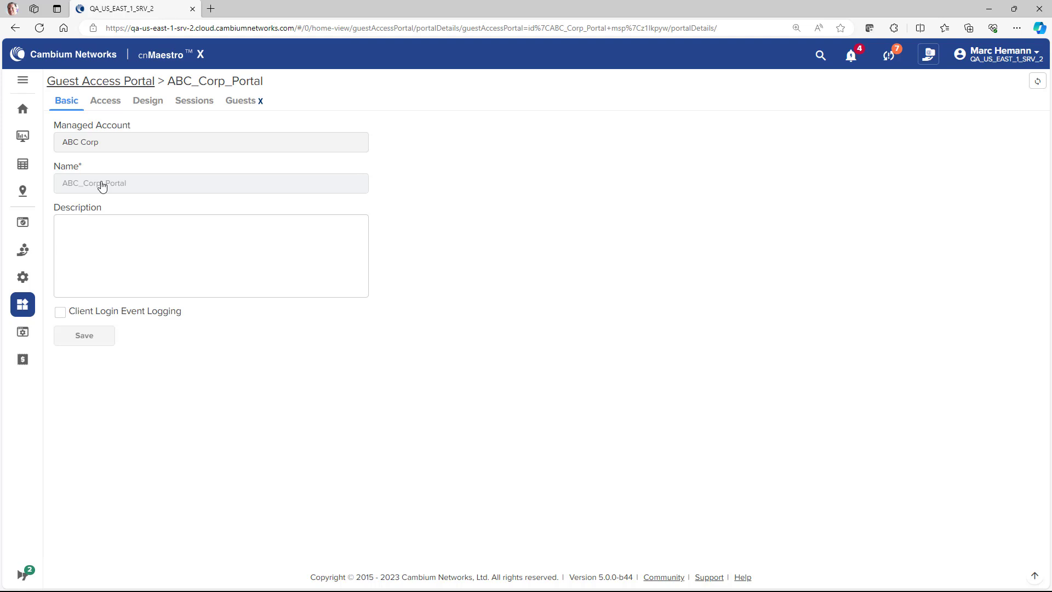
left_click(105, 101)
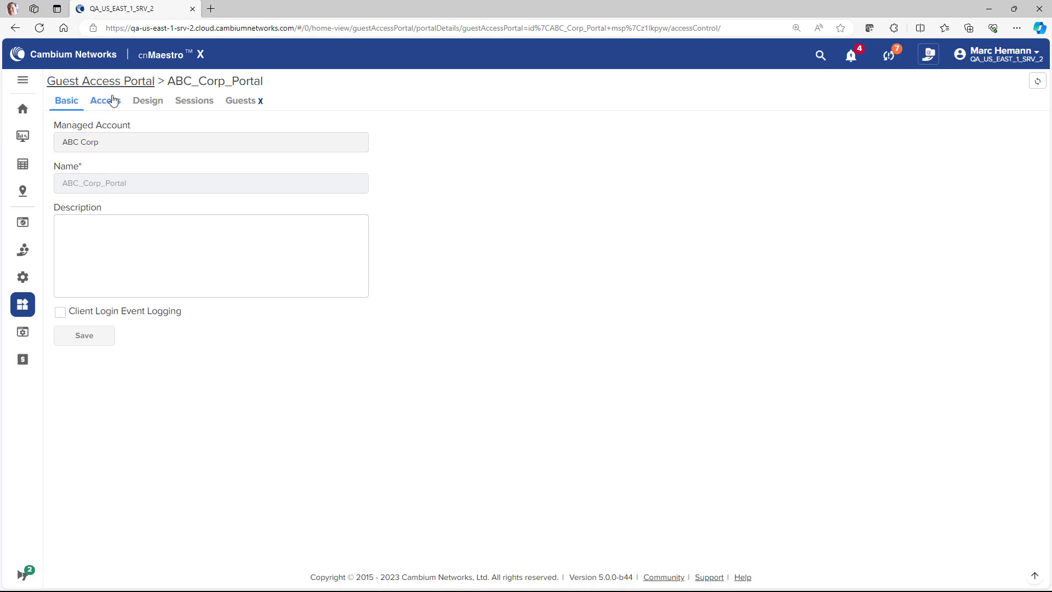
left_click(104, 101)
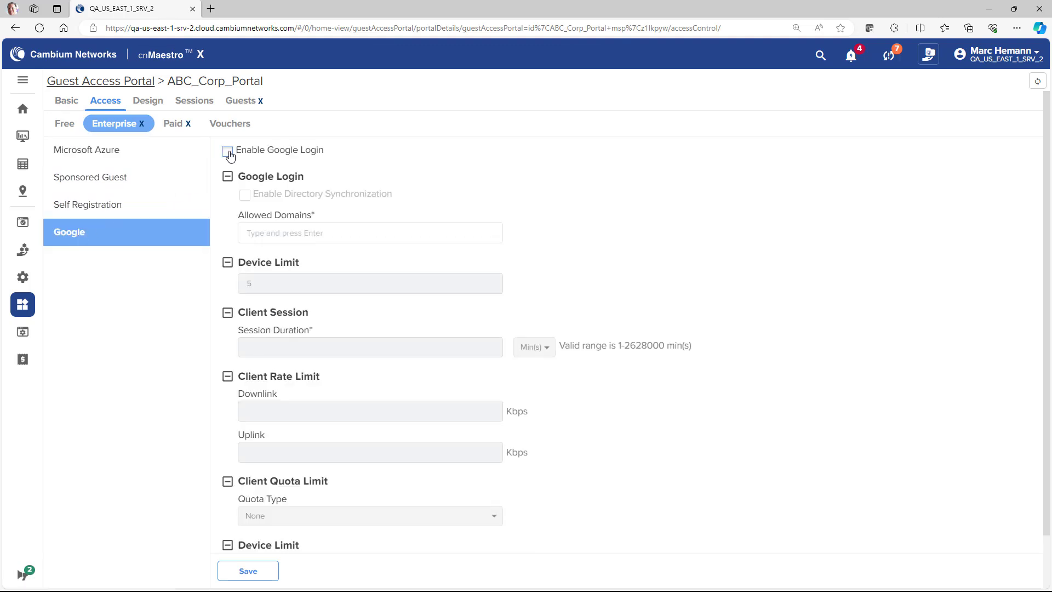
Enable Google Login and Directory Synchronization for ABC_Corp_Portal guests
left_click(227, 149)
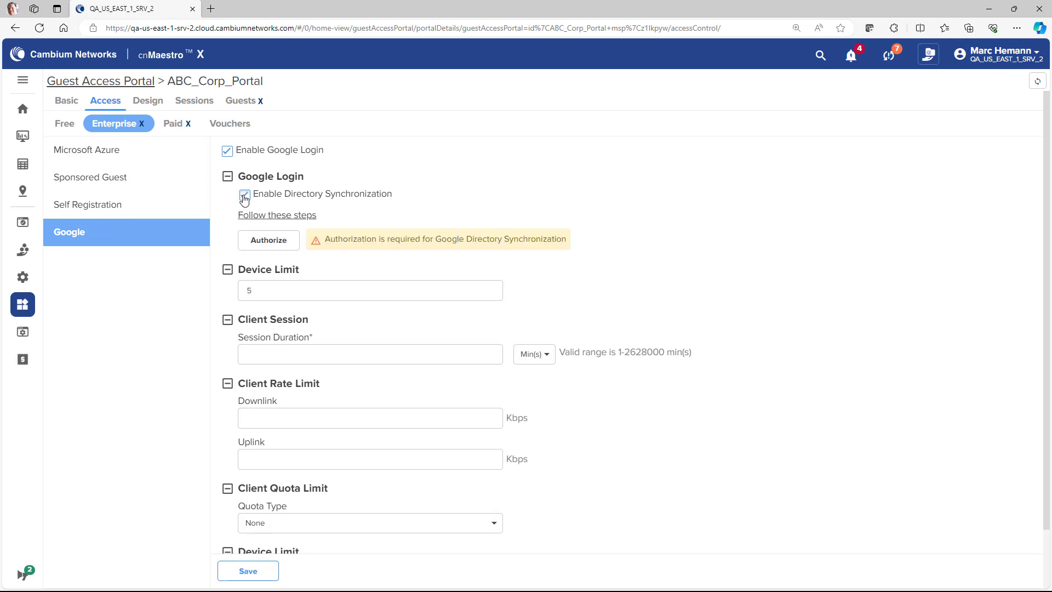
left_click(244, 194)
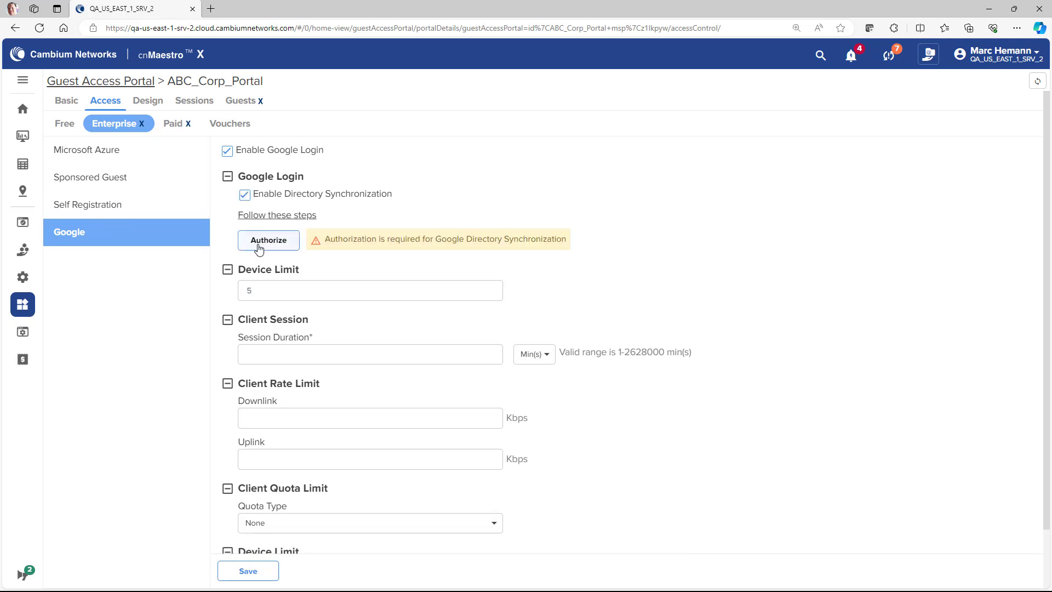
mouse_move(270, 299)
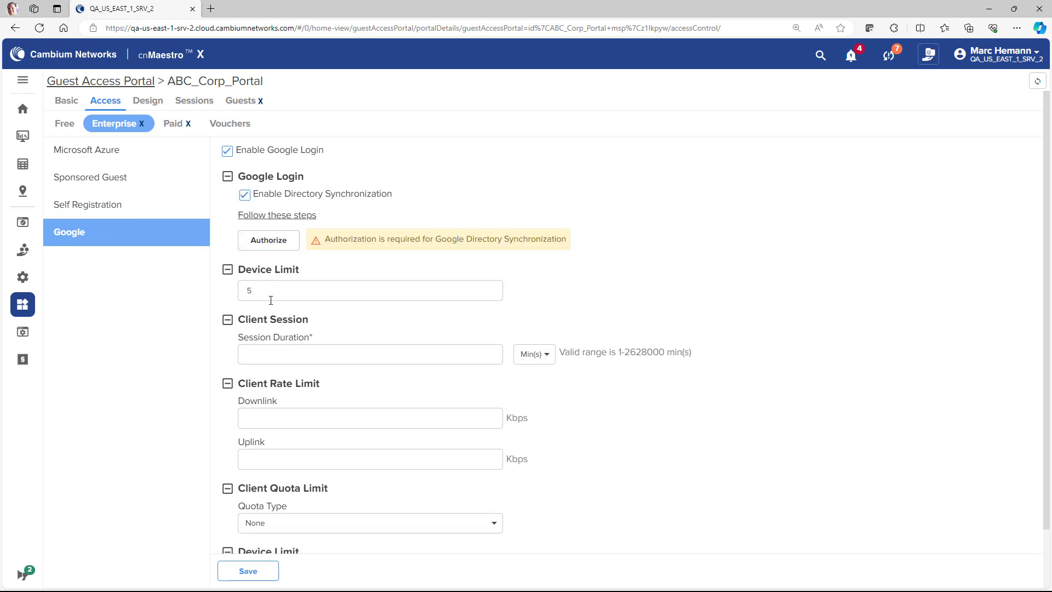